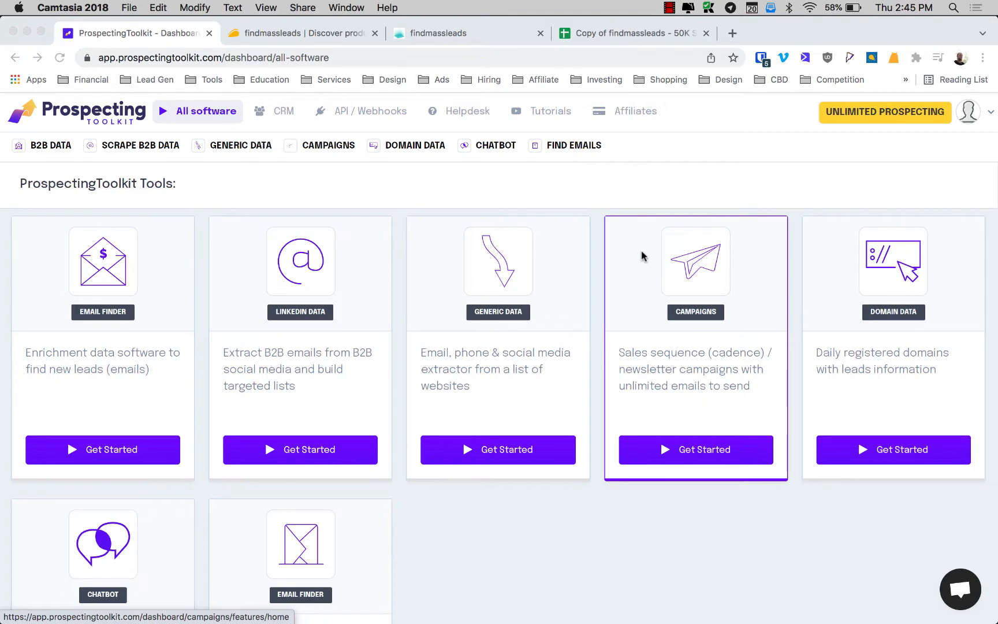
{"action": "mouse_move", "coordinate": [523, 590]}
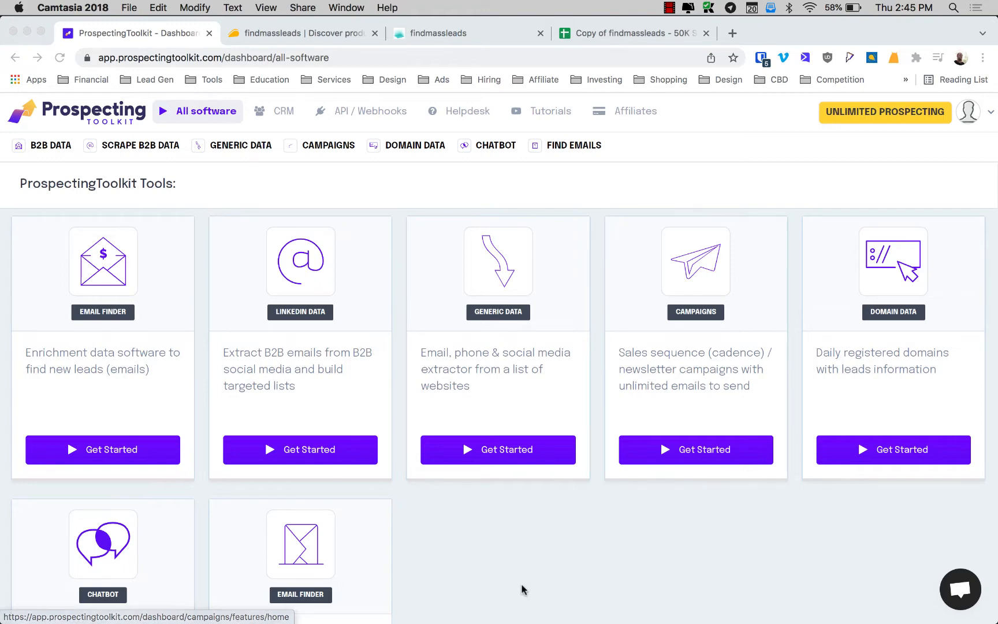
{"action": "mouse_move", "coordinate": [214, 198]}
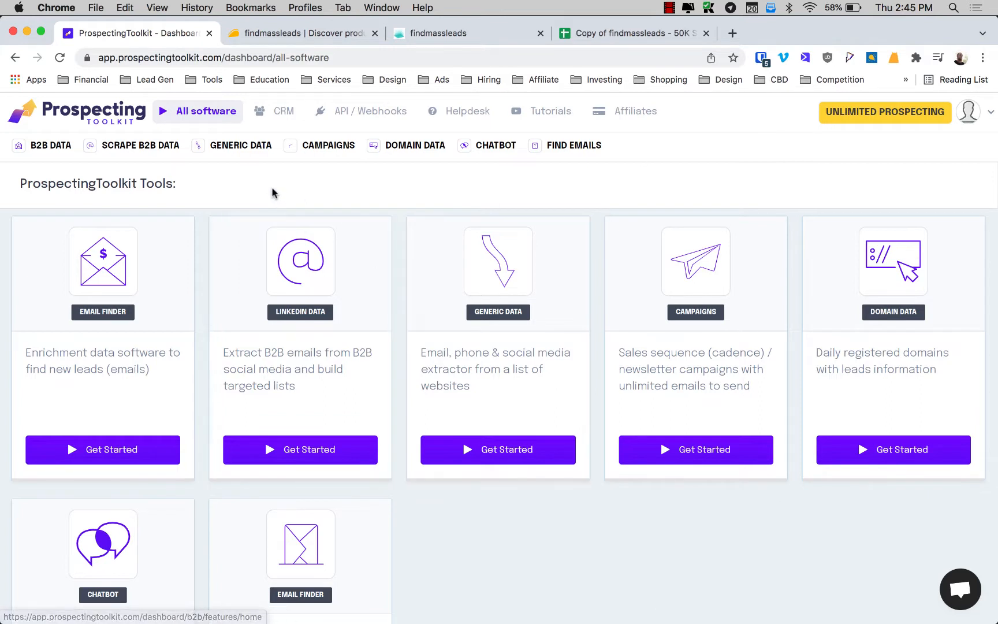
Step: Fill the technology filter from the suggested course platforms, searching 'gum' and 'lear'
{"action": "left_click", "coordinate": [51, 145]}
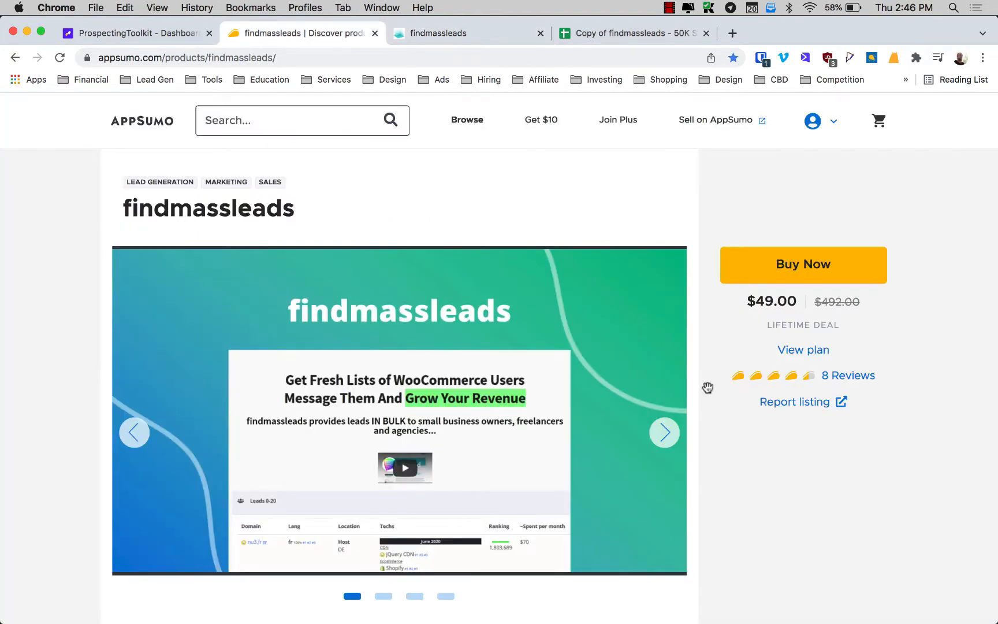
{"action": "mouse_move", "coordinate": [69, 244]}
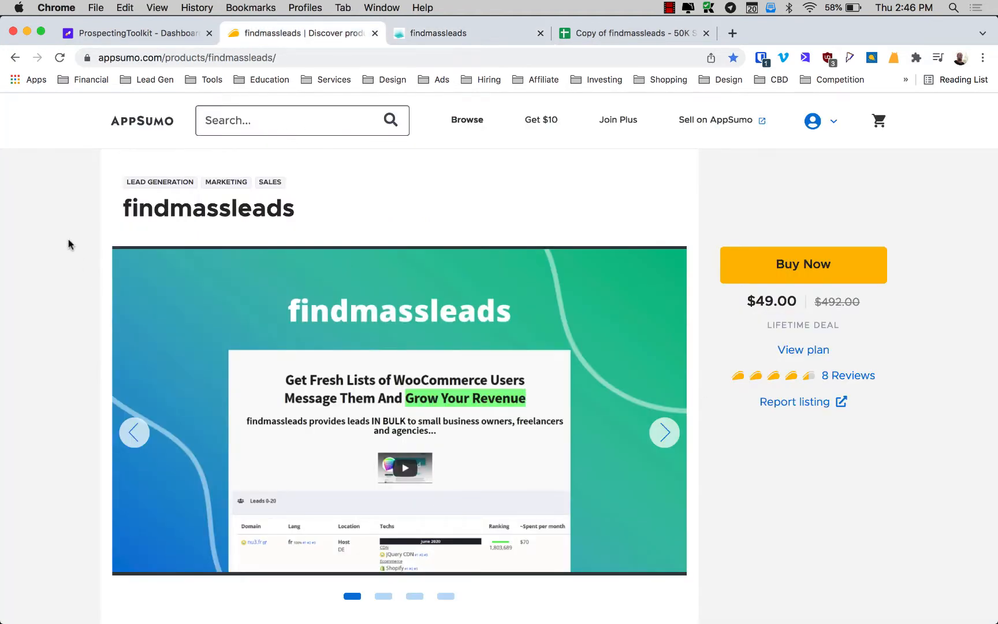
{"action": "scroll", "scroll_direction": "down", "scroll_amount": 3}
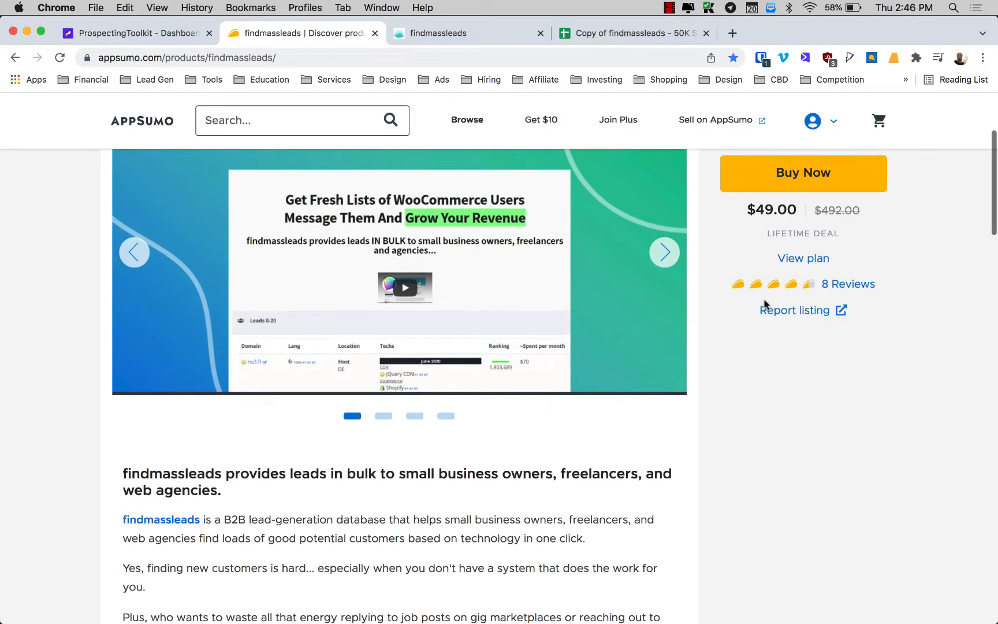
{"action": "scroll", "scroll_direction": "down", "scroll_amount": 3}
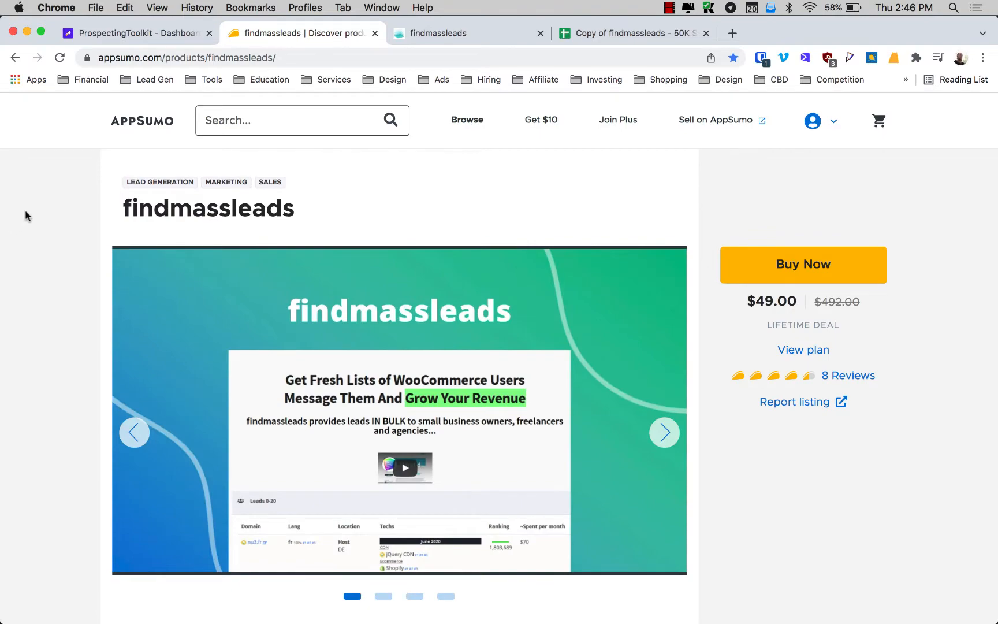
{"action": "mouse_move", "coordinate": [44, 197]}
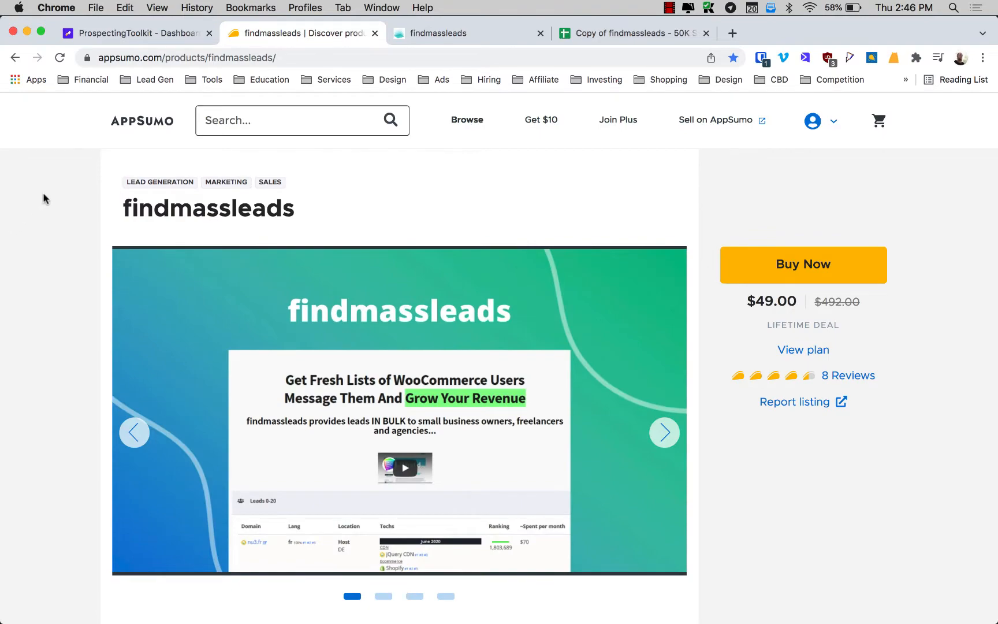
{"action": "scroll", "scroll_direction": "down", "scroll_amount": 3}
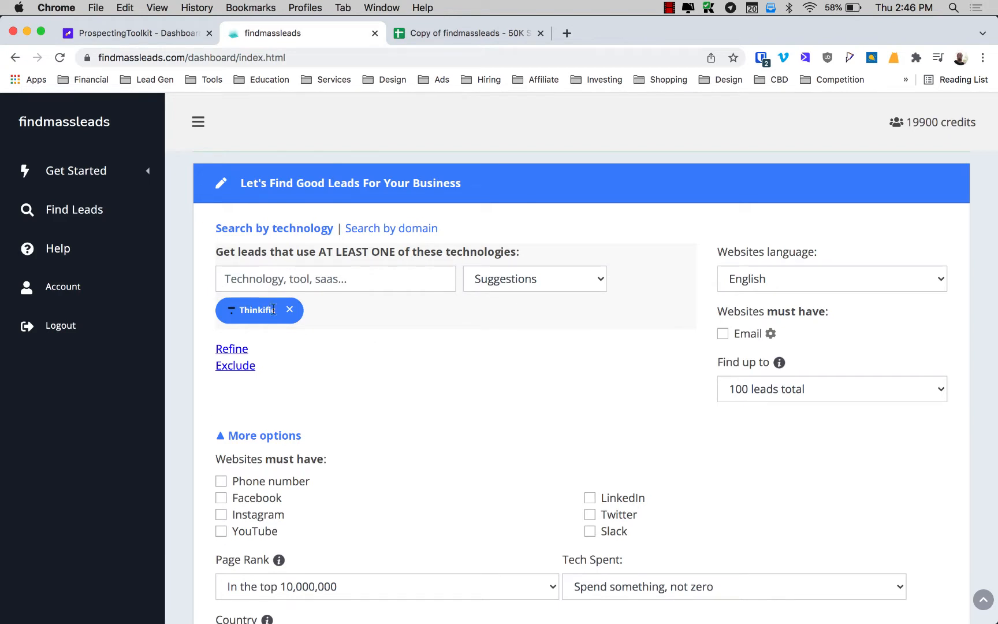
{"action": "left_click", "coordinate": [336, 279]}
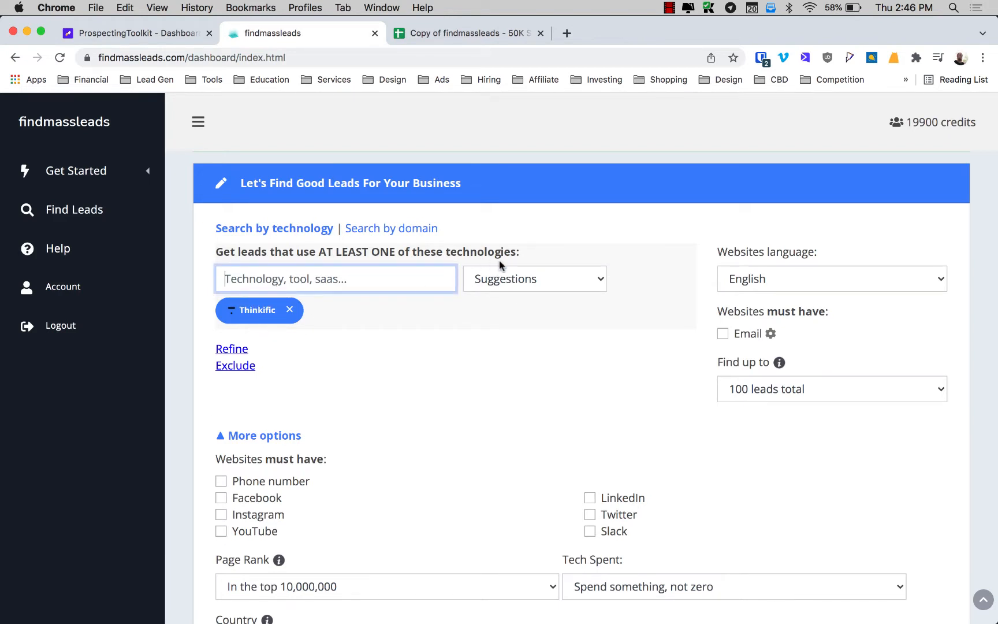
{"action": "left_click", "coordinate": [535, 279]}
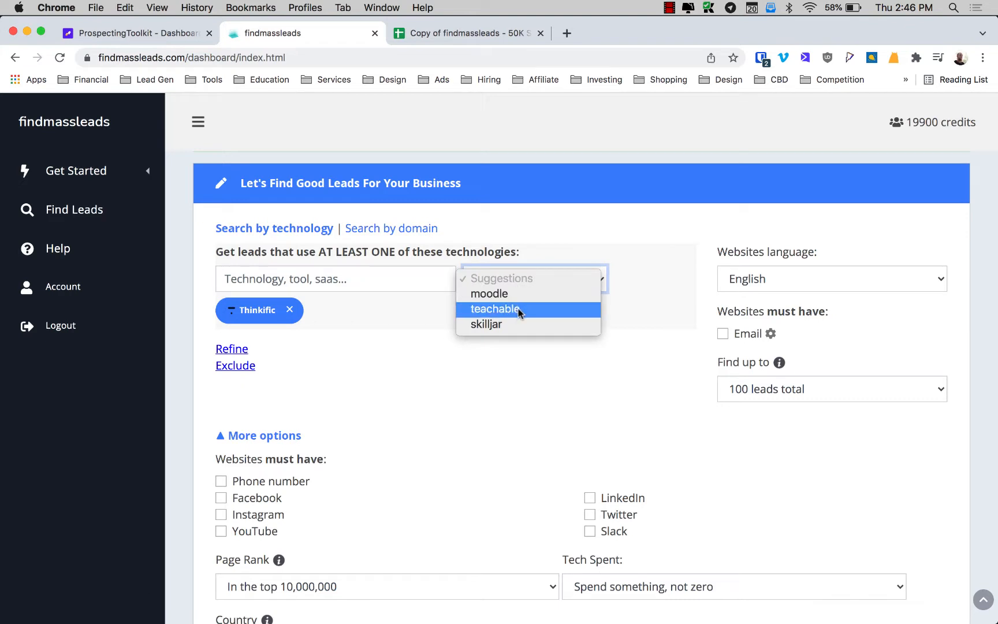
{"action": "mouse_move", "coordinate": [477, 348]}
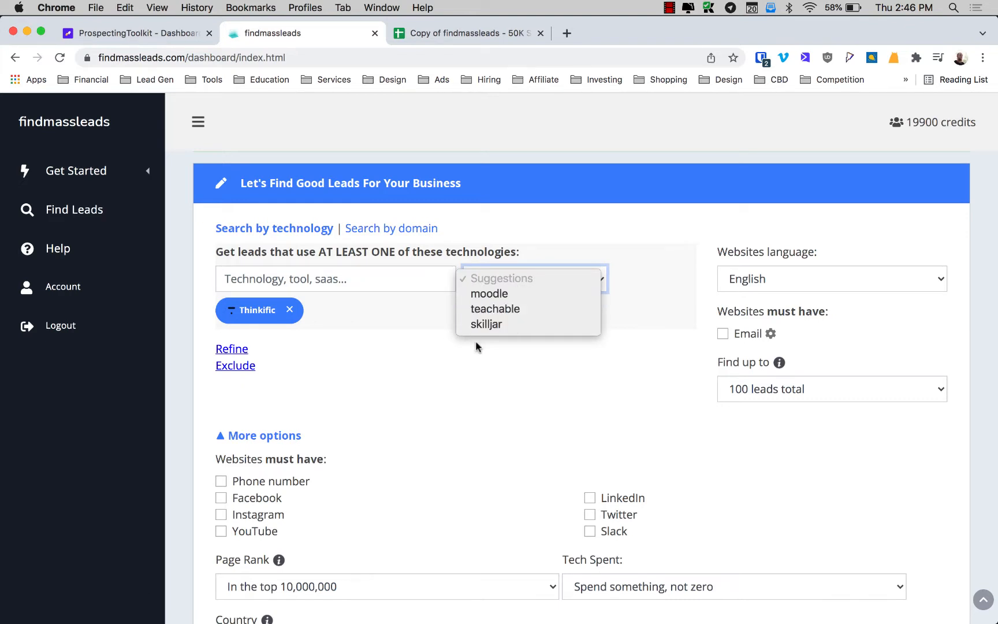
{"action": "left_click", "coordinate": [336, 279]}
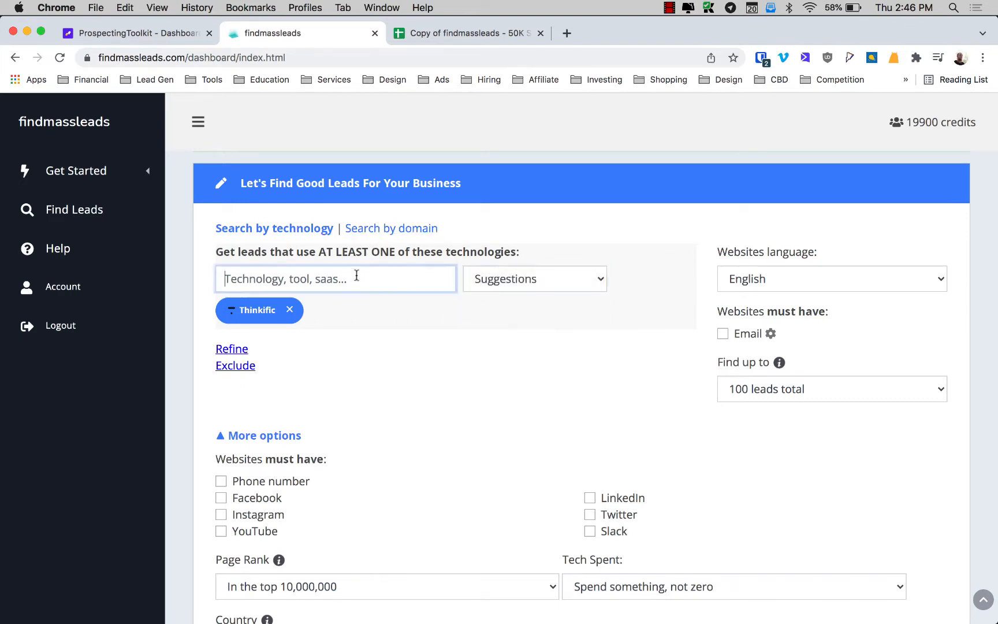
{"action": "type", "text": "gum"}
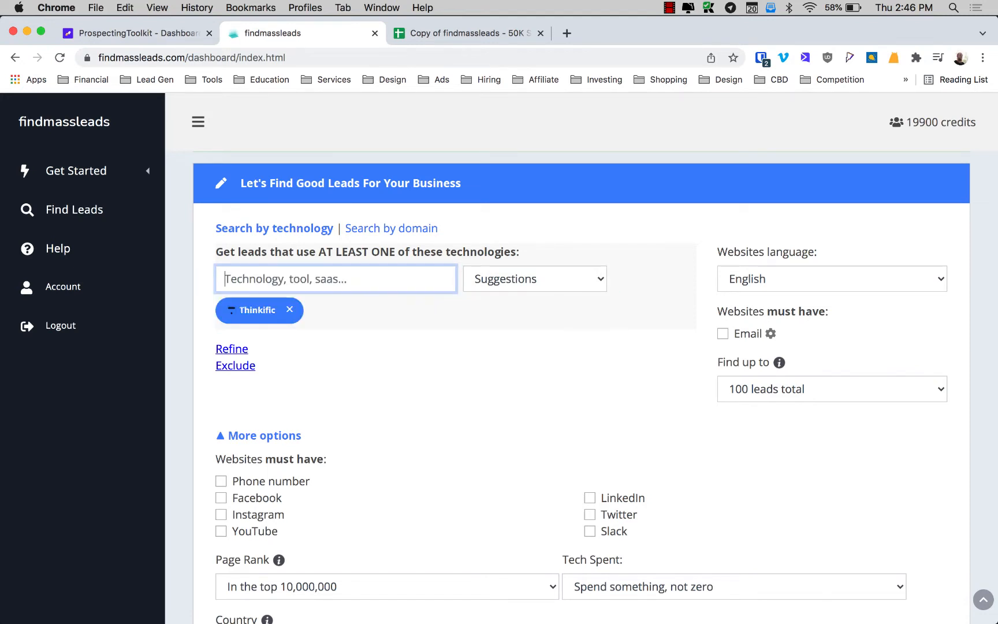
{"action": "type", "text": "lear"}
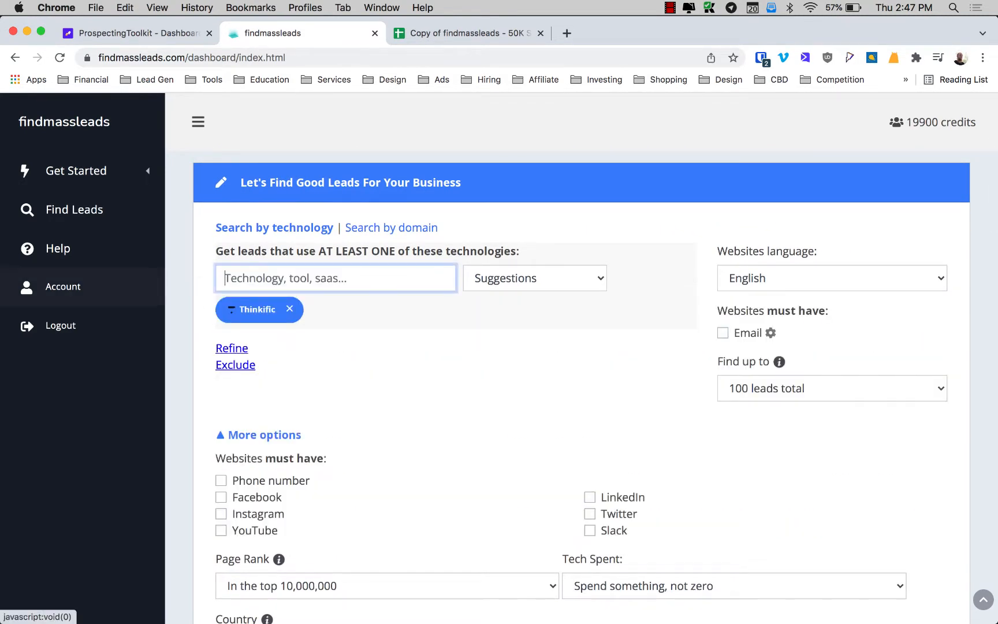
{"action": "mouse_move", "coordinate": [184, 261]}
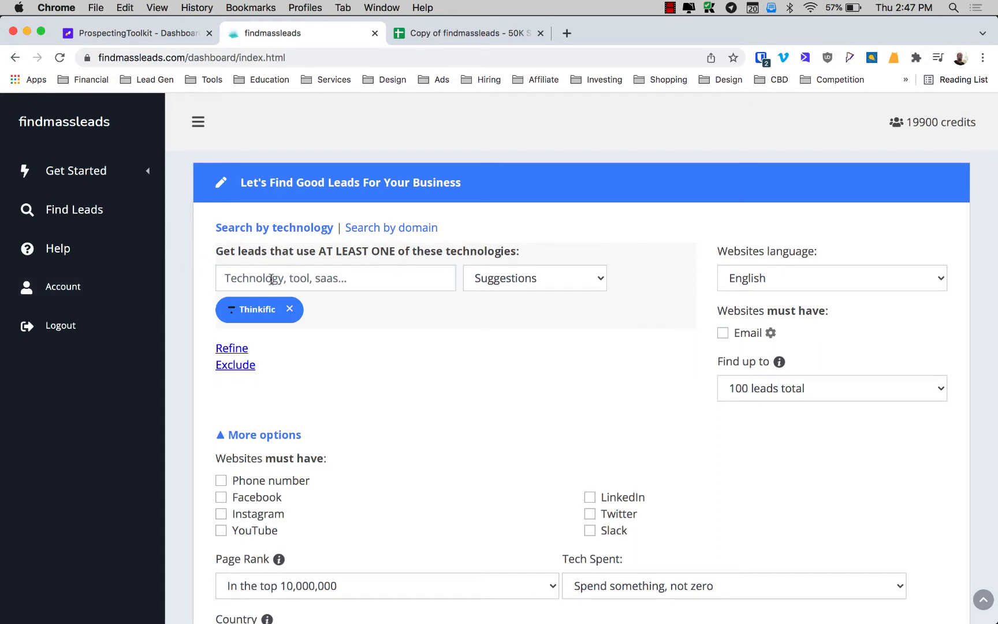
Step: Keep English as the website language and the request limit at 100 leads
{"action": "left_click", "coordinate": [831, 278]}
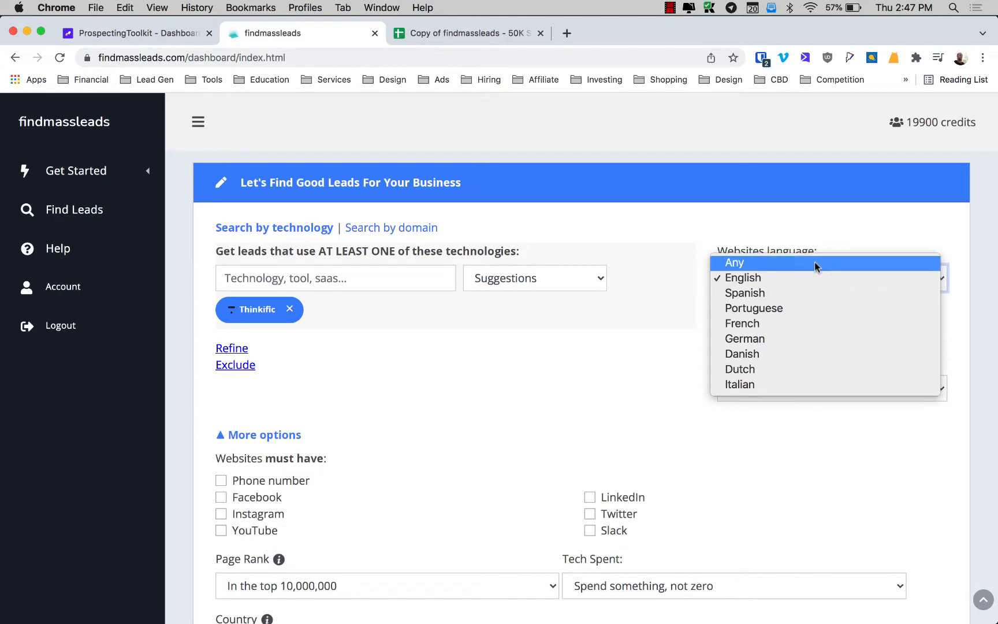
{"action": "left_click", "coordinate": [743, 278]}
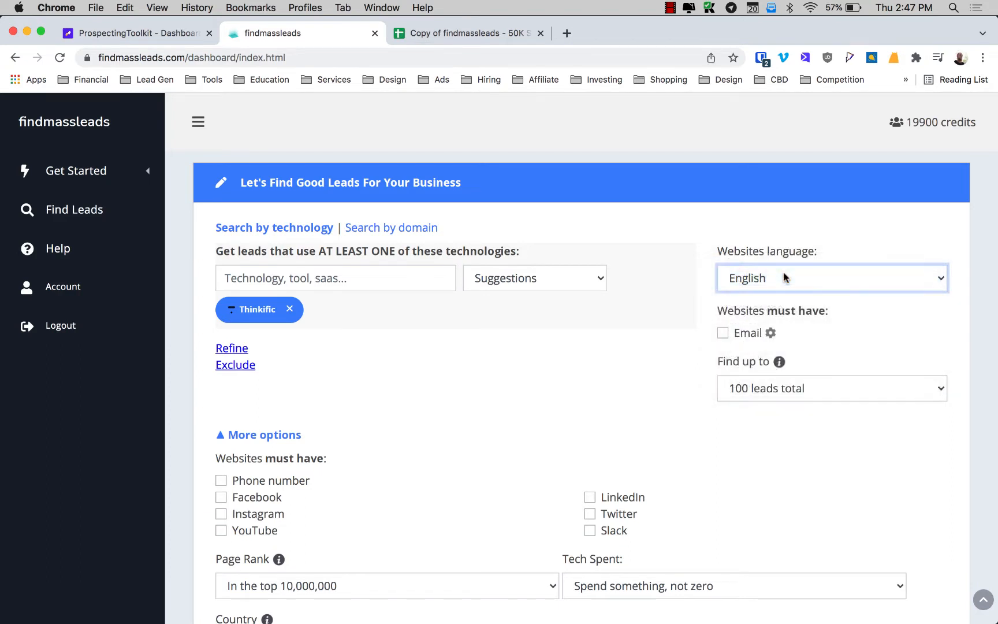
{"action": "mouse_move", "coordinate": [749, 314]}
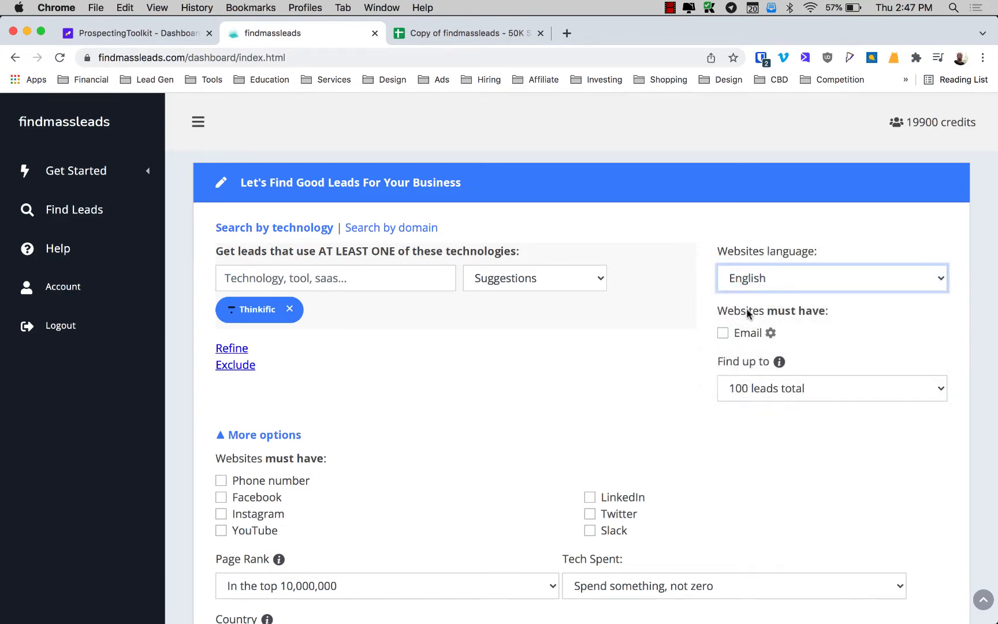
{"action": "mouse_move", "coordinate": [748, 337]}
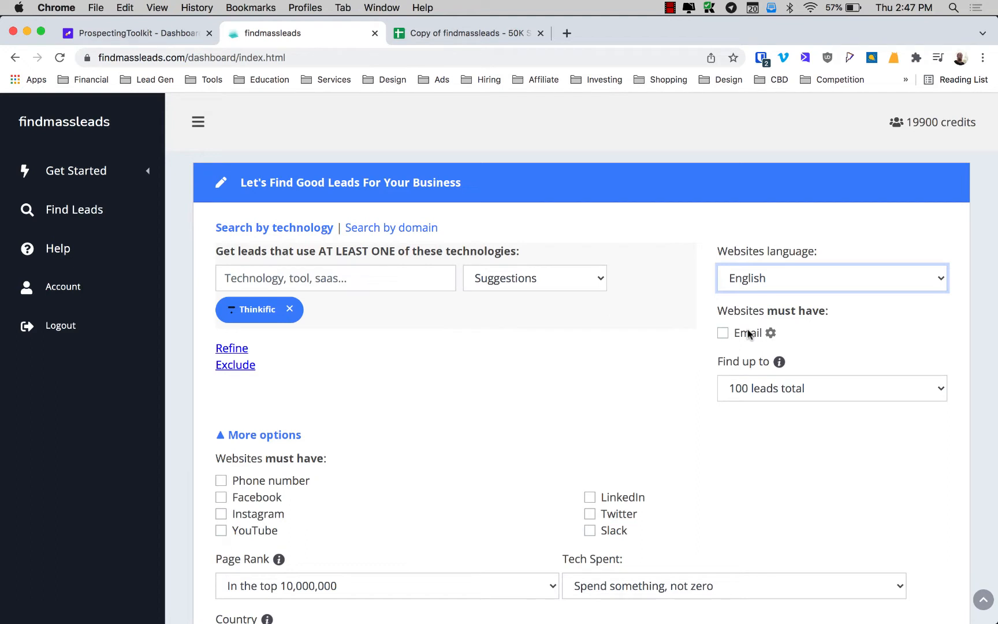
{"action": "mouse_move", "coordinate": [685, 358]}
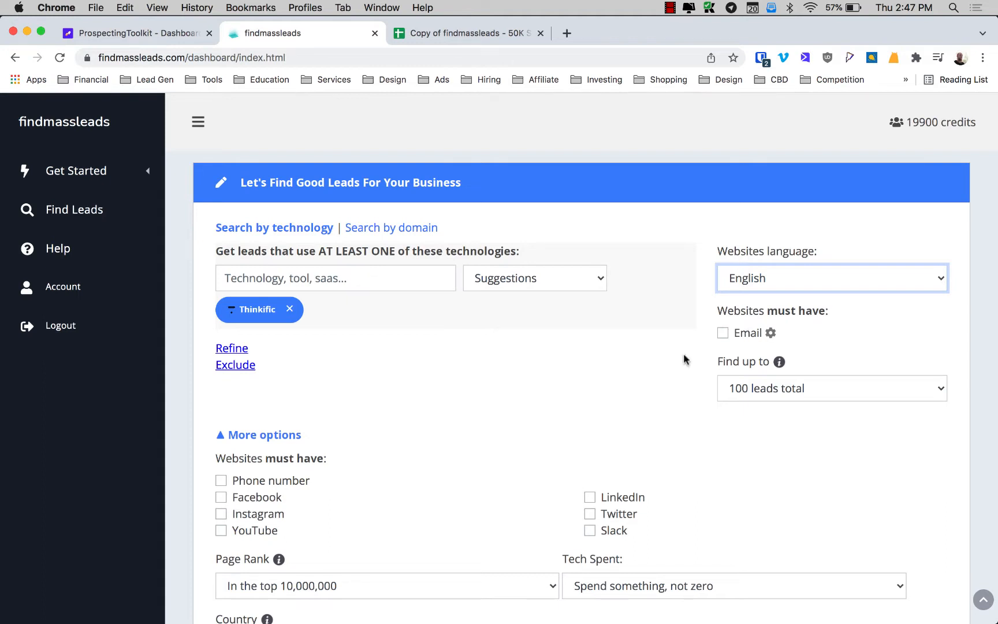
{"action": "mouse_move", "coordinate": [740, 344]}
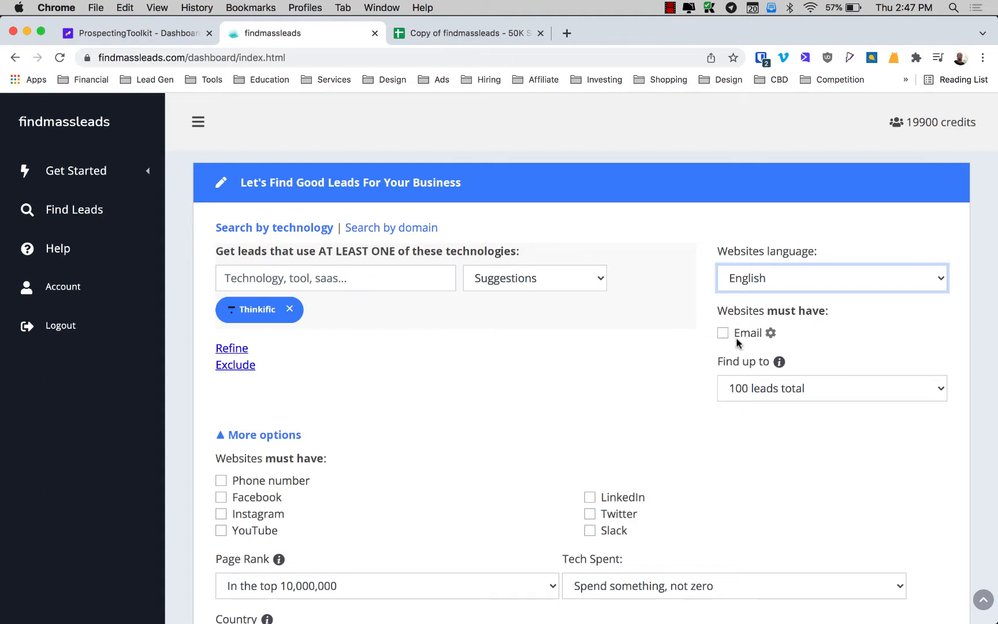
{"action": "mouse_move", "coordinate": [776, 395]}
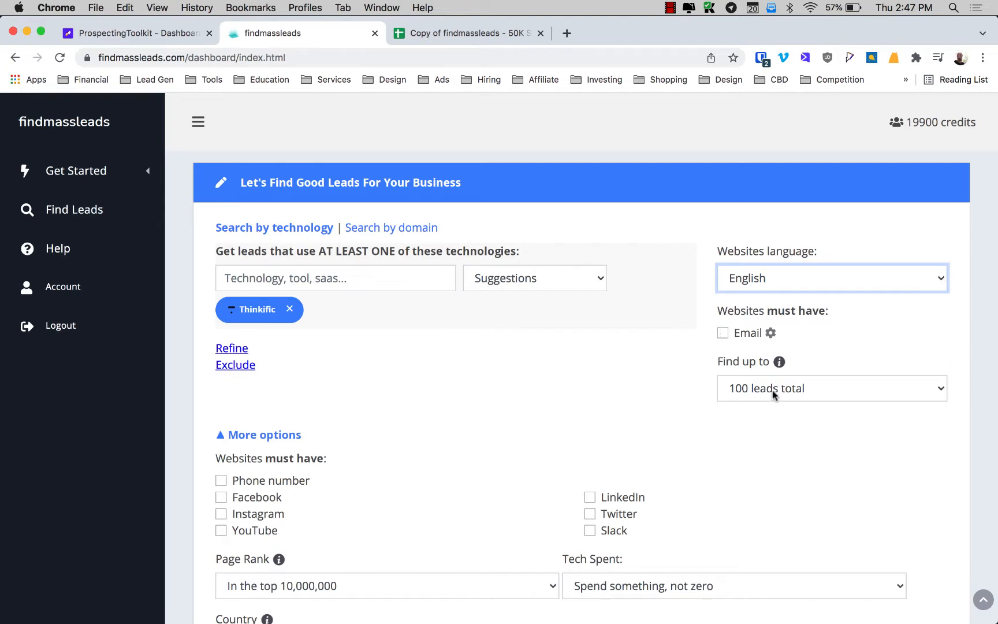
{"action": "left_click", "coordinate": [832, 388]}
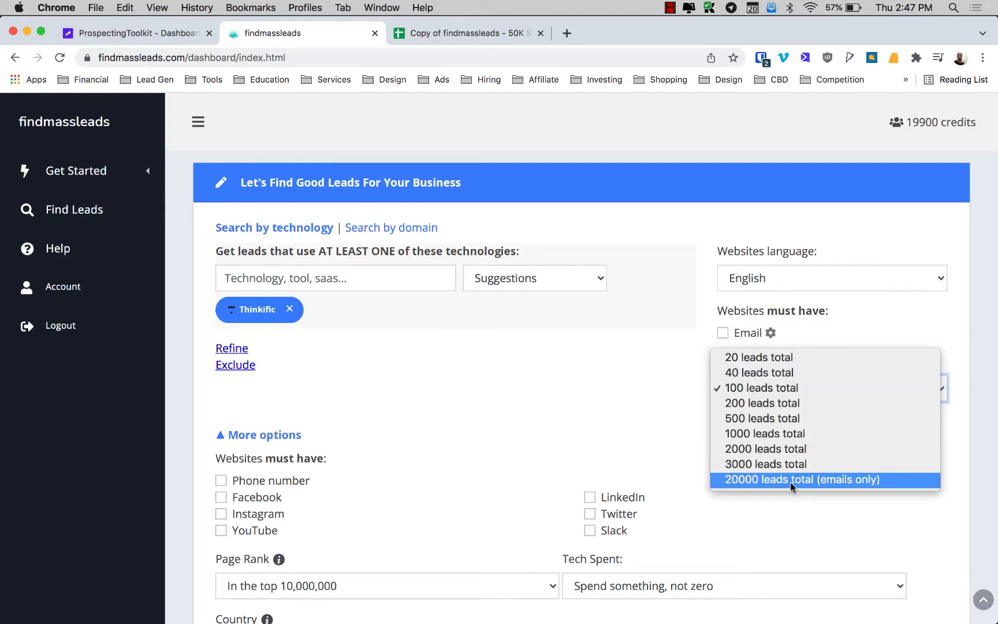
{"action": "mouse_move", "coordinate": [758, 361]}
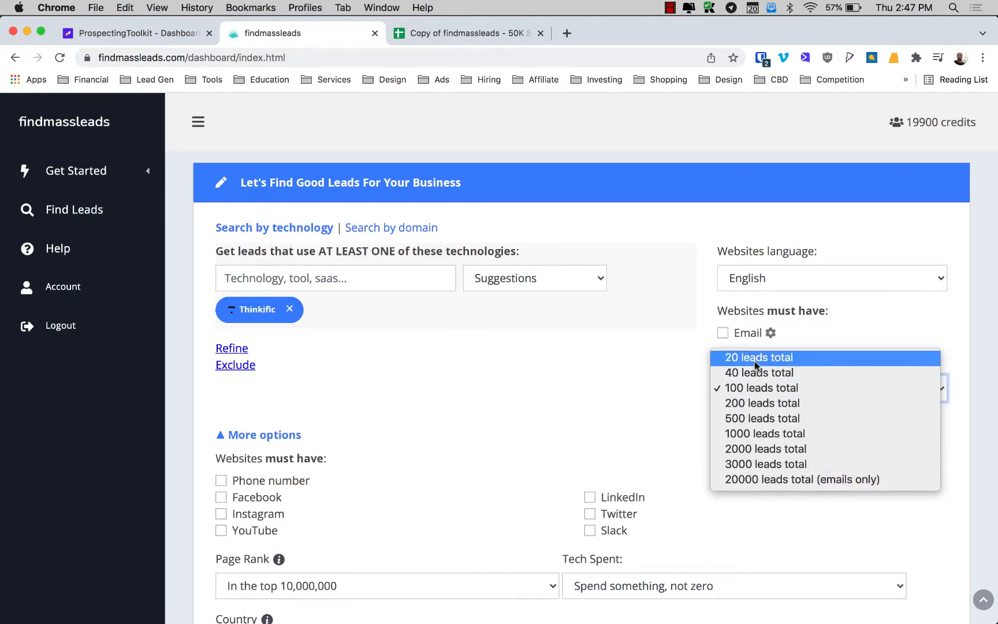
{"action": "mouse_move", "coordinate": [756, 479]}
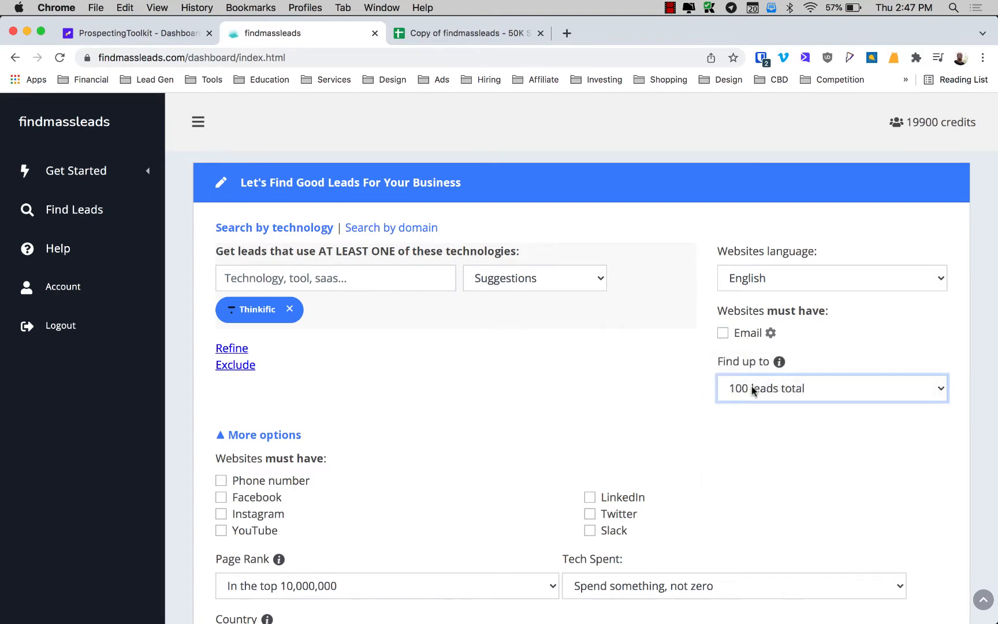
{"action": "left_click", "coordinate": [832, 388]}
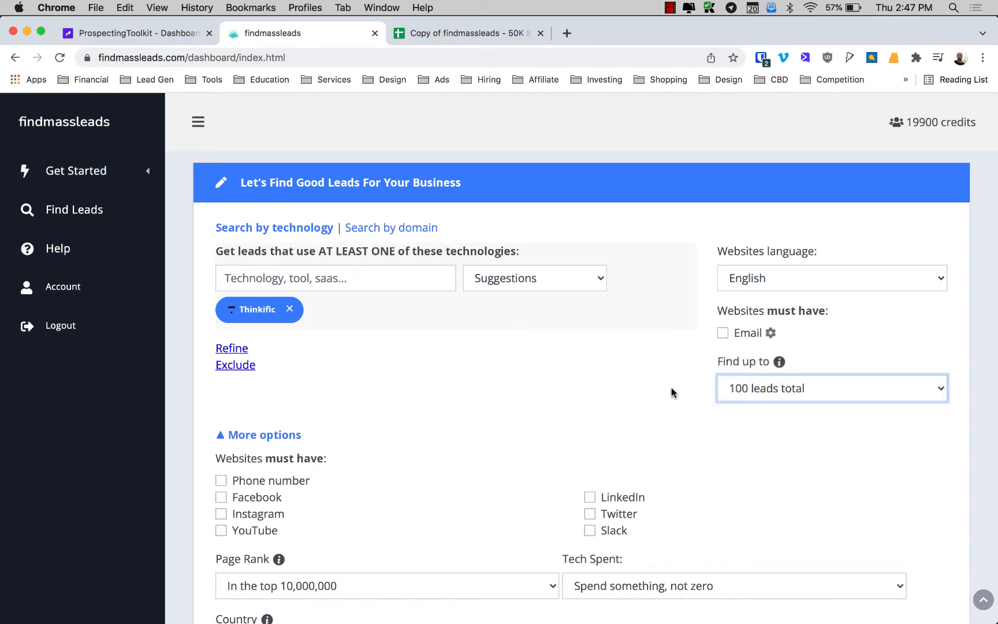
{"action": "mouse_move", "coordinate": [487, 305]}
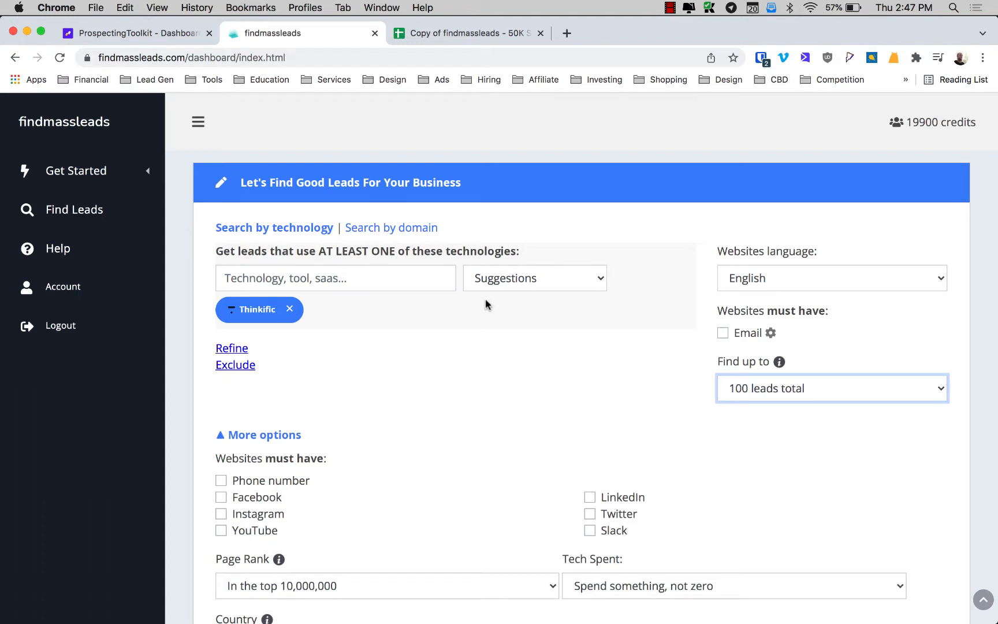
Step: Review the page rank and tech spending filters, leaving both unchanged
{"action": "scroll", "scroll_direction": "down", "scroll_amount": 3}
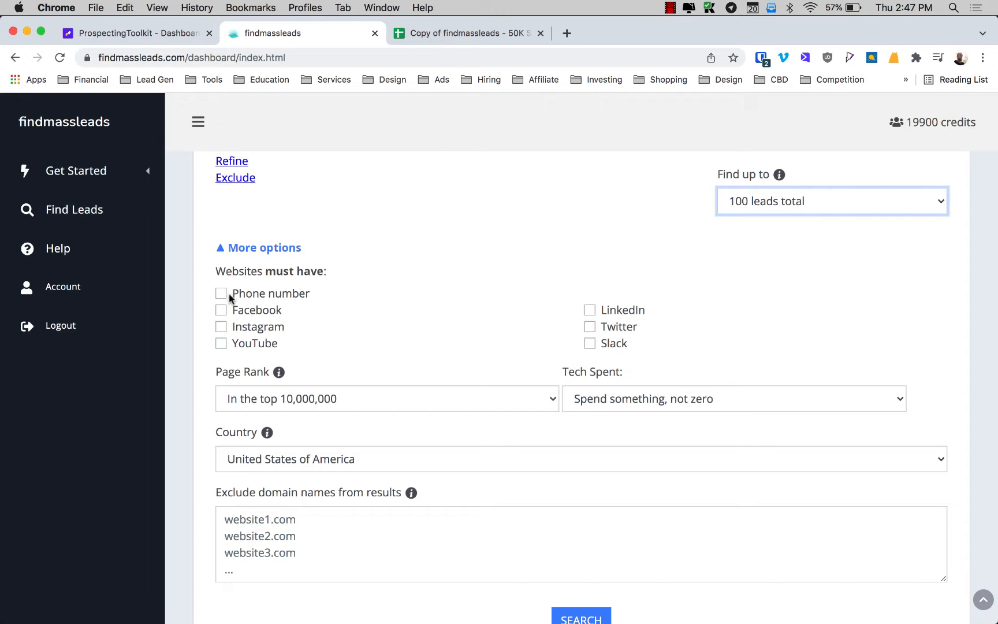
{"action": "mouse_move", "coordinate": [216, 317]}
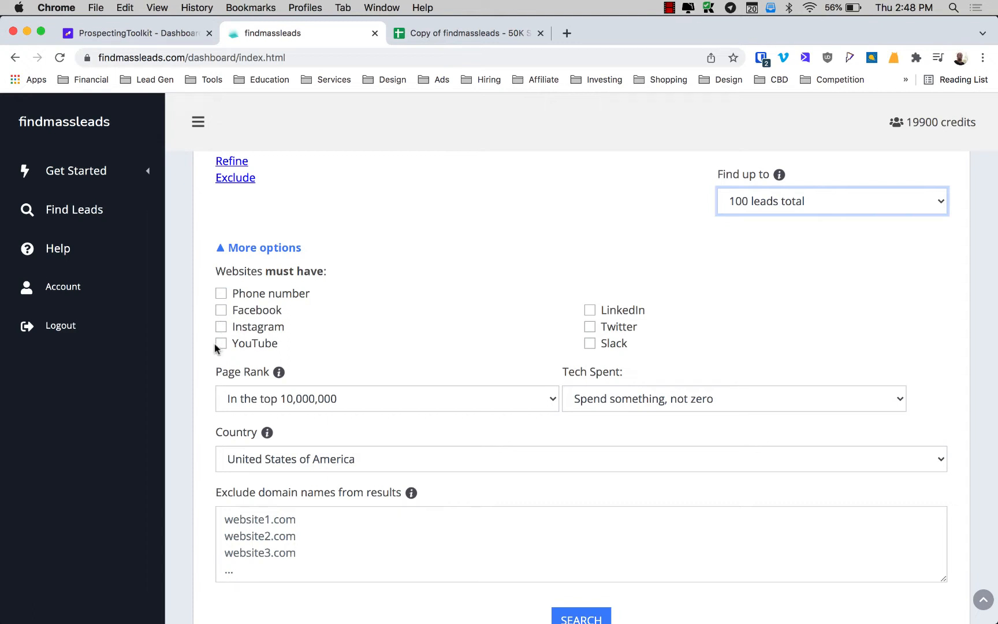
{"action": "mouse_move", "coordinate": [224, 328]}
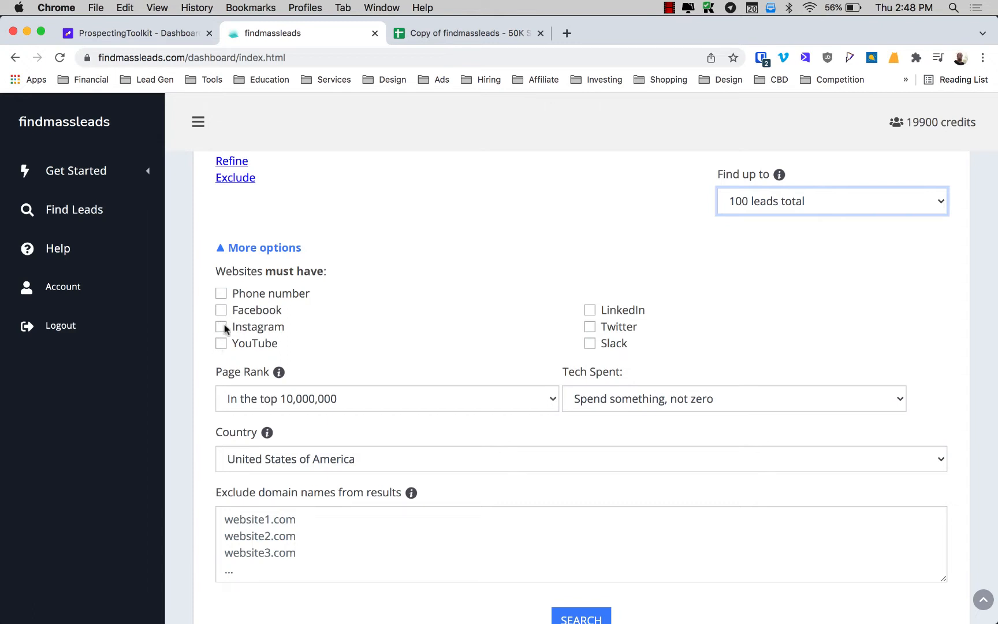
{"action": "mouse_move", "coordinate": [148, 451]}
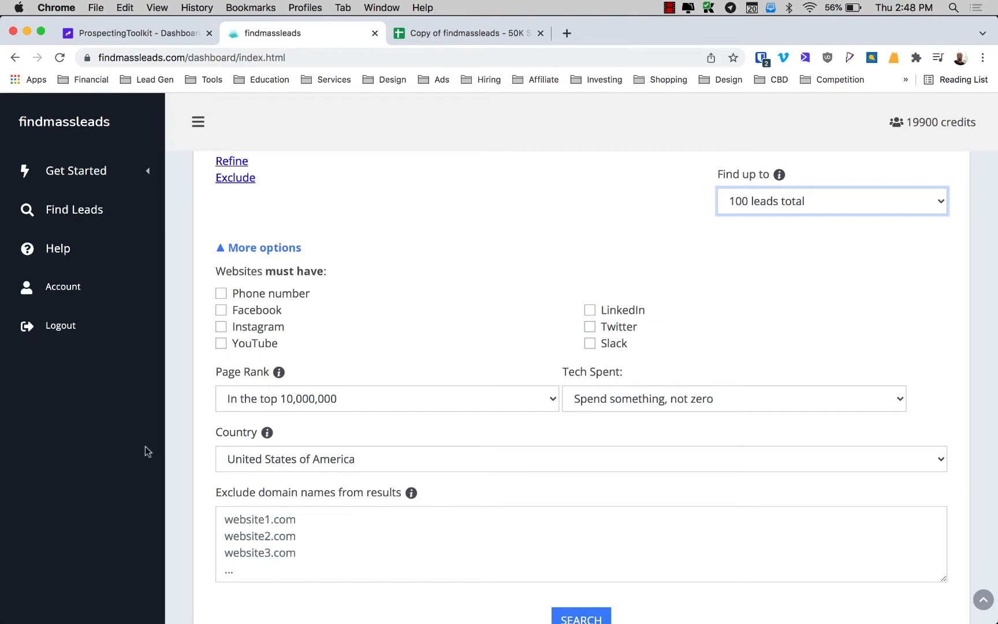
{"action": "left_click", "coordinate": [387, 399]}
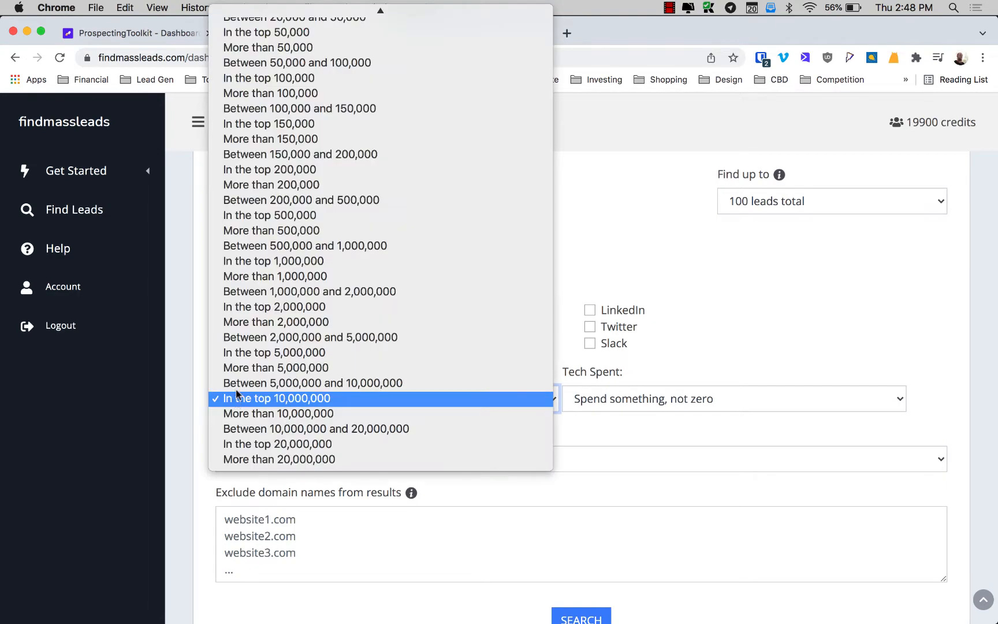
{"action": "mouse_move", "coordinate": [272, 220]}
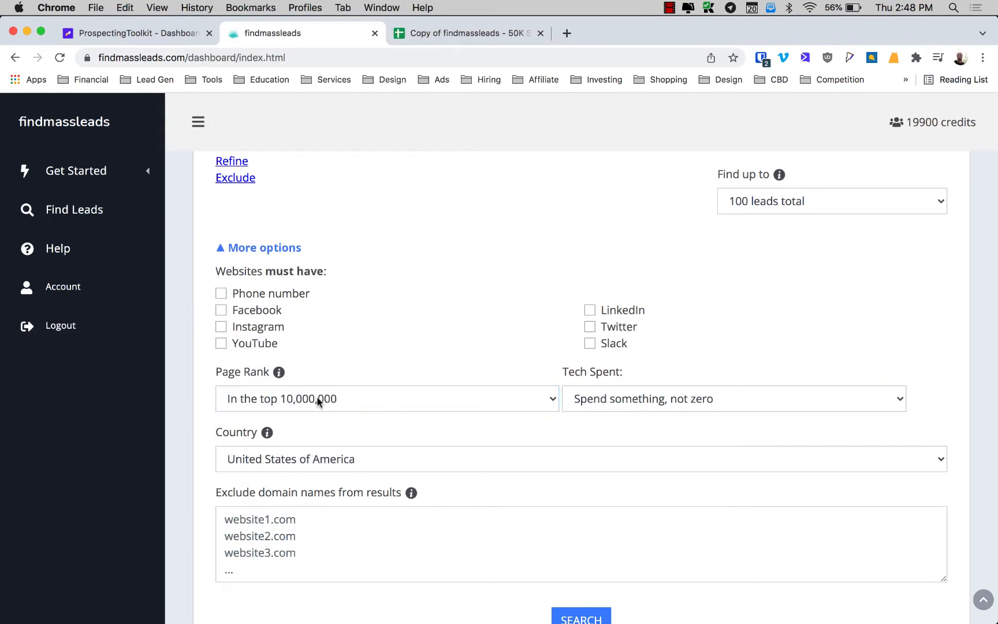
{"action": "left_click", "coordinate": [733, 398]}
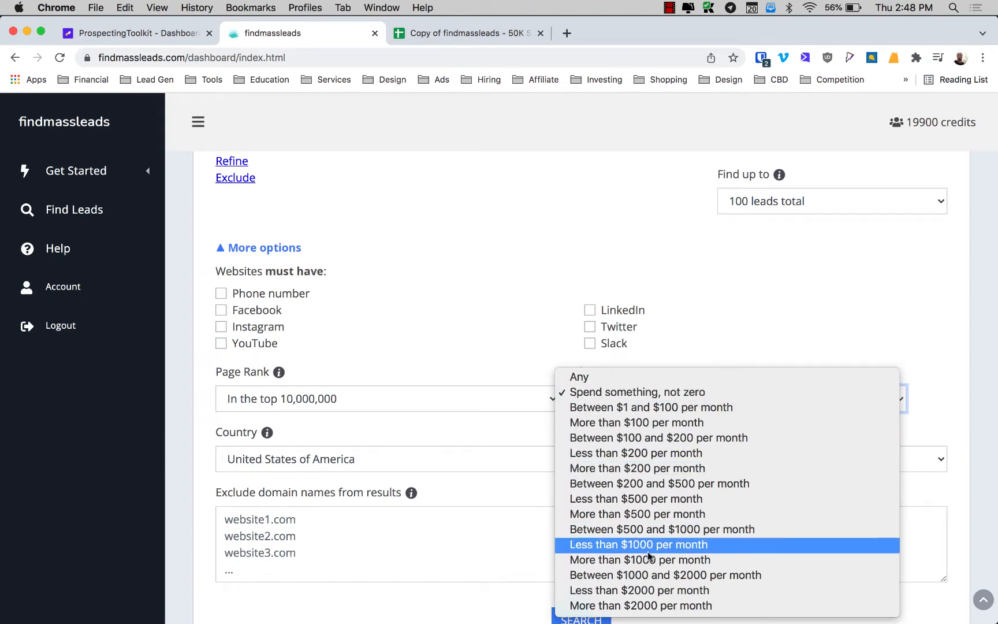
{"action": "mouse_move", "coordinate": [635, 576]}
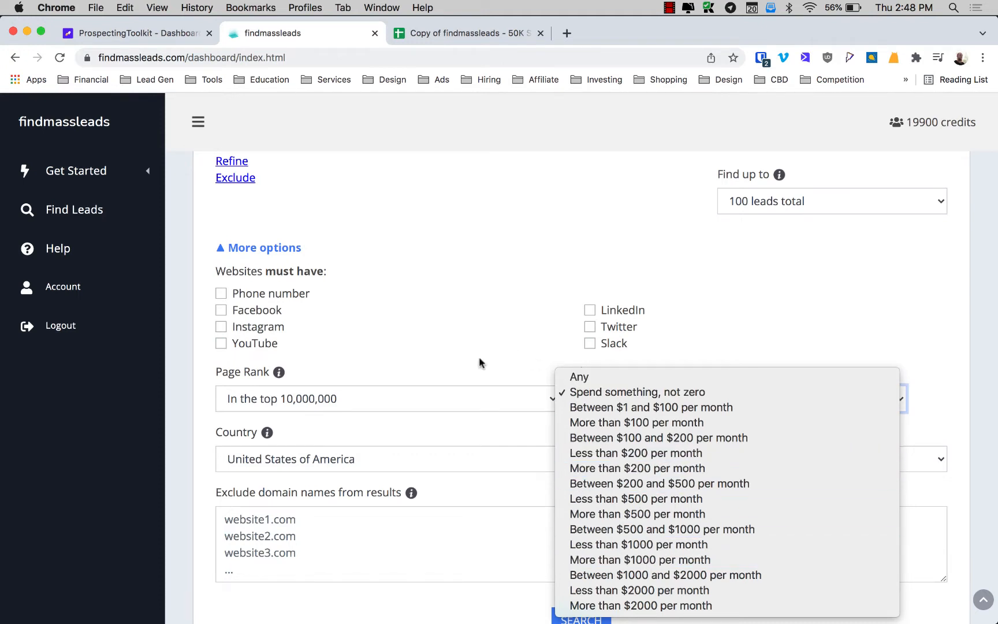
{"action": "left_click", "coordinate": [637, 393]}
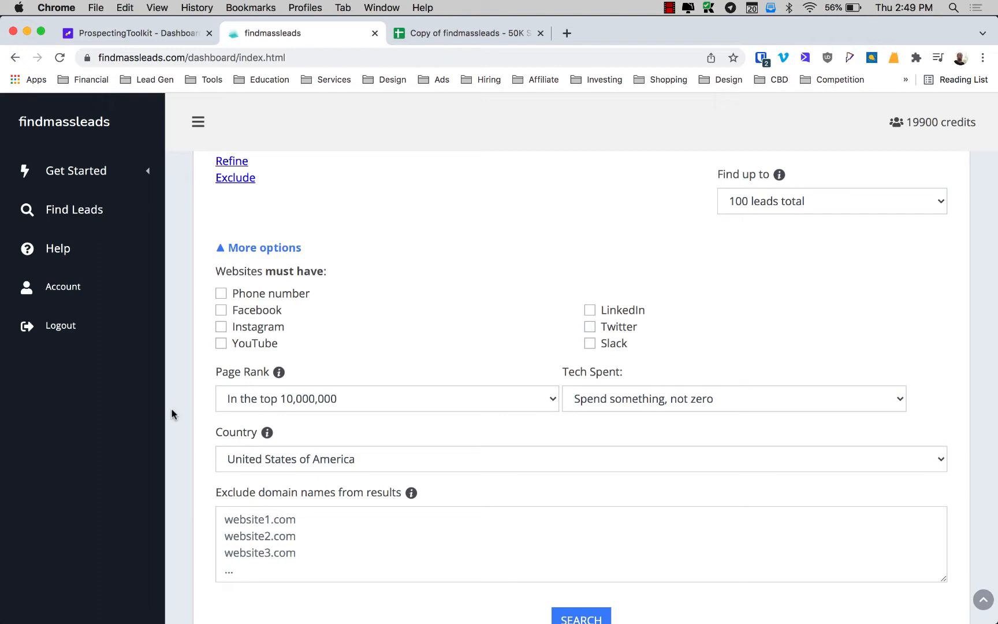
{"action": "mouse_move", "coordinate": [171, 430]}
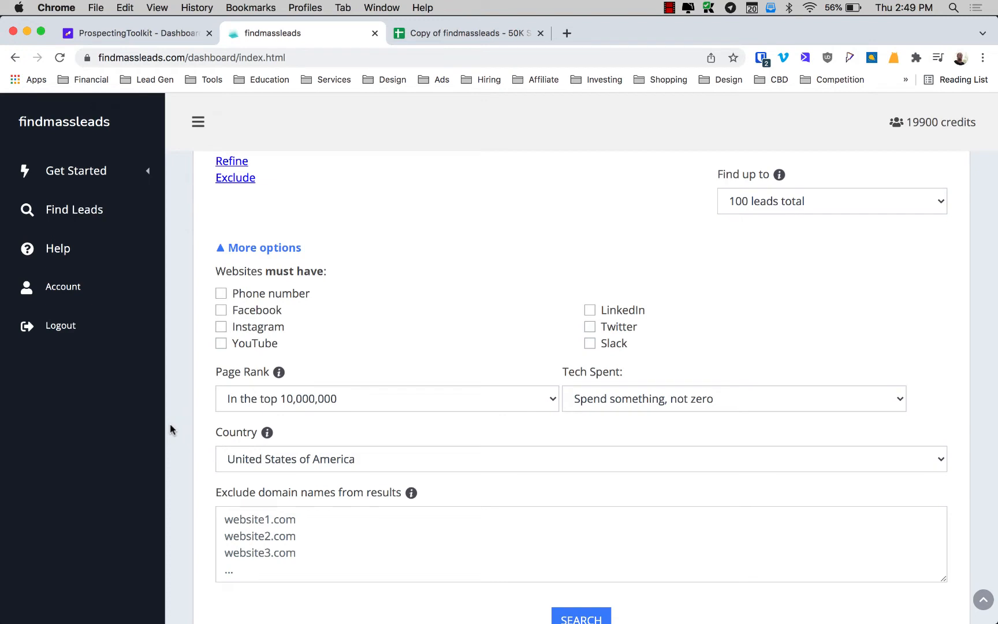
Step: Run the lead search and confirm the '100 leads found' count
{"action": "left_click", "coordinate": [578, 459]}
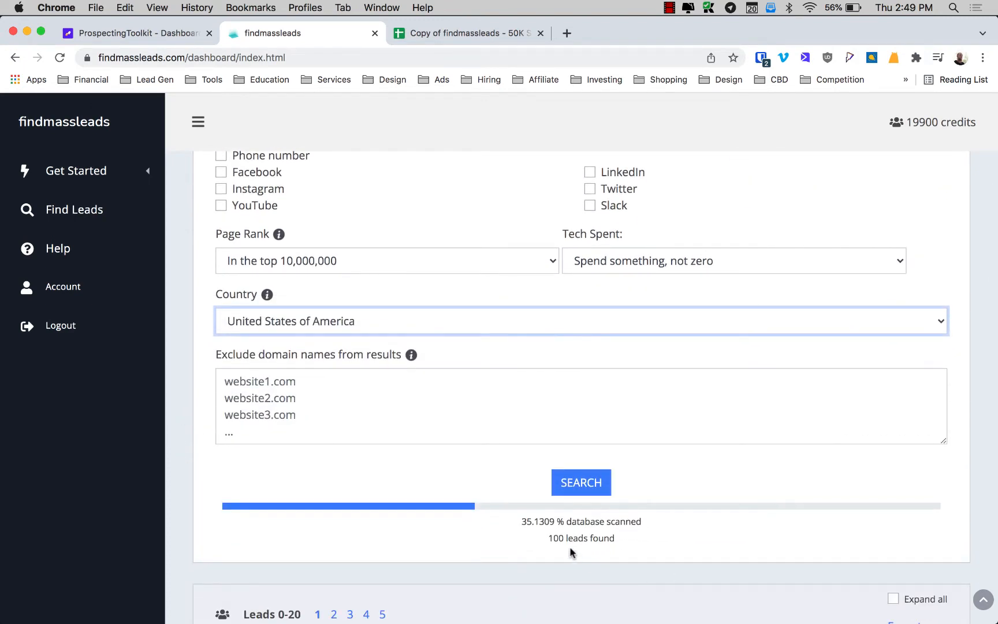
{"action": "scroll", "scroll_direction": "down", "scroll_amount": 3}
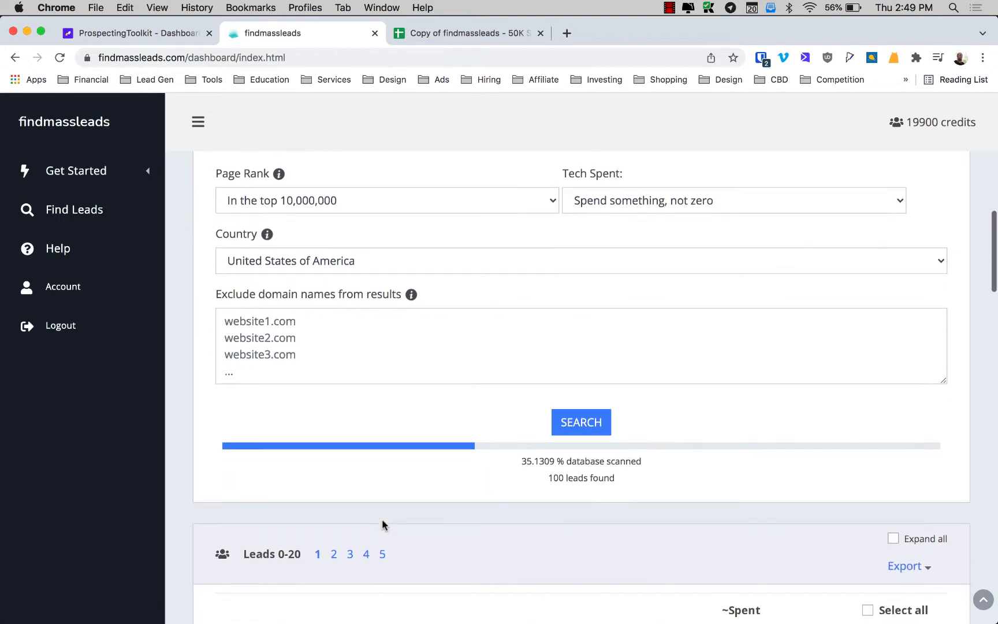
{"action": "mouse_move", "coordinate": [220, 441]}
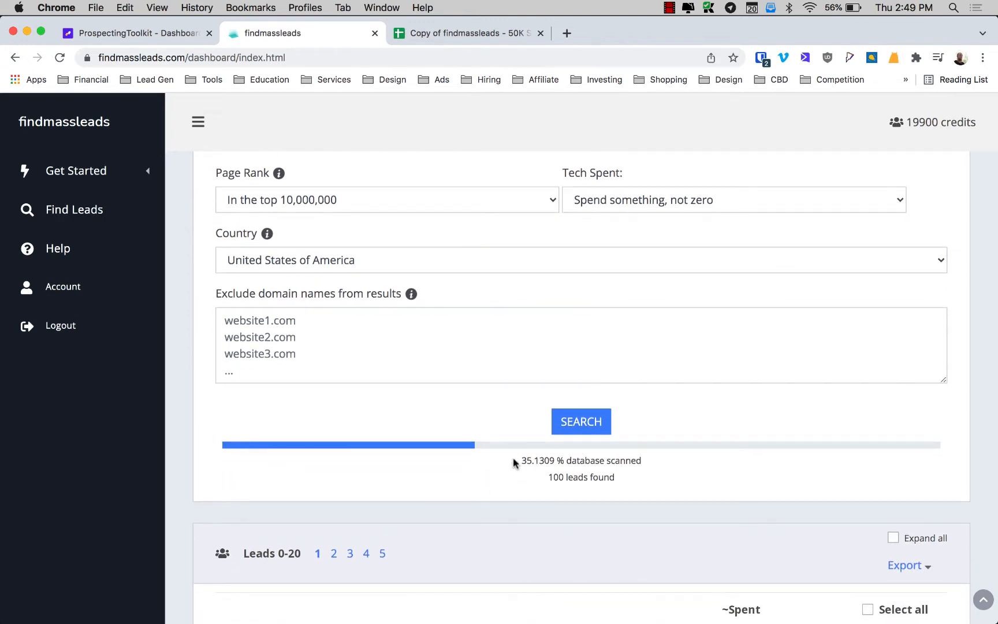
{"action": "double_click", "coordinate": [568, 477]}
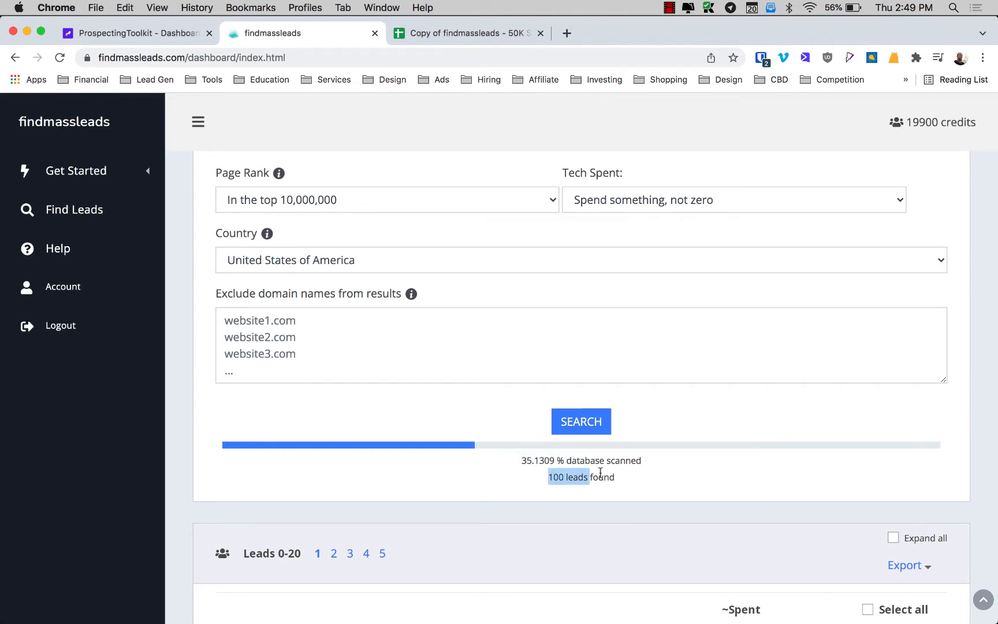
Step: Scroll through the results table of Thinkific sites down to the five page numbers
{"action": "scroll", "scroll_direction": "down", "scroll_amount": 3}
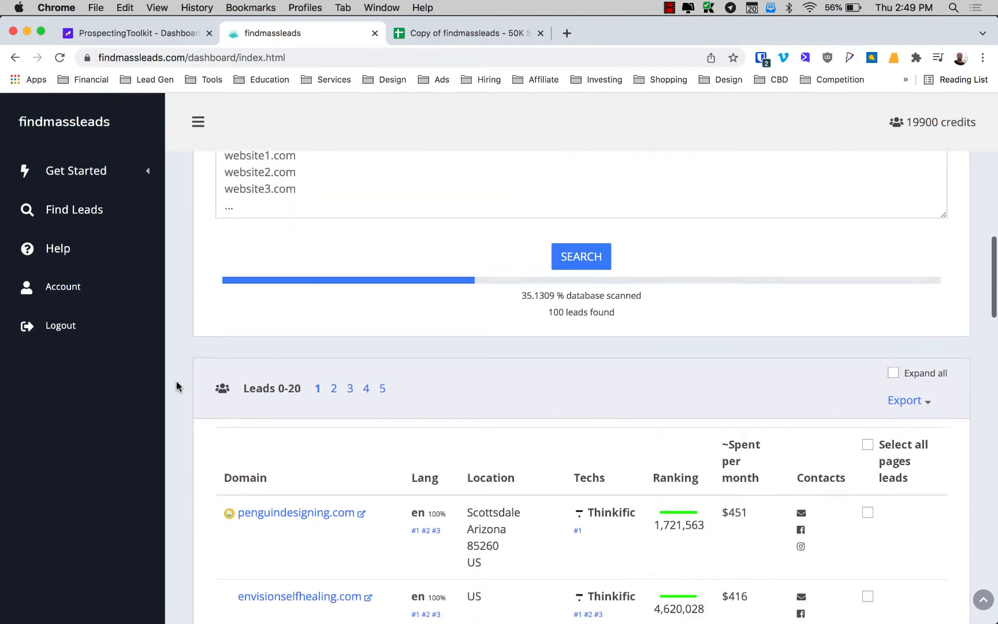
{"action": "scroll", "scroll_direction": "down", "scroll_amount": 3}
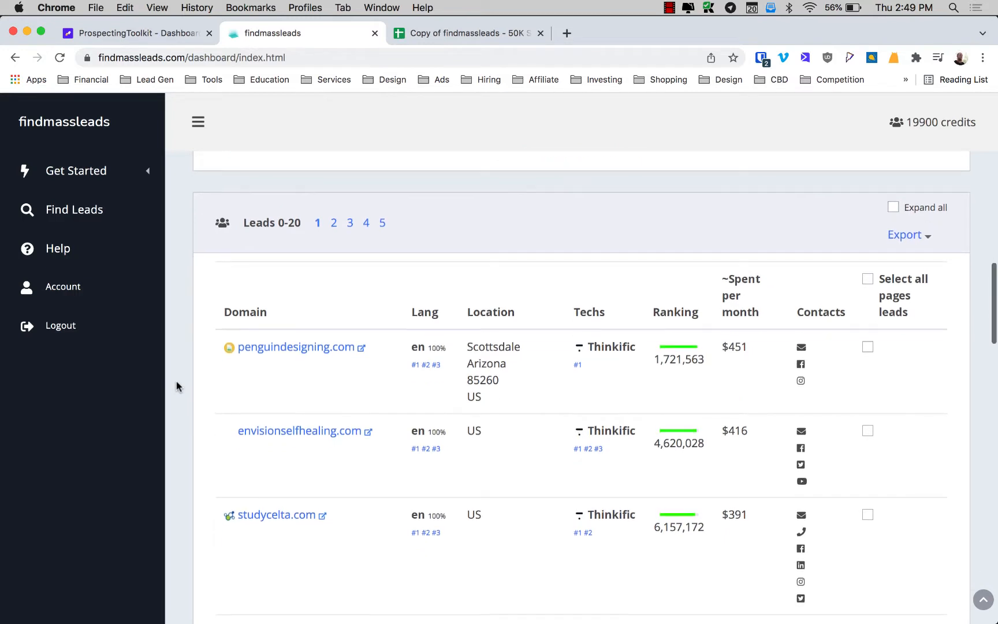
{"action": "scroll", "scroll_direction": "down", "scroll_amount": 3}
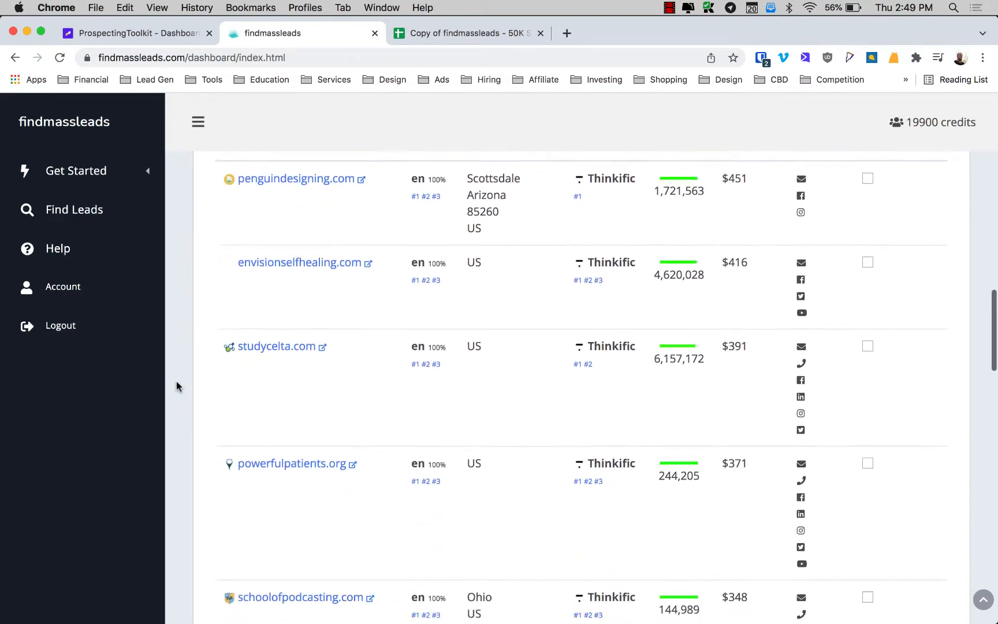
{"action": "scroll", "scroll_direction": "down", "scroll_amount": 3}
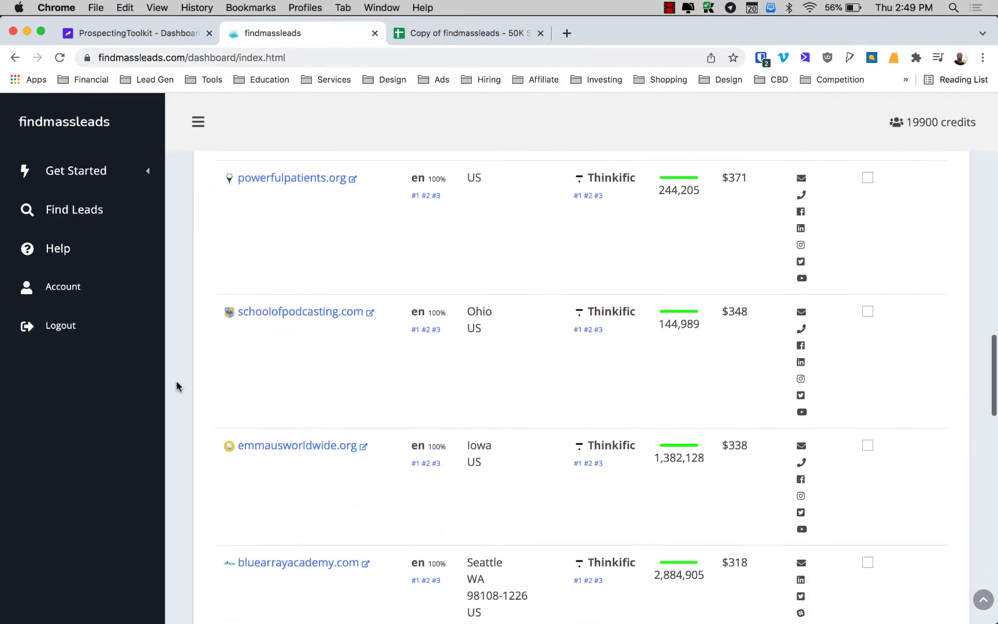
{"action": "scroll", "scroll_direction": "down", "scroll_amount": 3}
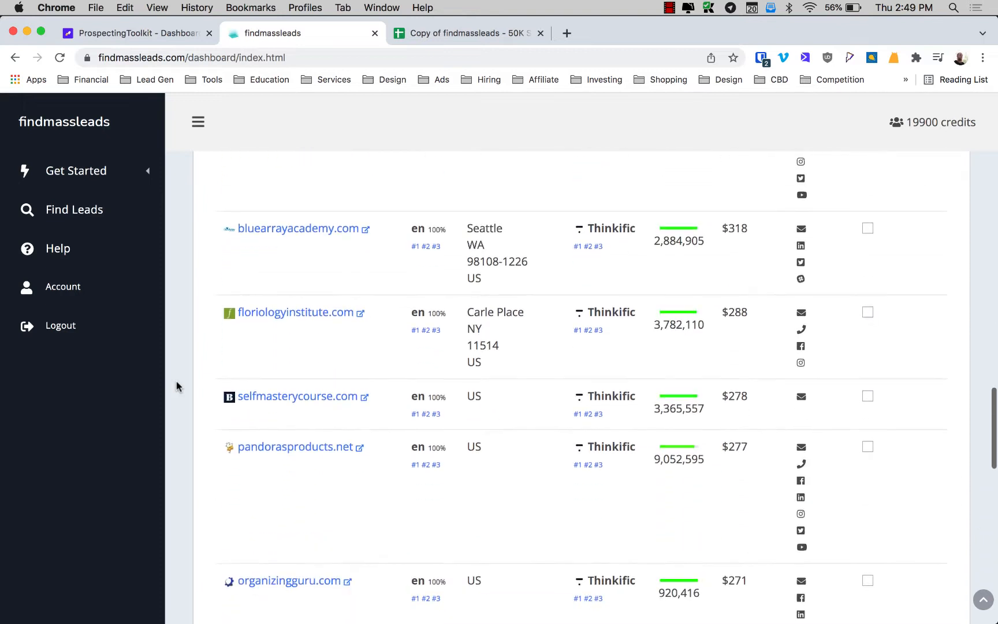
{"action": "scroll", "scroll_direction": "down", "scroll_amount": 3}
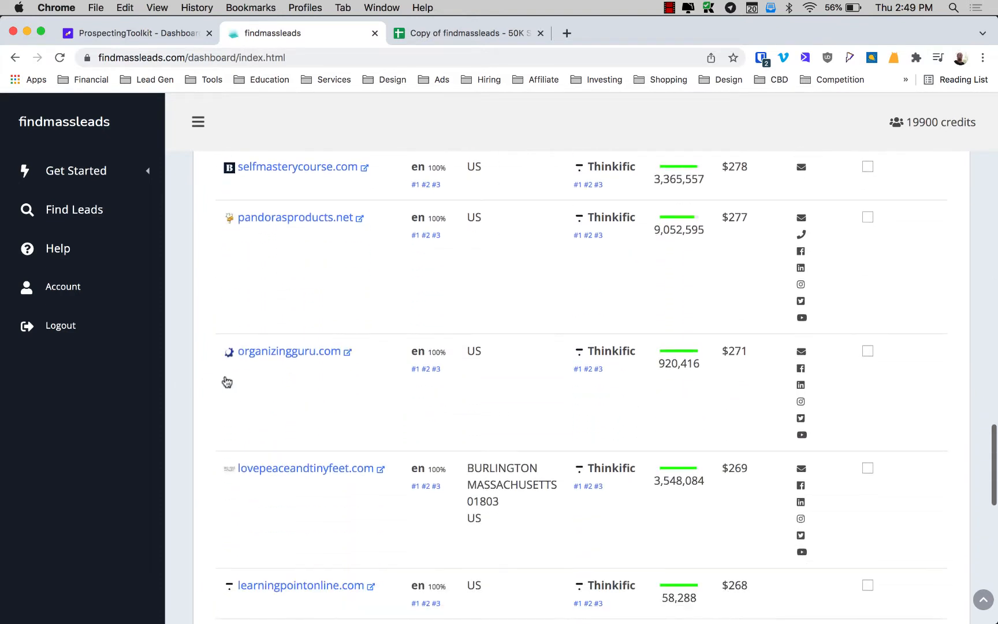
{"action": "scroll", "scroll_direction": "down", "scroll_amount": 3}
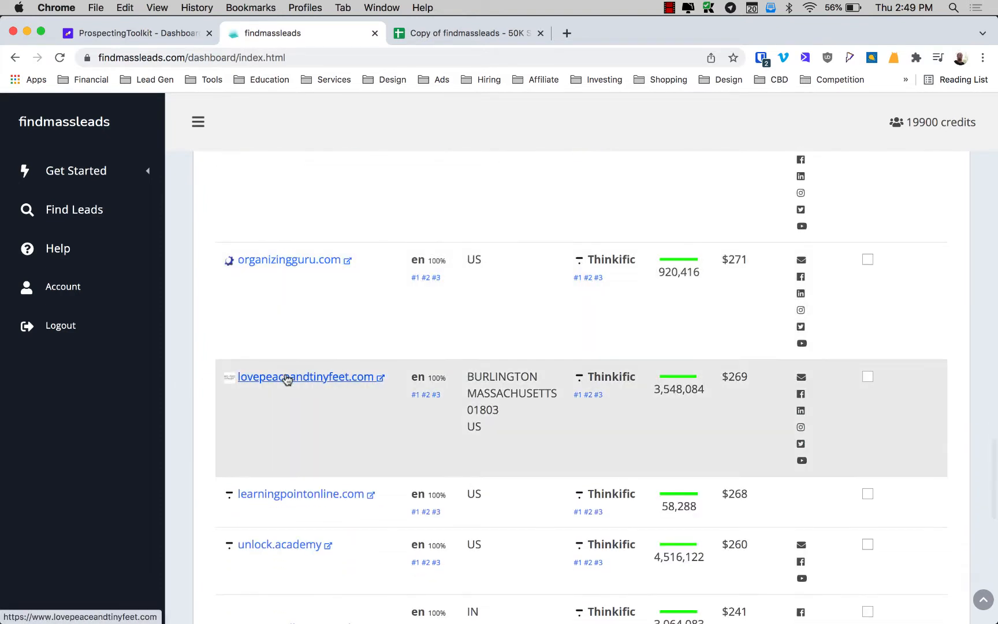
{"action": "scroll", "scroll_direction": "down", "scroll_amount": 3}
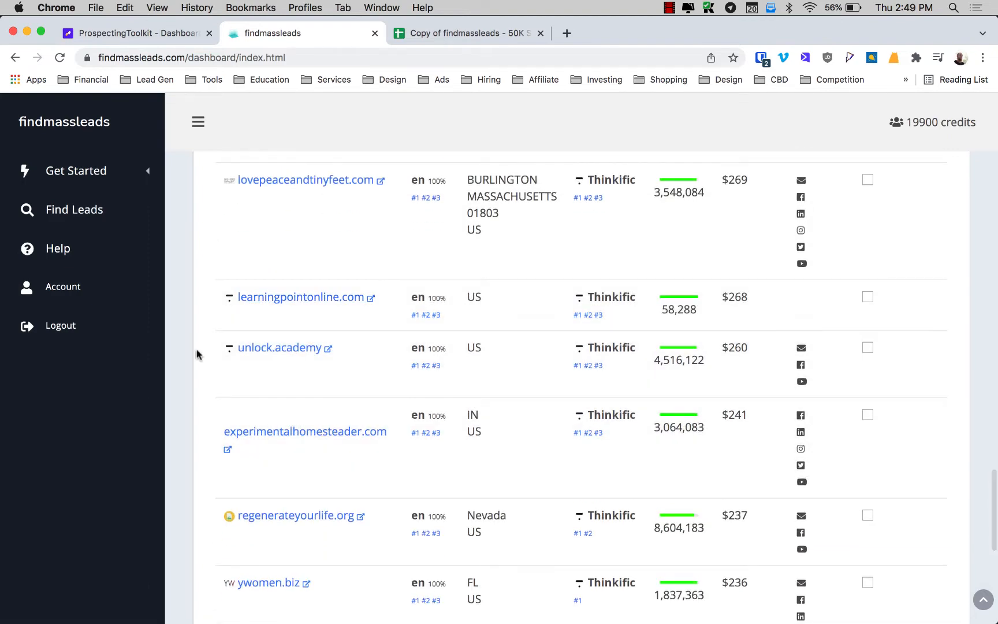
{"action": "scroll", "scroll_direction": "down", "scroll_amount": 3}
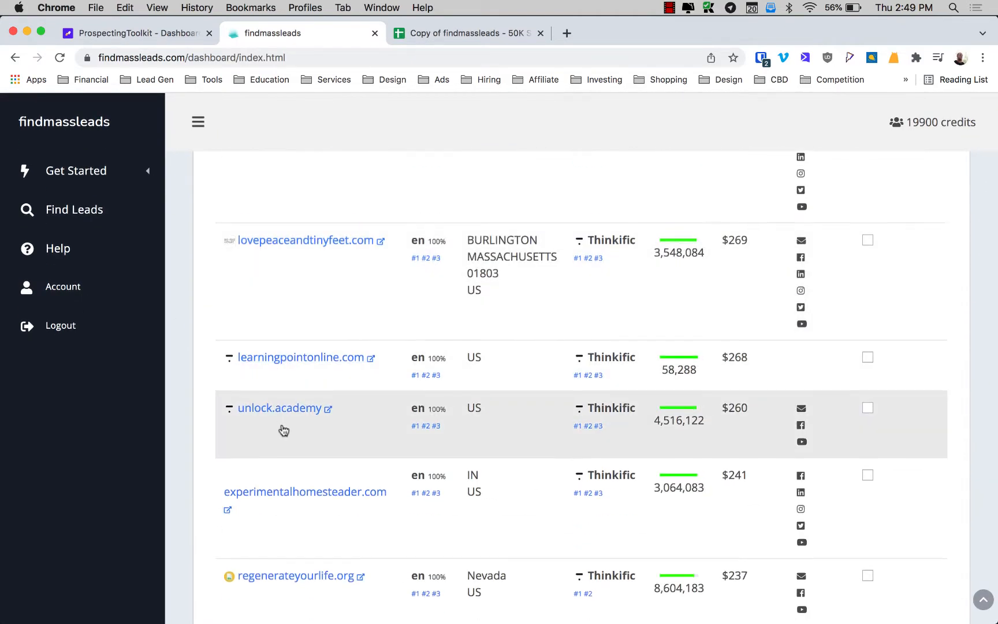
{"action": "scroll", "scroll_direction": "down", "scroll_amount": 3}
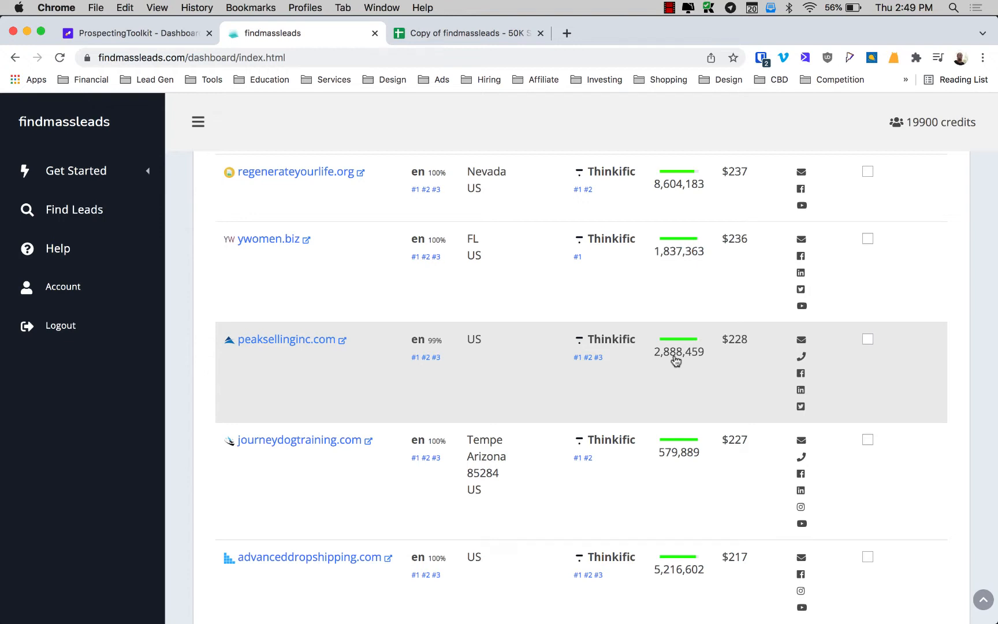
{"action": "scroll", "scroll_direction": "down", "scroll_amount": 3}
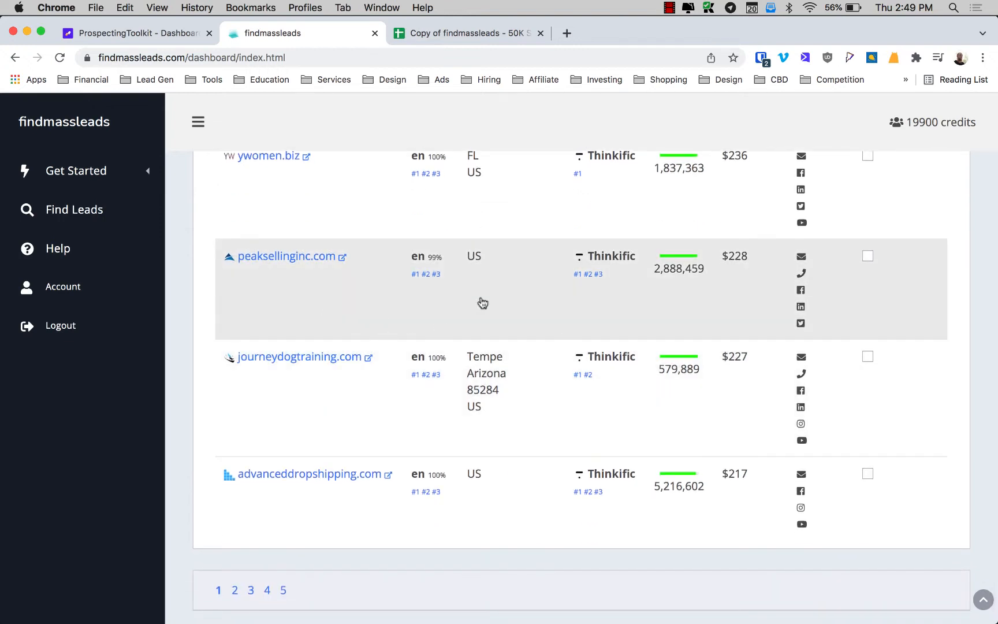
{"action": "mouse_move", "coordinate": [583, 275]}
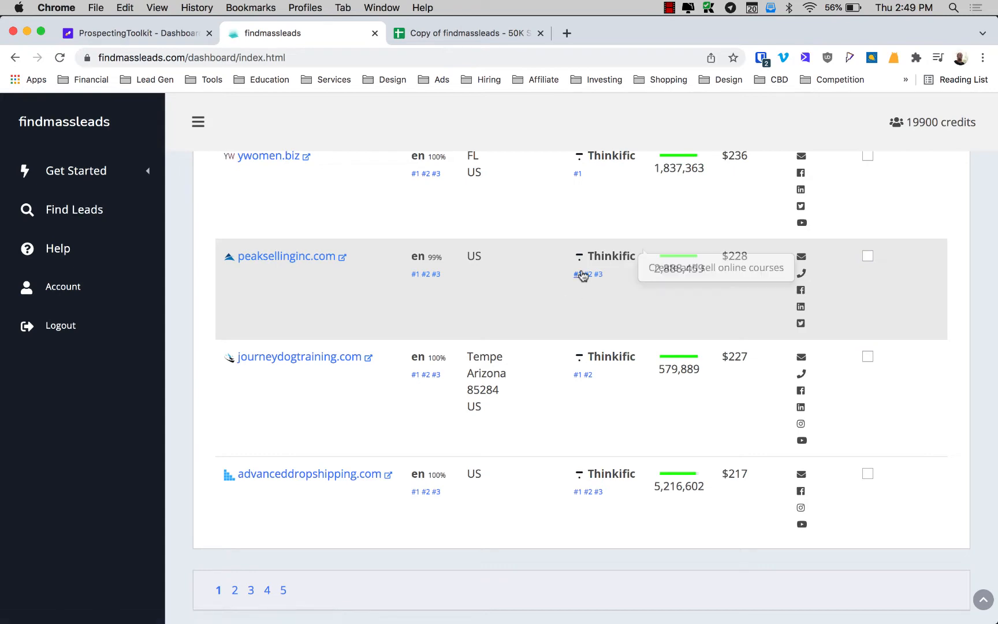
{"action": "mouse_move", "coordinate": [318, 480]}
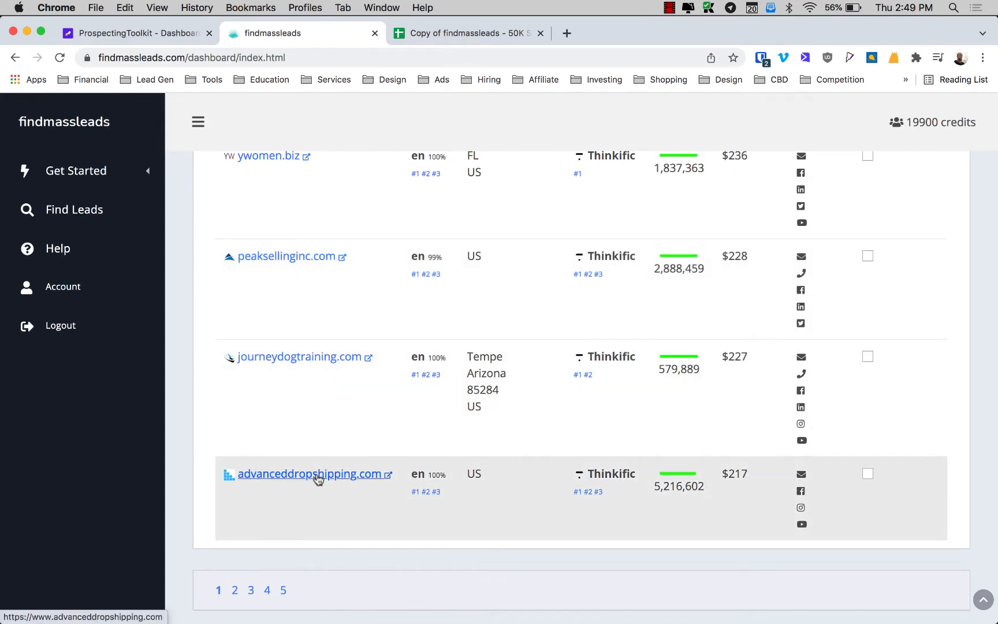
{"action": "scroll", "scroll_direction": "up", "scroll_amount": 3}
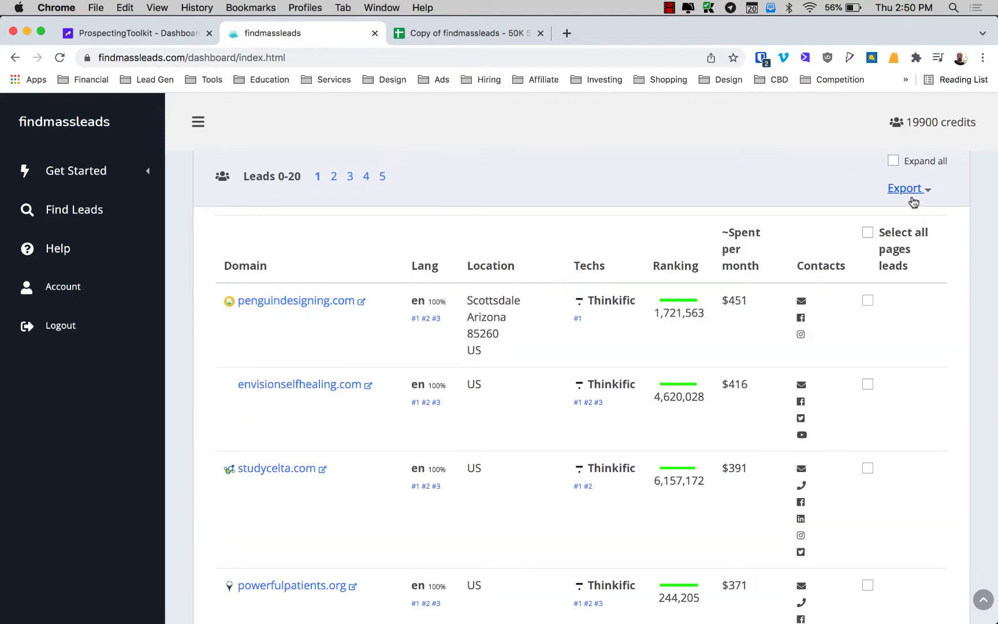
{"action": "left_click", "coordinate": [905, 188]}
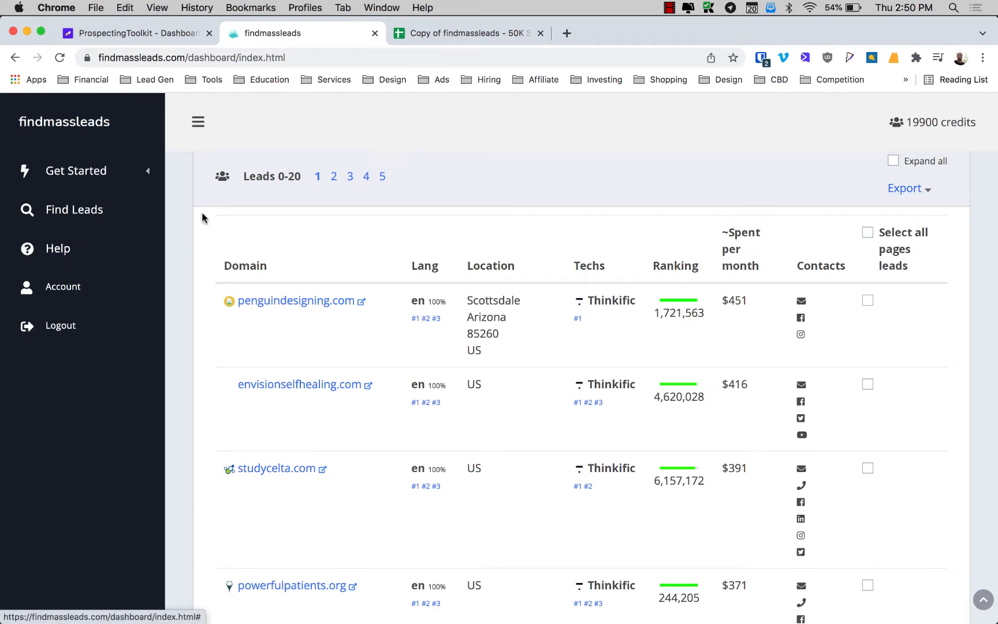
{"action": "left_click", "coordinate": [904, 189]}
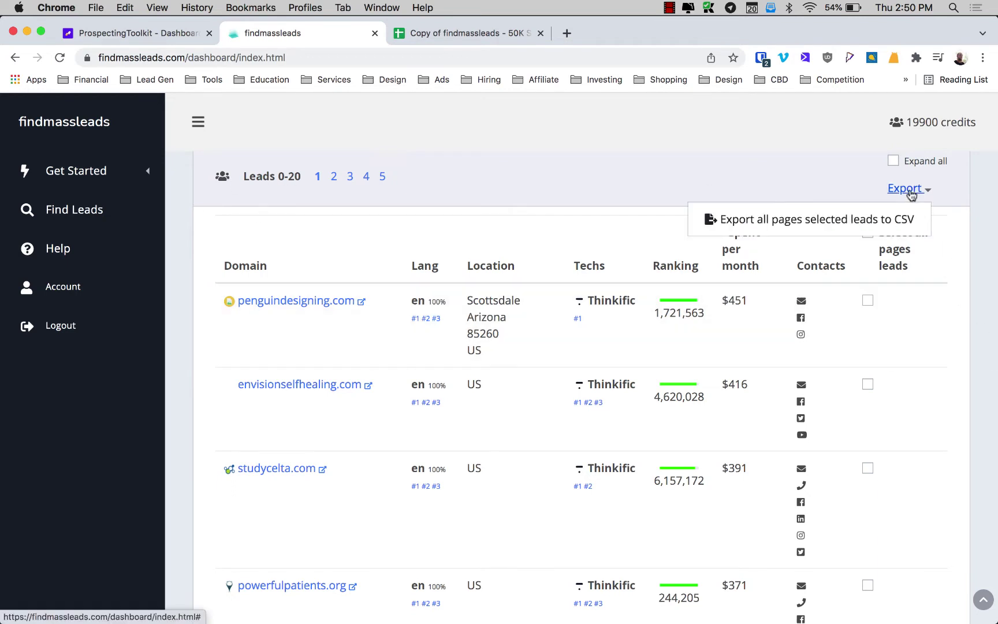
{"action": "left_click", "coordinate": [816, 217]}
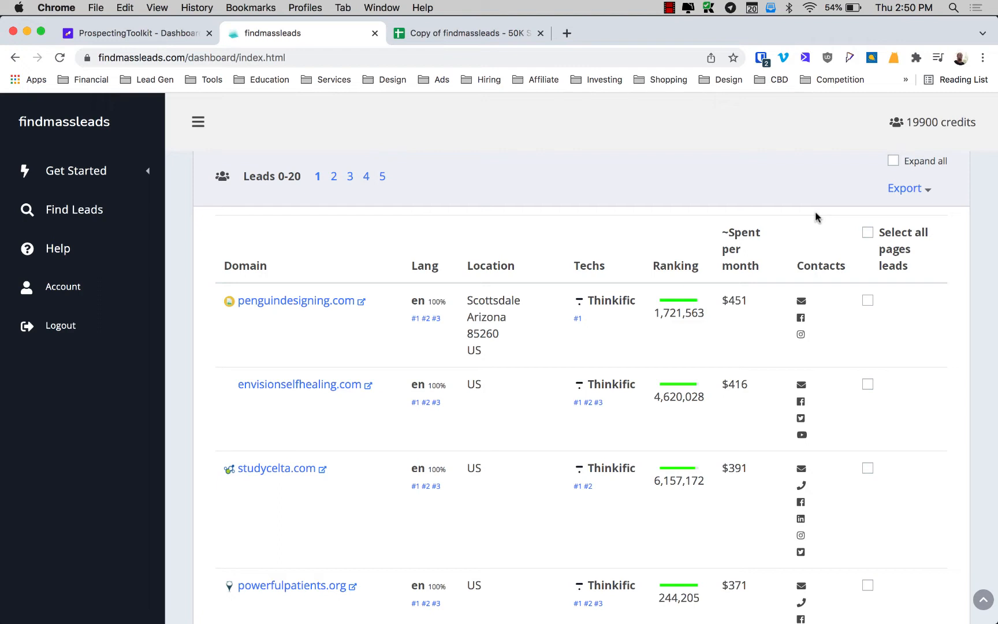
{"action": "mouse_move", "coordinate": [897, 188]}
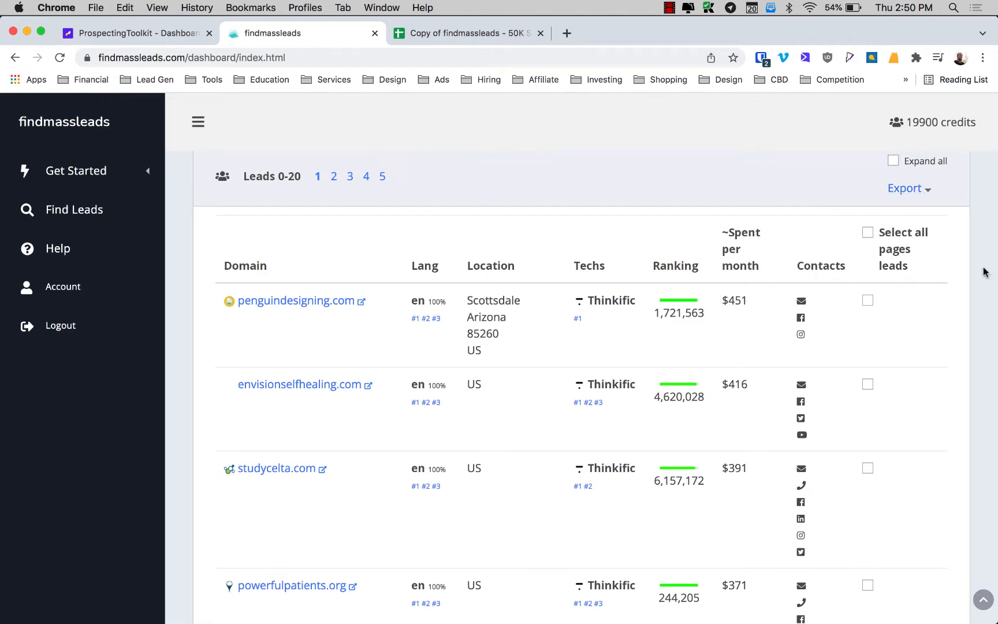
{"action": "left_click", "coordinate": [906, 189]}
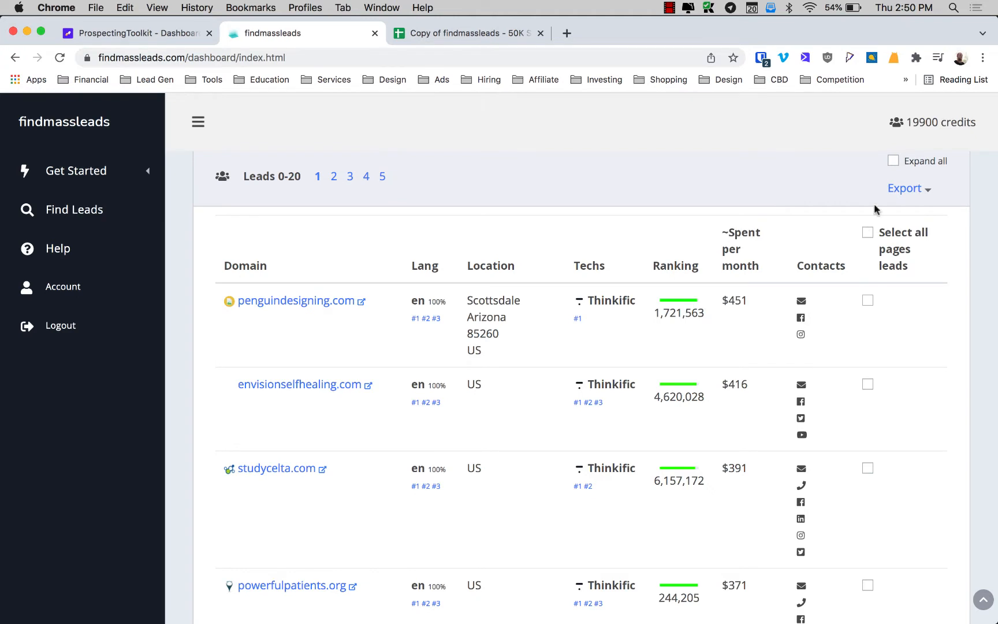
{"action": "left_click", "coordinate": [297, 300]}
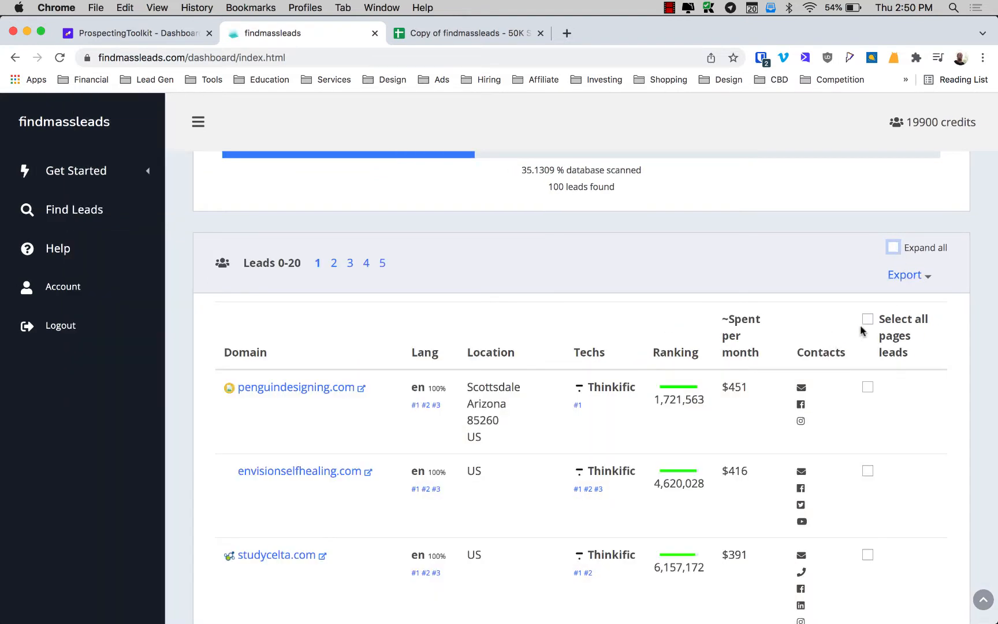
Step: Export the selected leads as CSV and open the downloaded leads (1).csv
{"action": "left_click", "coordinate": [868, 319]}
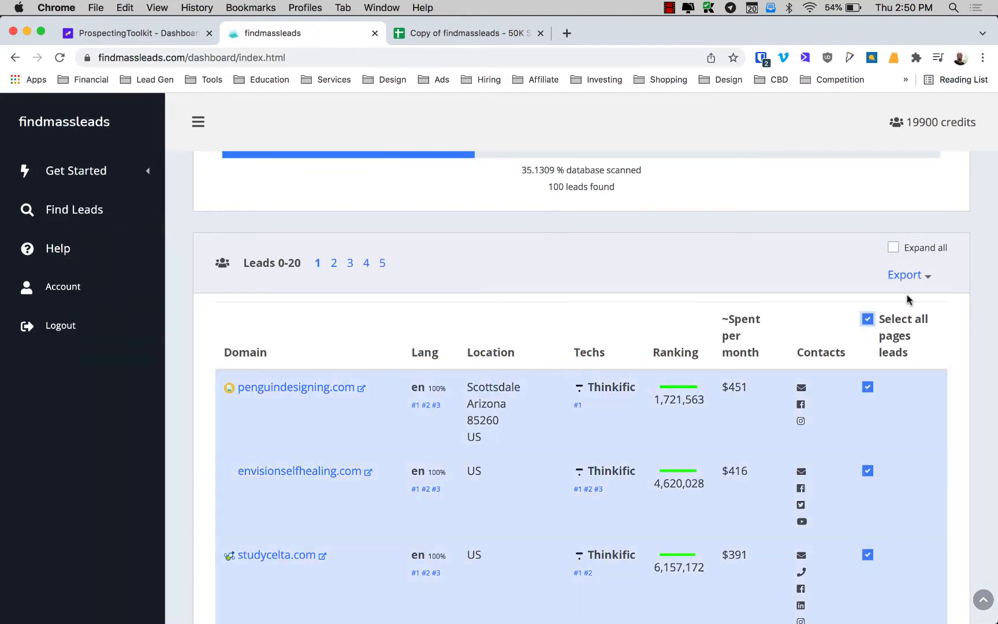
{"action": "left_click", "coordinate": [904, 275]}
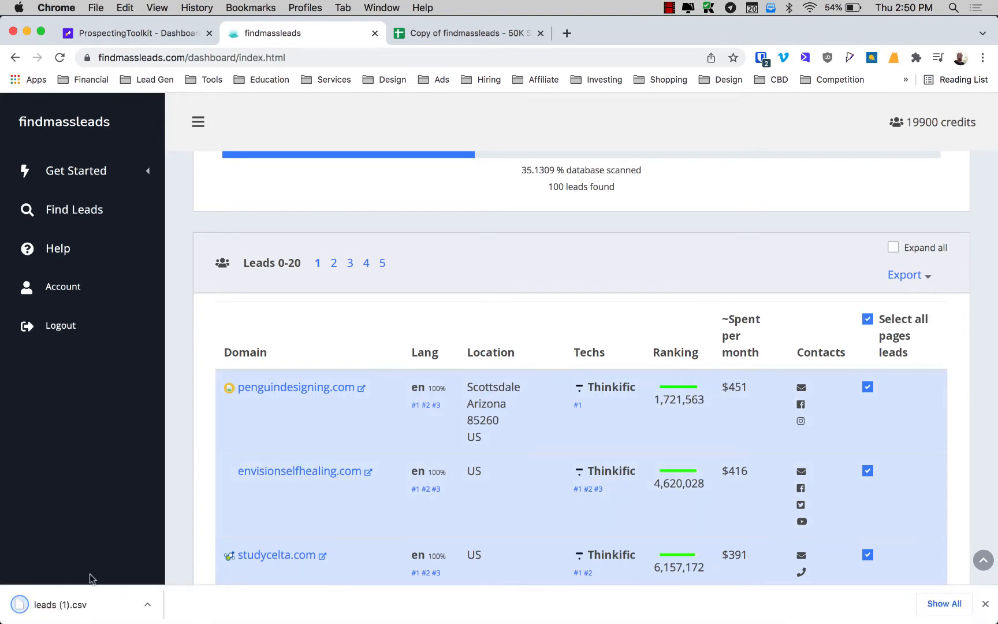
{"action": "mouse_move", "coordinate": [81, 609]}
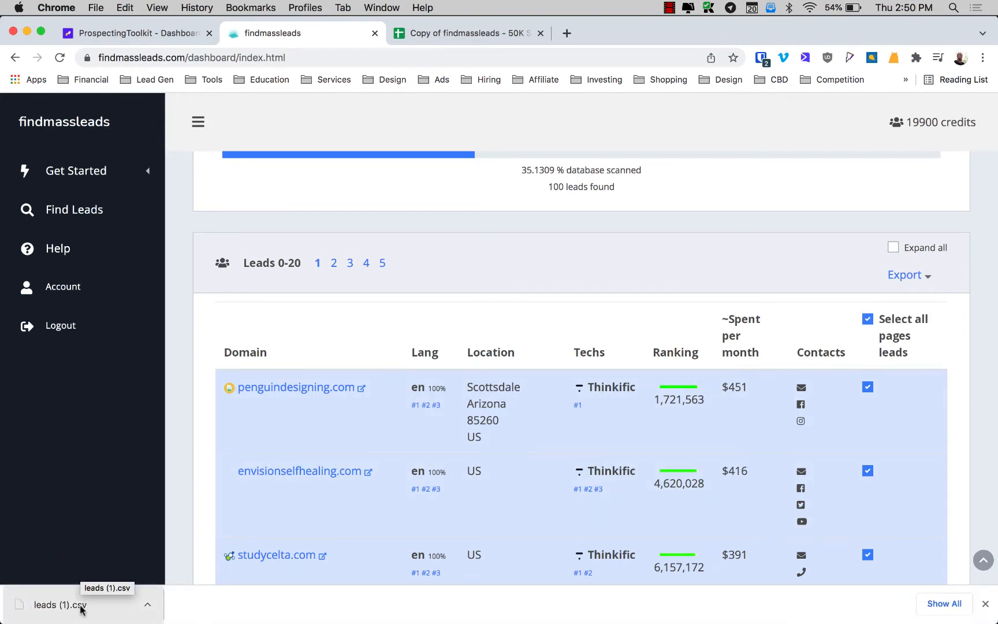
{"action": "left_click", "coordinate": [58, 607]}
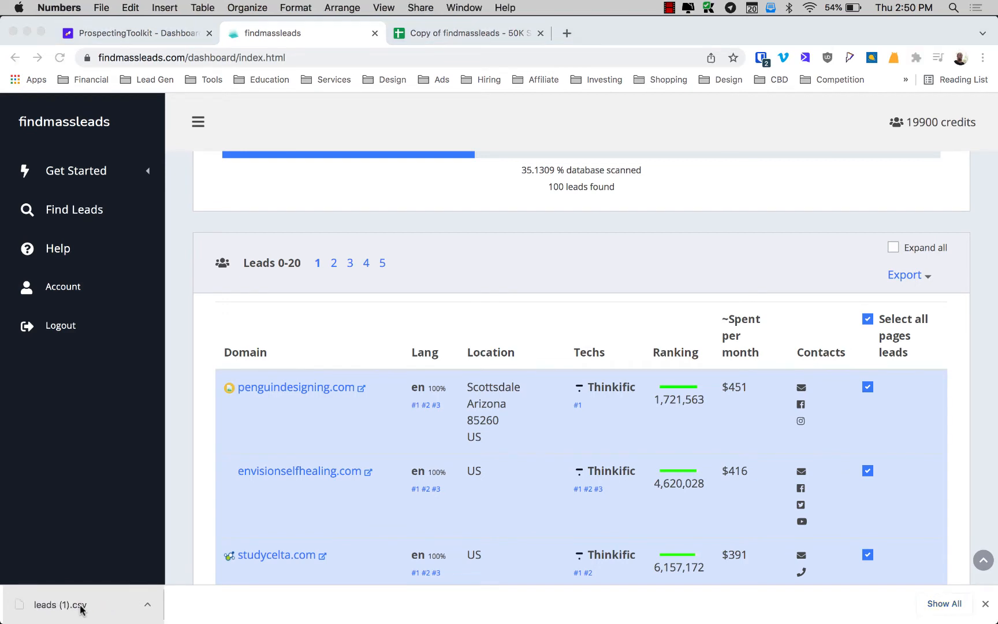
Step: Open the leads CSV in Numbers and look over the domain, tech stack and email columns
{"action": "left_click", "coordinate": [61, 604]}
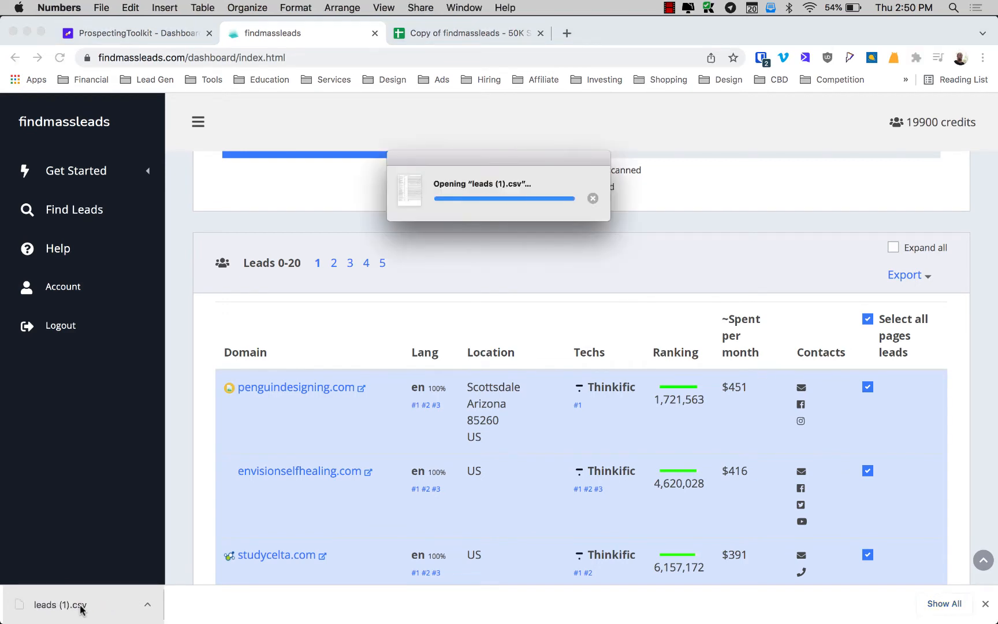
{"action": "left_click", "coordinate": [60, 605]}
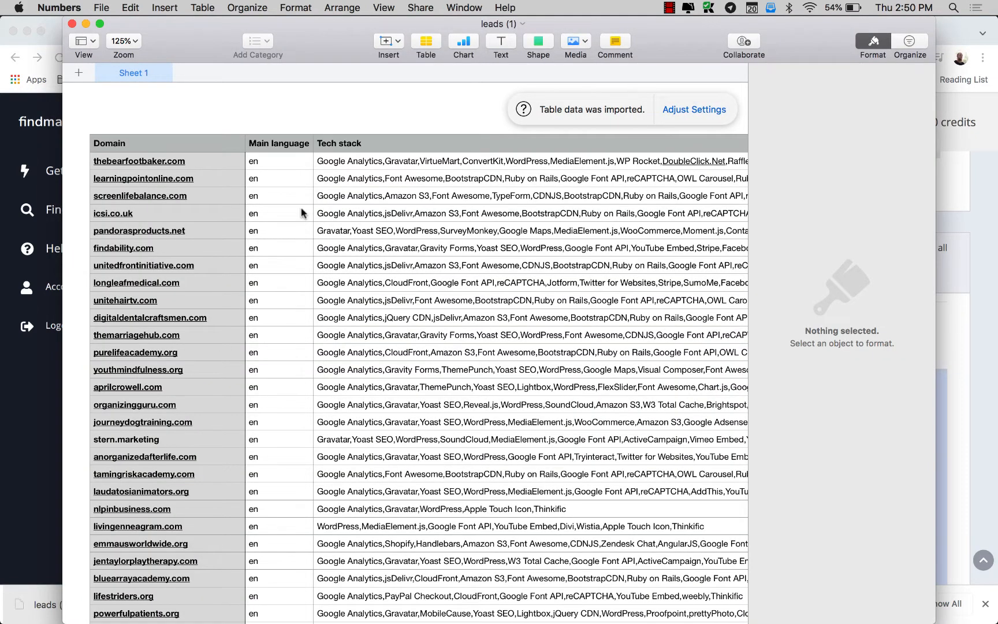
{"action": "scroll", "scroll_direction": "right", "scroll_amount": 3}
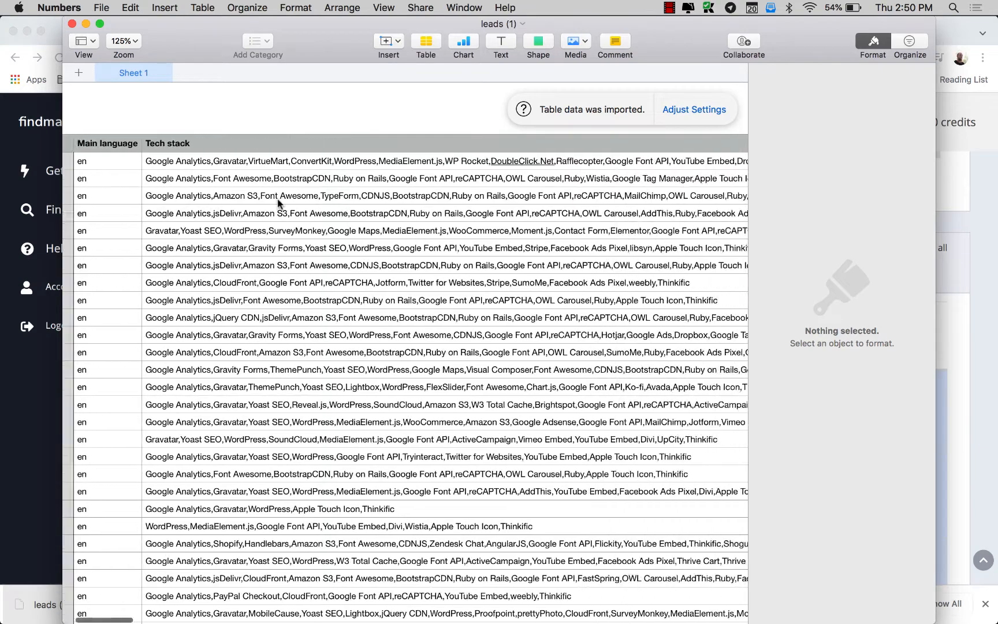
{"action": "scroll", "scroll_direction": "right", "scroll_amount": 3}
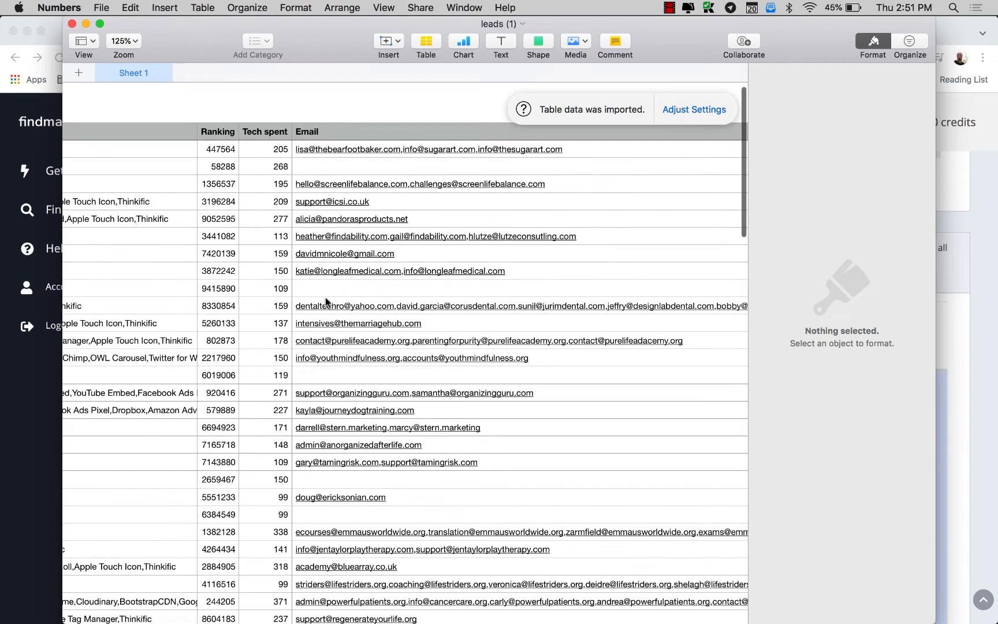
{"action": "mouse_move", "coordinate": [358, 455]}
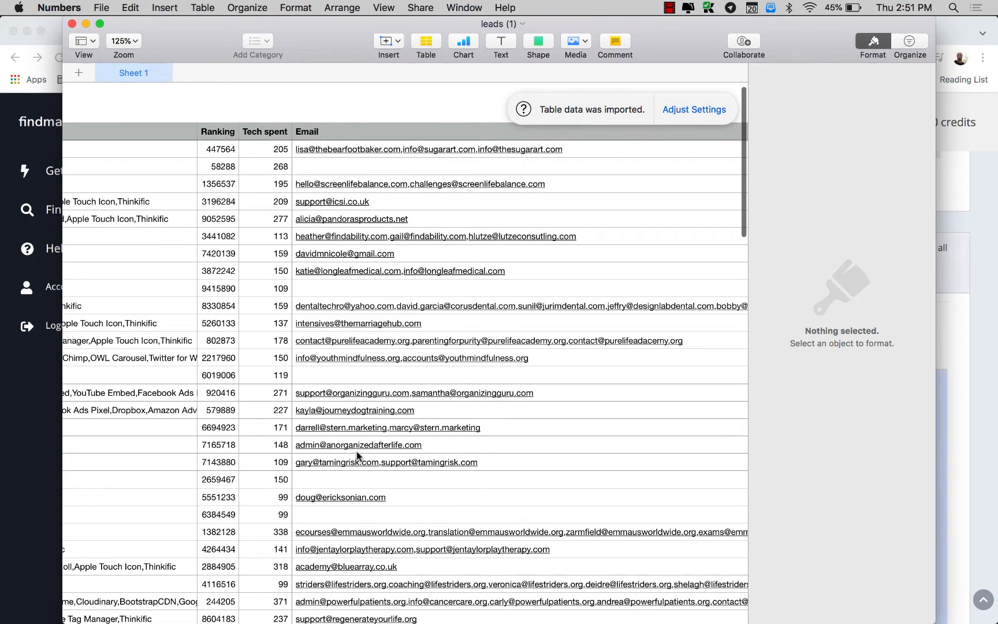
{"action": "scroll", "scroll_direction": "down", "scroll_amount": 3}
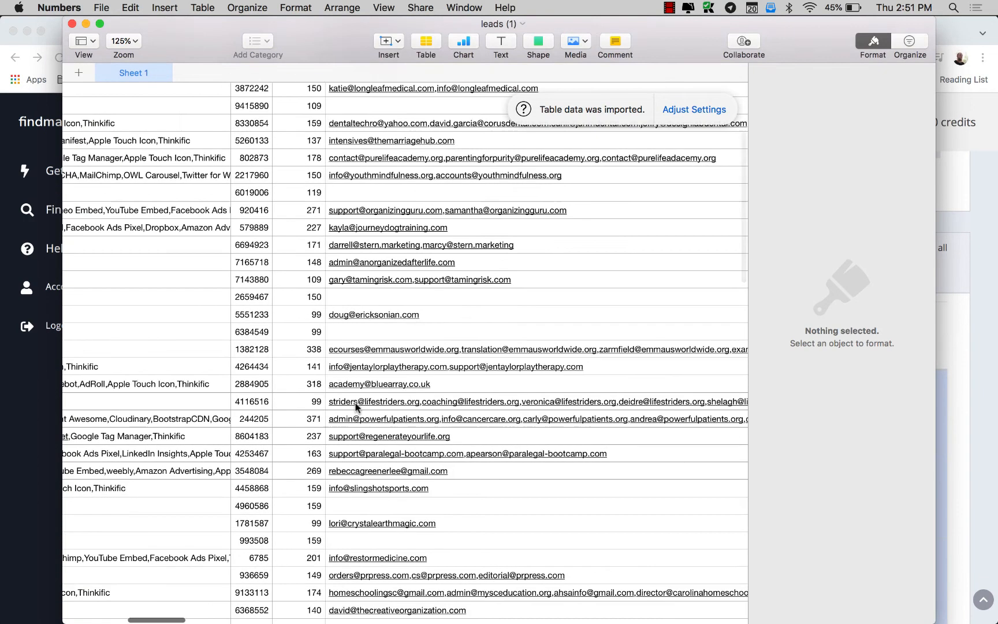
{"action": "scroll", "scroll_direction": "down", "scroll_amount": 3}
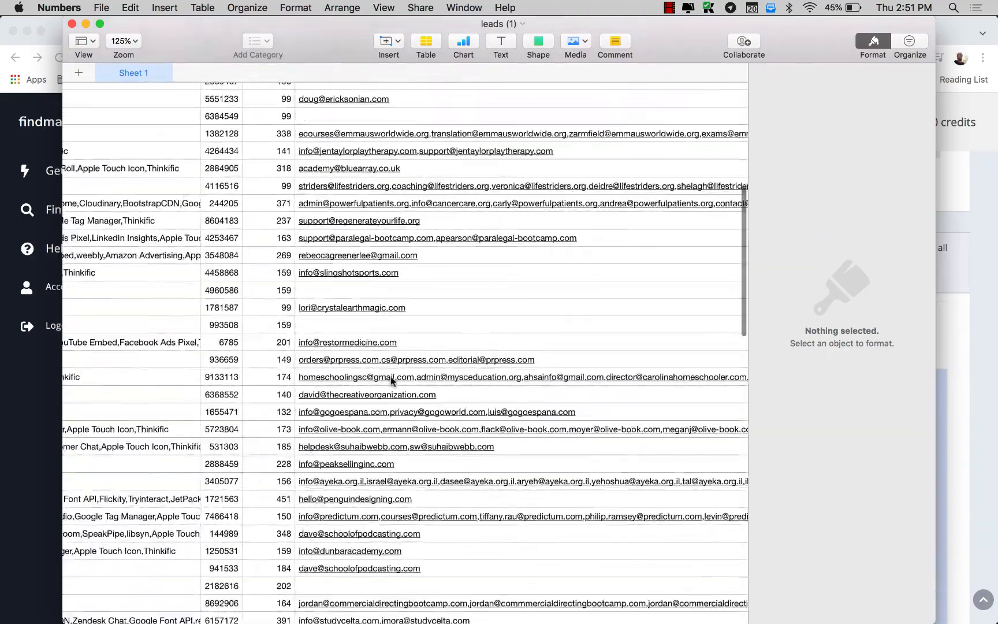
{"action": "scroll", "scroll_direction": "down", "scroll_amount": 3}
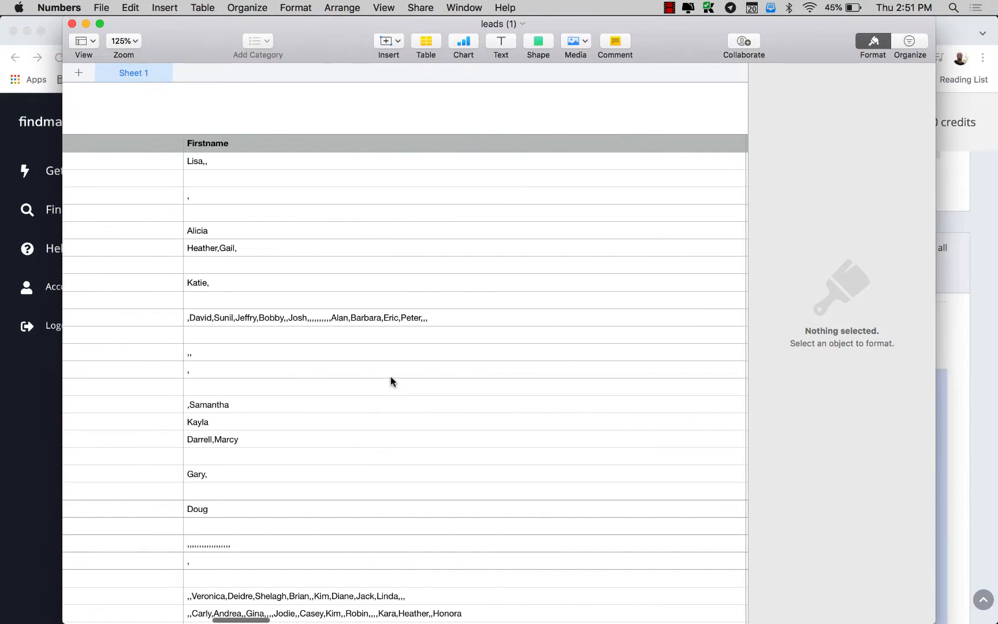
Step: Scroll across to the Firstname, Facebook, LinkedIn, Instagram and YouTube columns
{"action": "scroll", "scroll_direction": "right", "scroll_amount": 3}
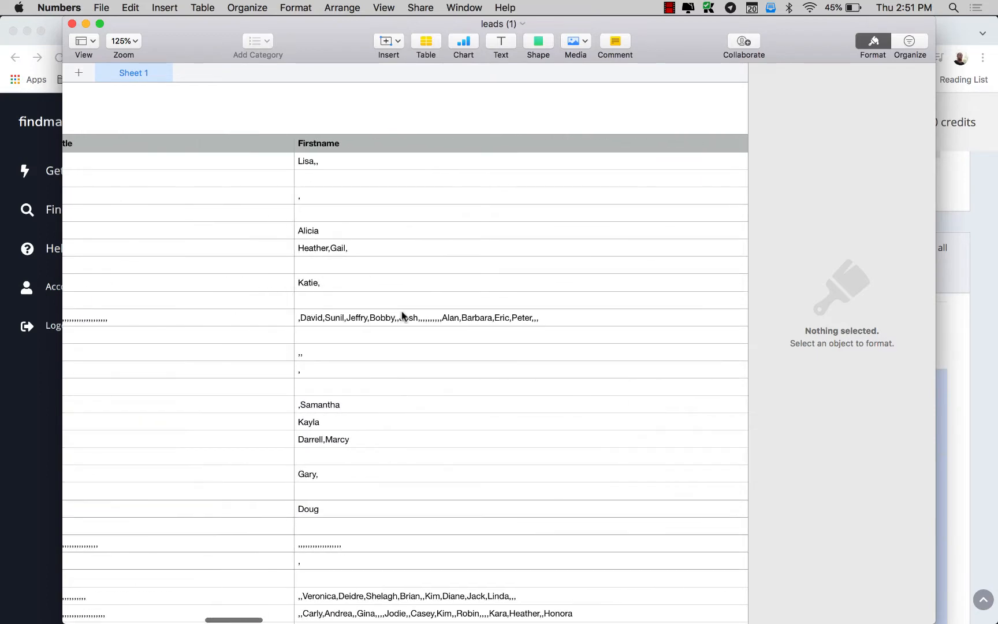
{"action": "scroll", "scroll_direction": "right", "scroll_amount": 3}
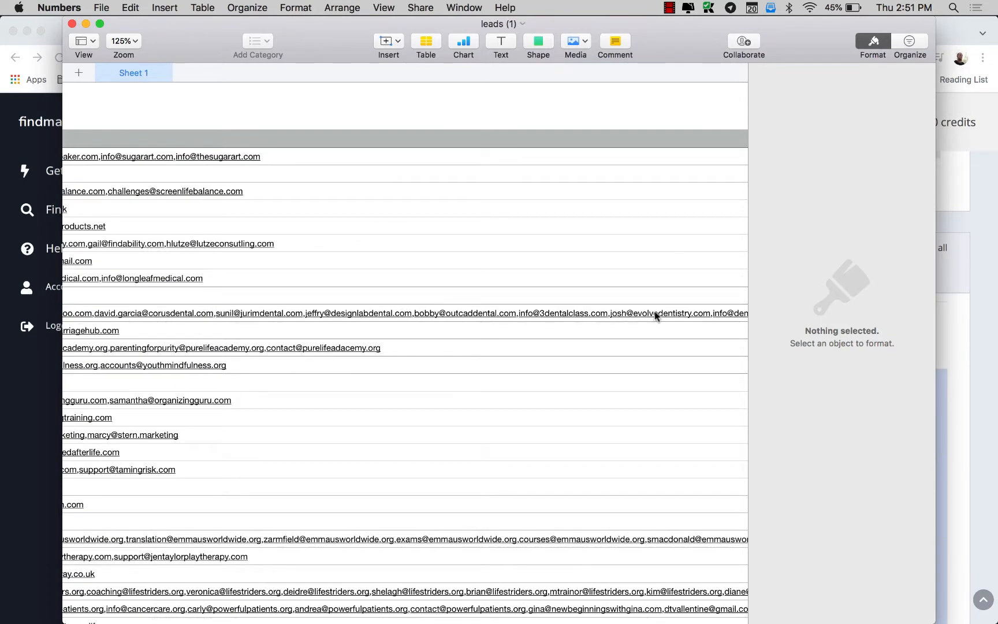
{"action": "scroll", "scroll_direction": "right", "scroll_amount": 3}
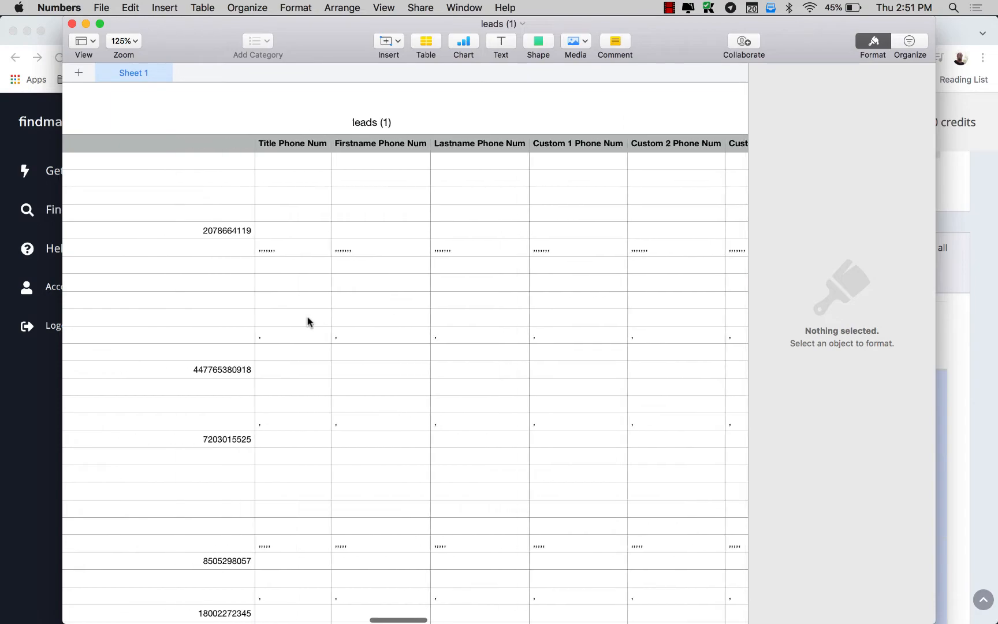
{"action": "scroll", "scroll_direction": "right", "scroll_amount": 3}
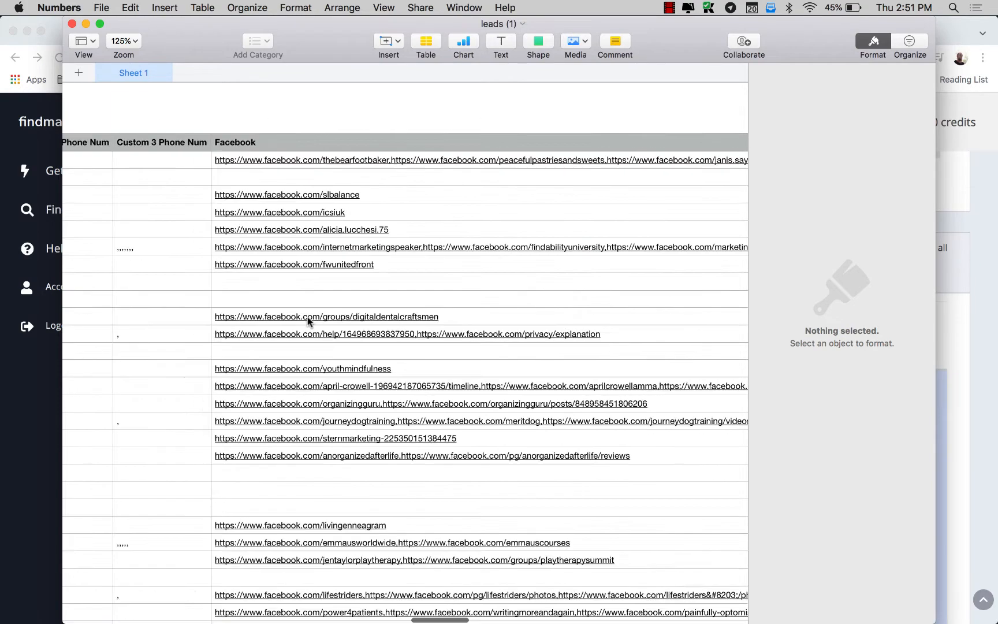
{"action": "scroll", "scroll_direction": "right", "scroll_amount": 3}
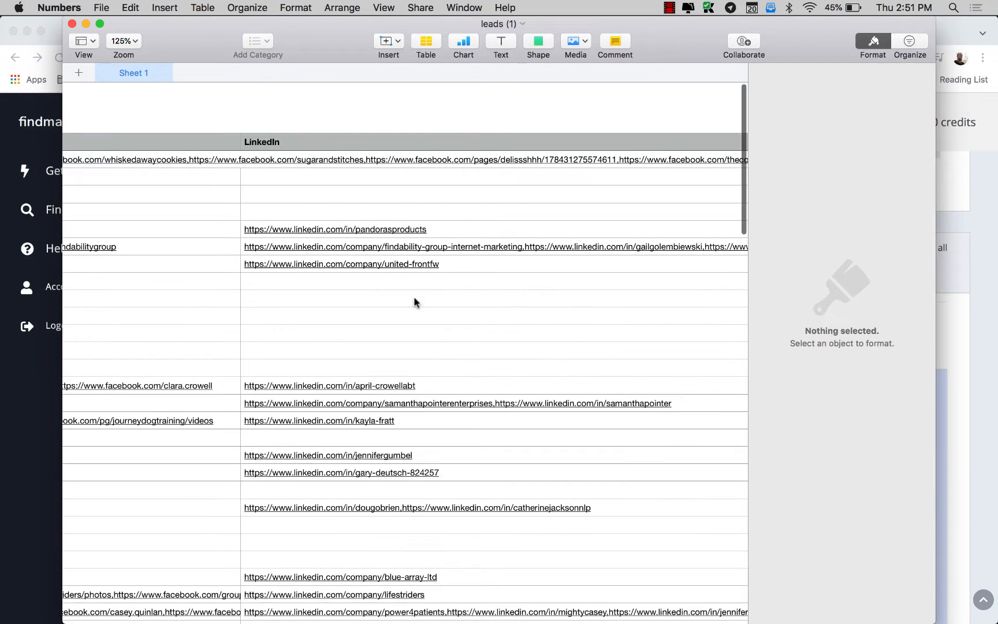
{"action": "scroll", "scroll_direction": "right", "scroll_amount": 3}
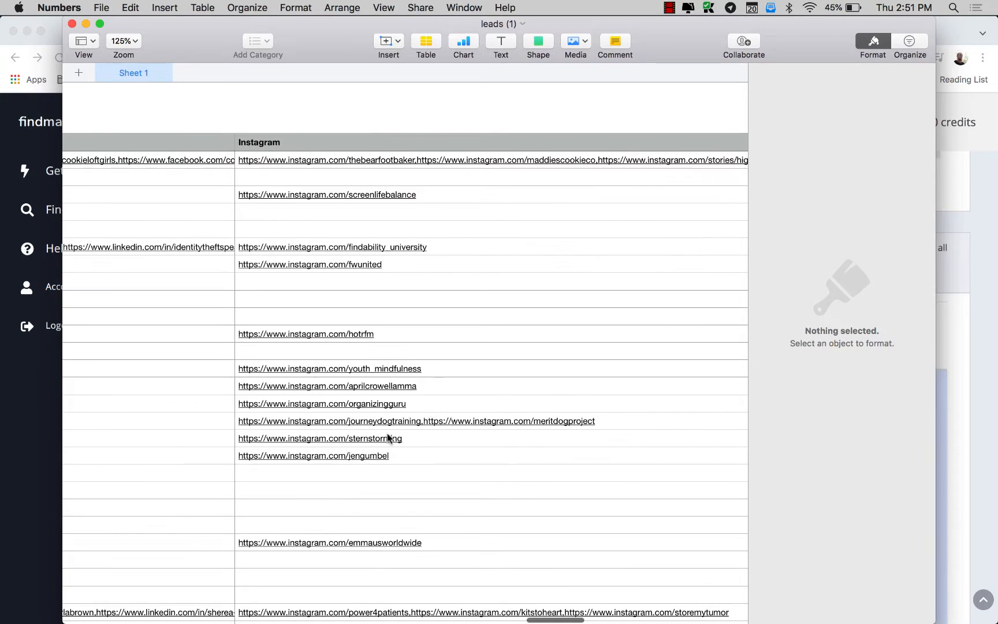
{"action": "scroll", "scroll_direction": "right", "scroll_amount": 3}
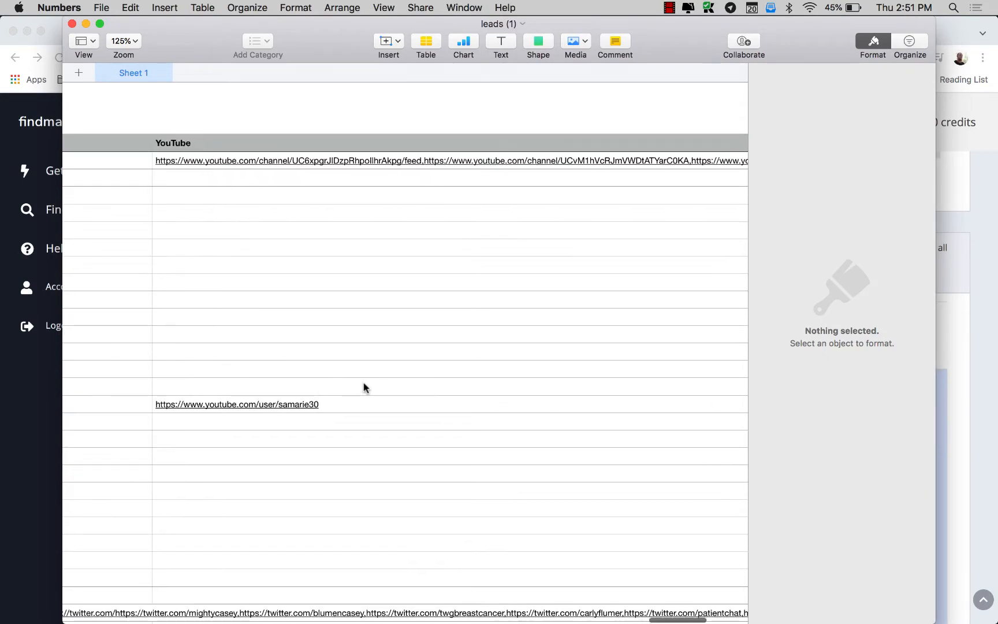
{"action": "scroll", "scroll_direction": "down", "scroll_amount": 3}
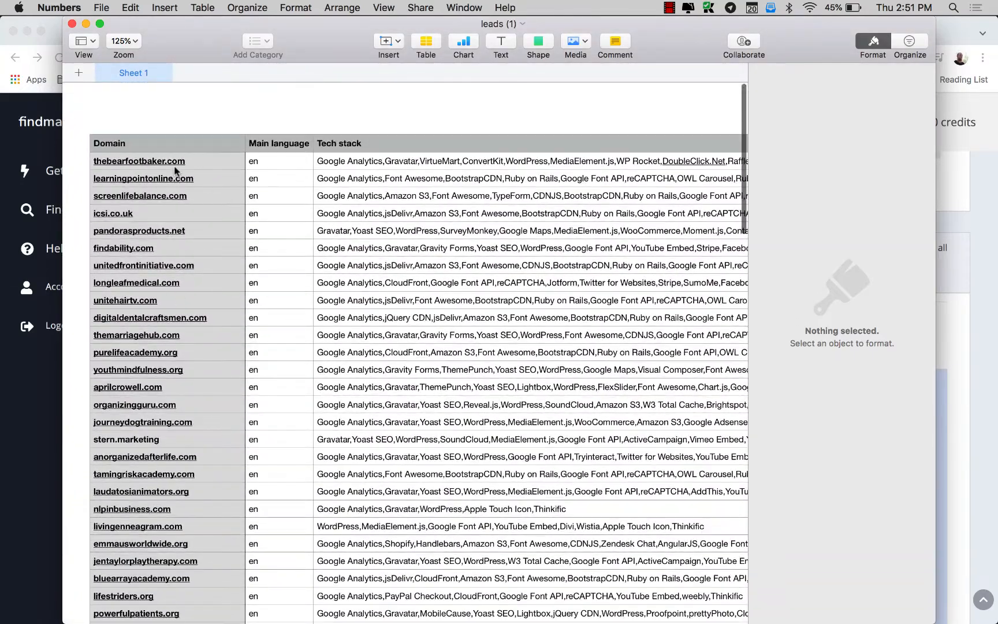
Step: Scroll to row 101 and select the Domain column to confirm COUNTA shows 100
{"action": "scroll", "scroll_direction": "down", "scroll_amount": 3}
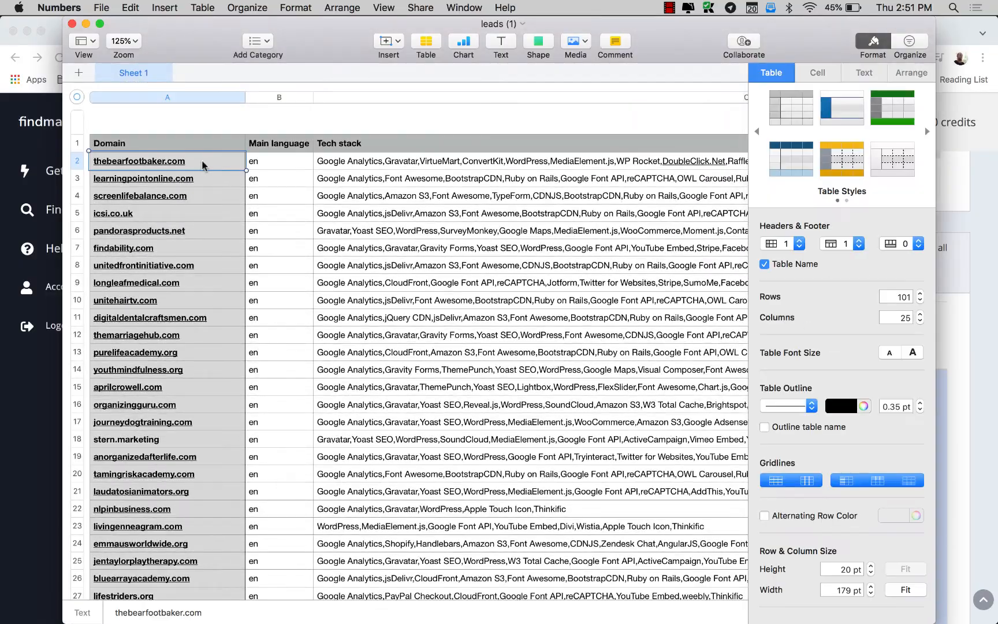
{"action": "scroll", "scroll_direction": "down", "scroll_amount": 3}
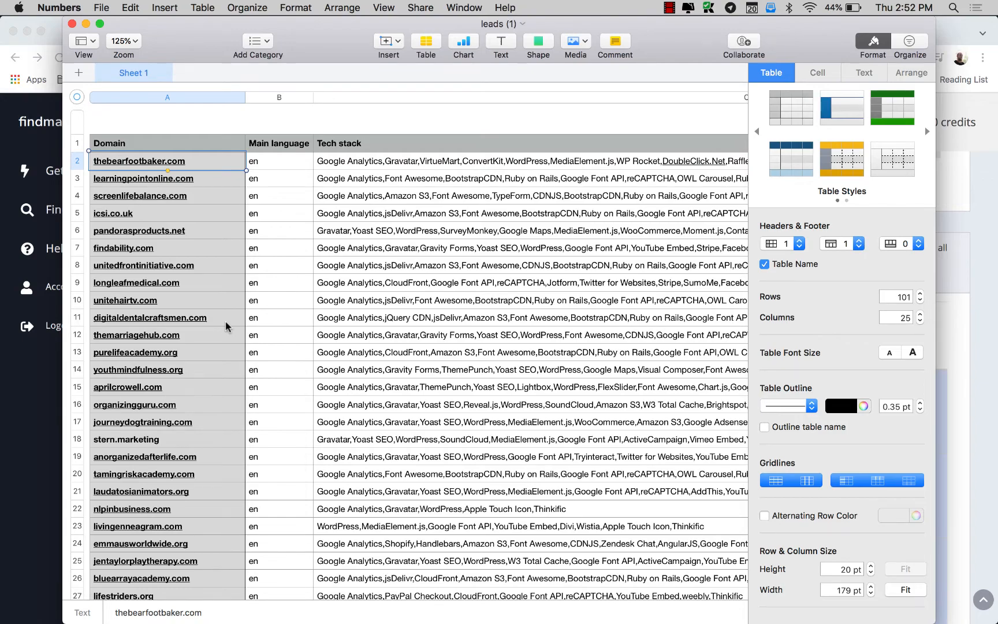
{"action": "scroll", "scroll_direction": "down", "scroll_amount": 3}
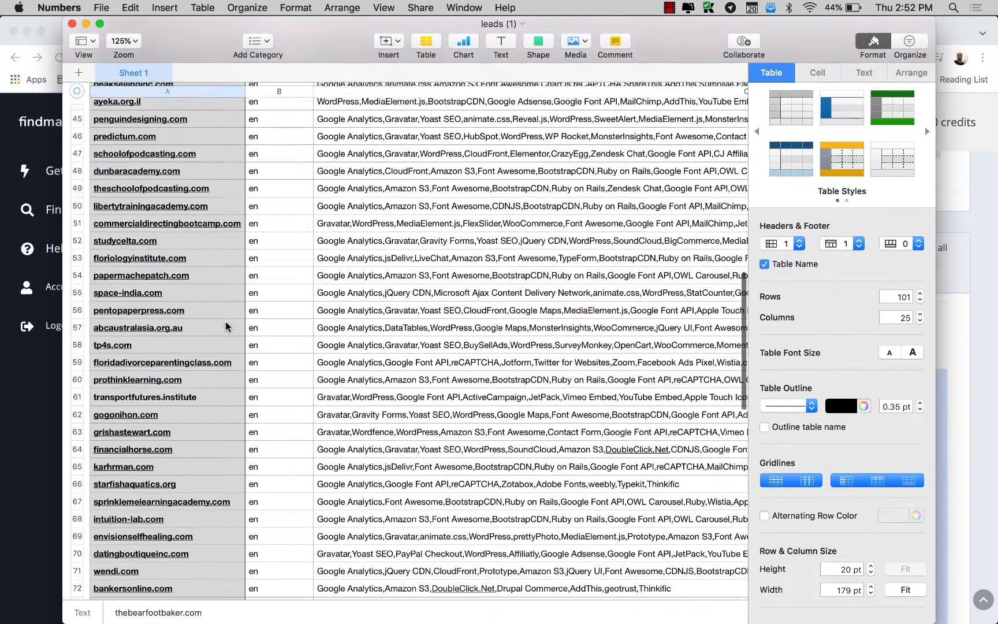
{"action": "scroll", "scroll_direction": "down", "scroll_amount": 3}
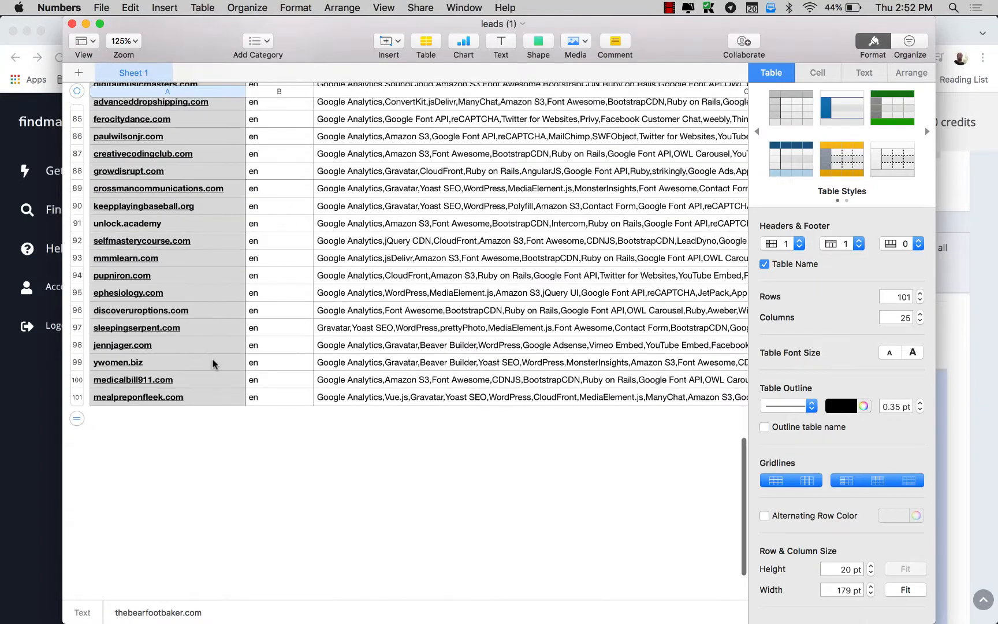
{"action": "left_click", "coordinate": [150, 398]}
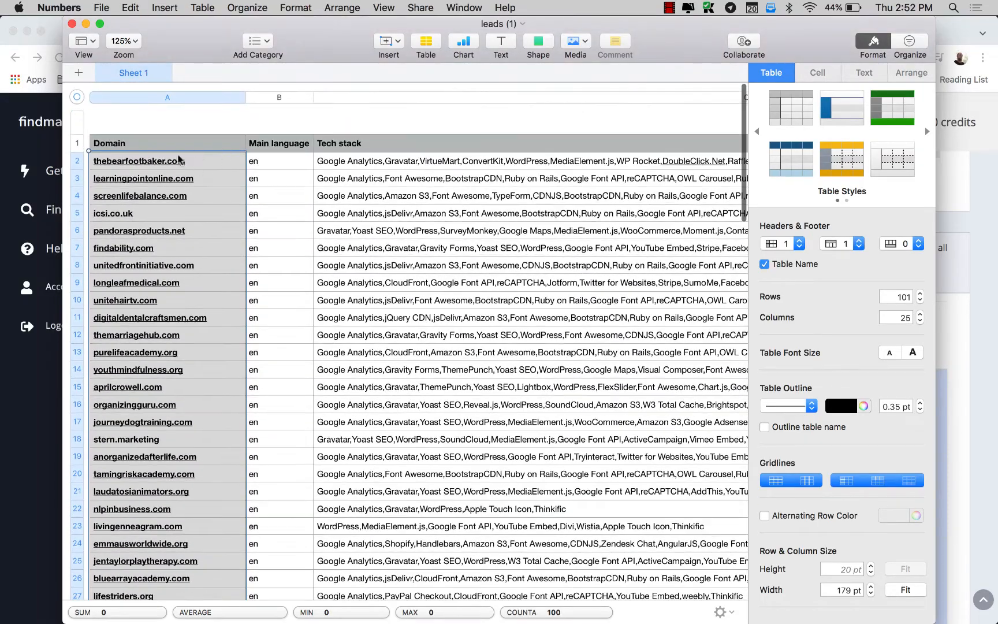
{"action": "scroll", "scroll_direction": "down", "scroll_amount": 3}
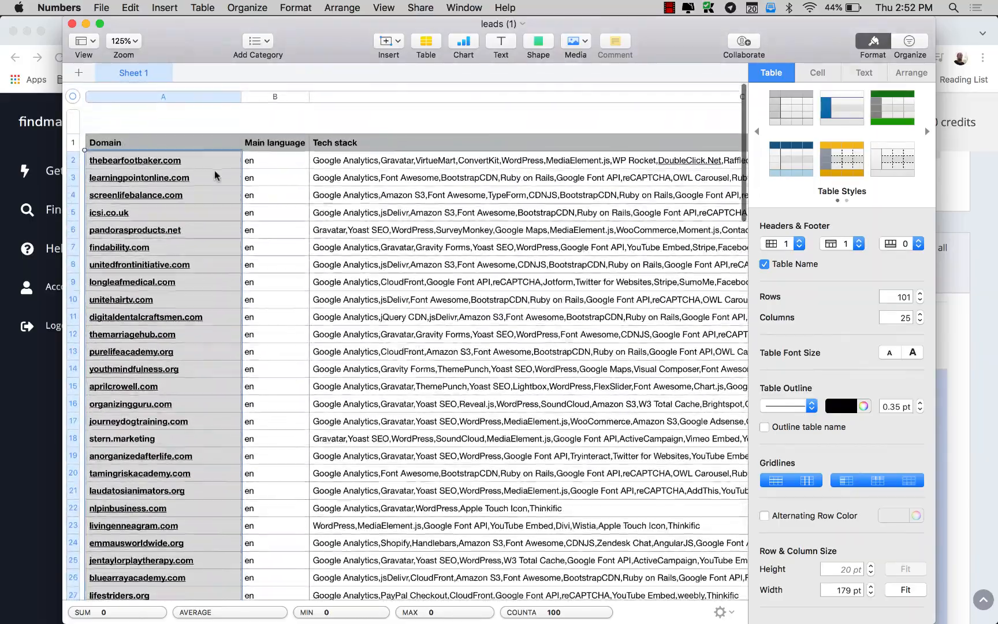
{"action": "scroll", "scroll_direction": "down", "scroll_amount": 3}
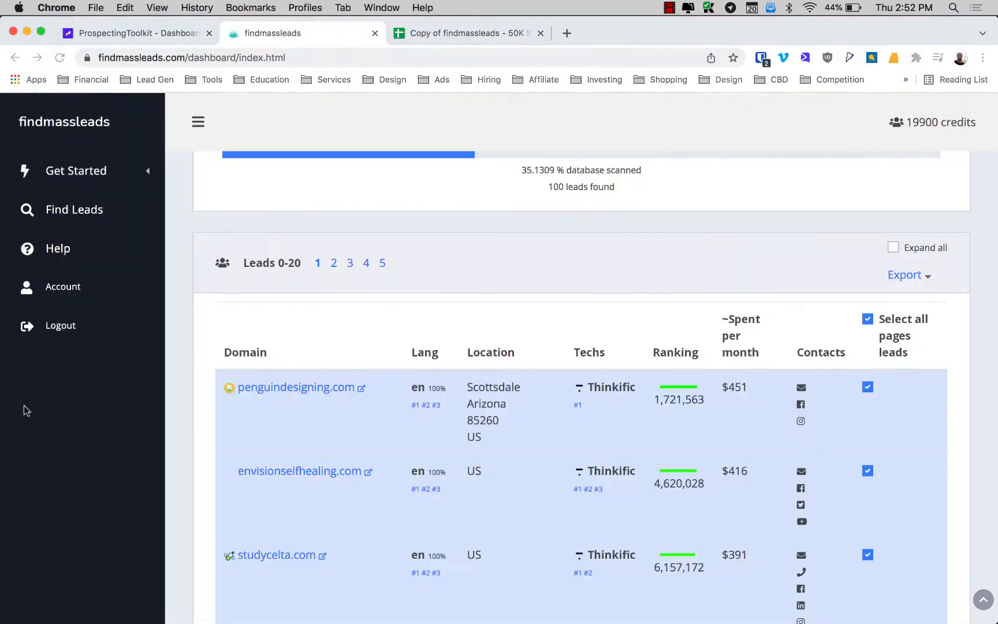
Step: In the B2B contact enrichment tool, name the new prospect list 'Course Creators Test'
{"action": "left_click", "coordinate": [139, 33]}
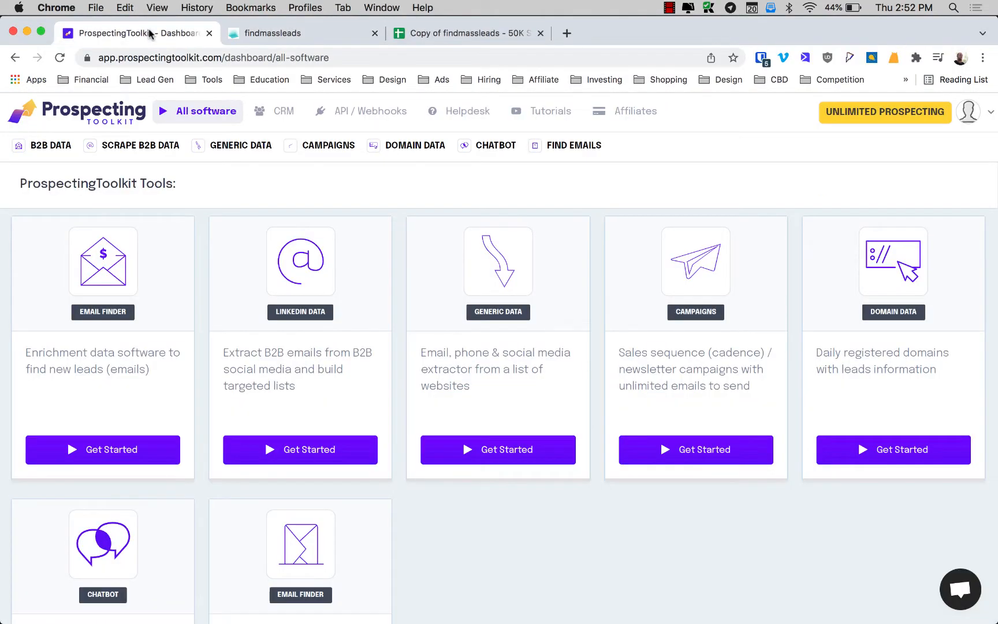
{"action": "left_click", "coordinate": [47, 146]}
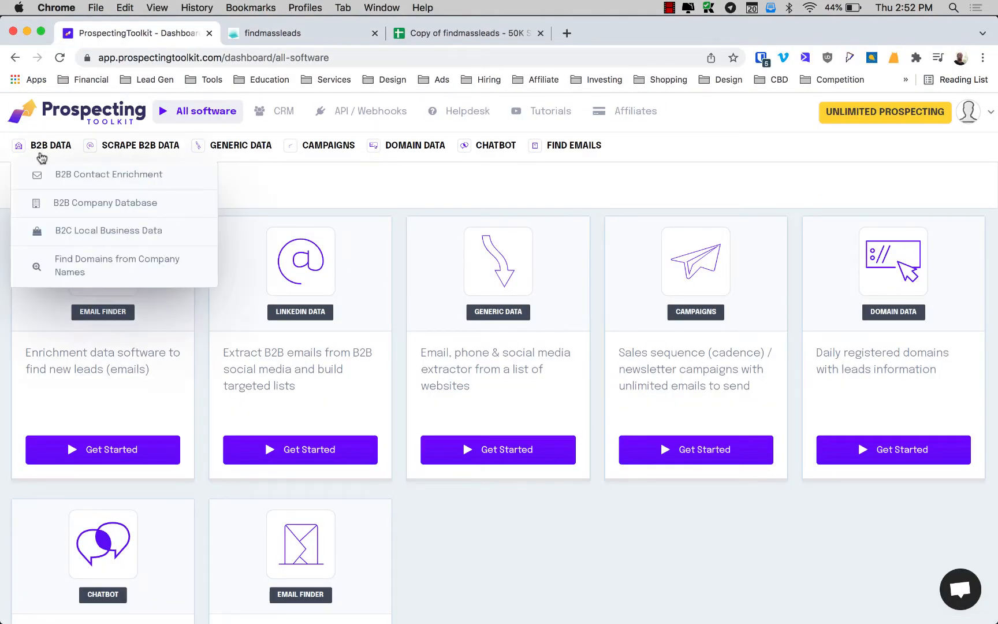
{"action": "left_click", "coordinate": [108, 175]}
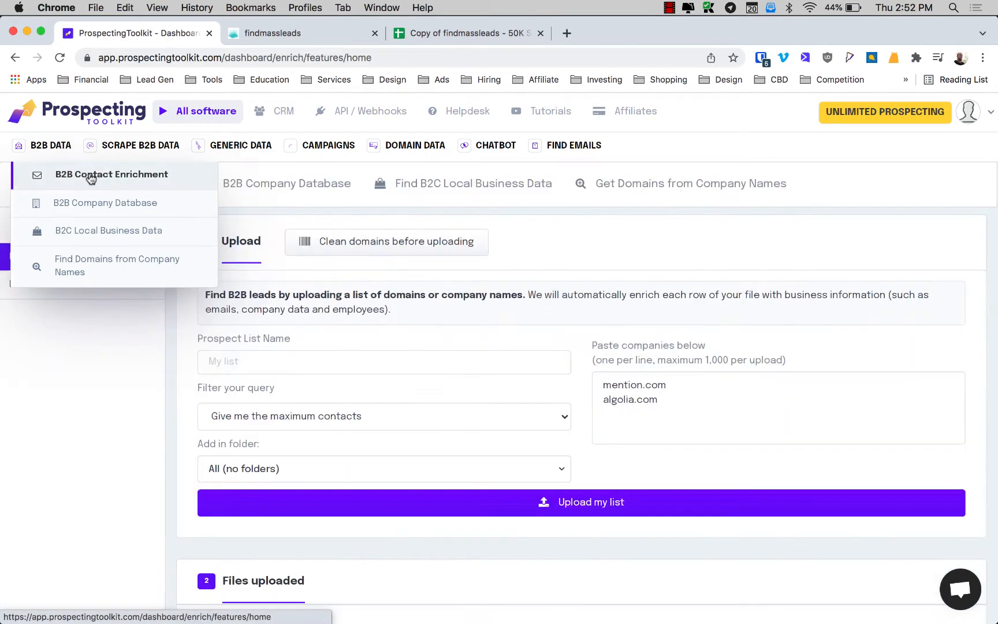
{"action": "left_click", "coordinate": [112, 175]}
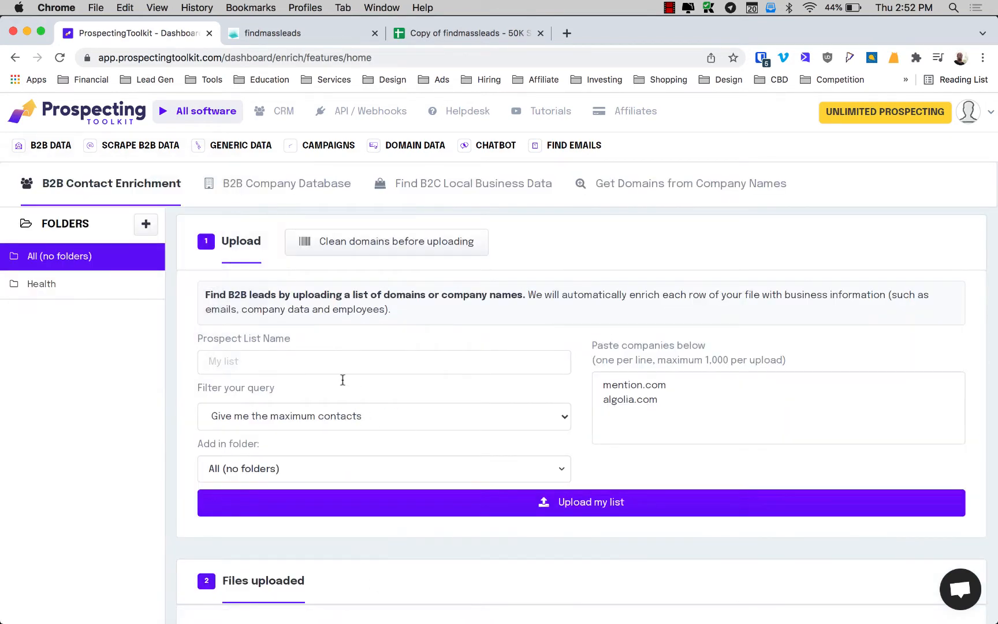
{"action": "type", "text": "Course C"}
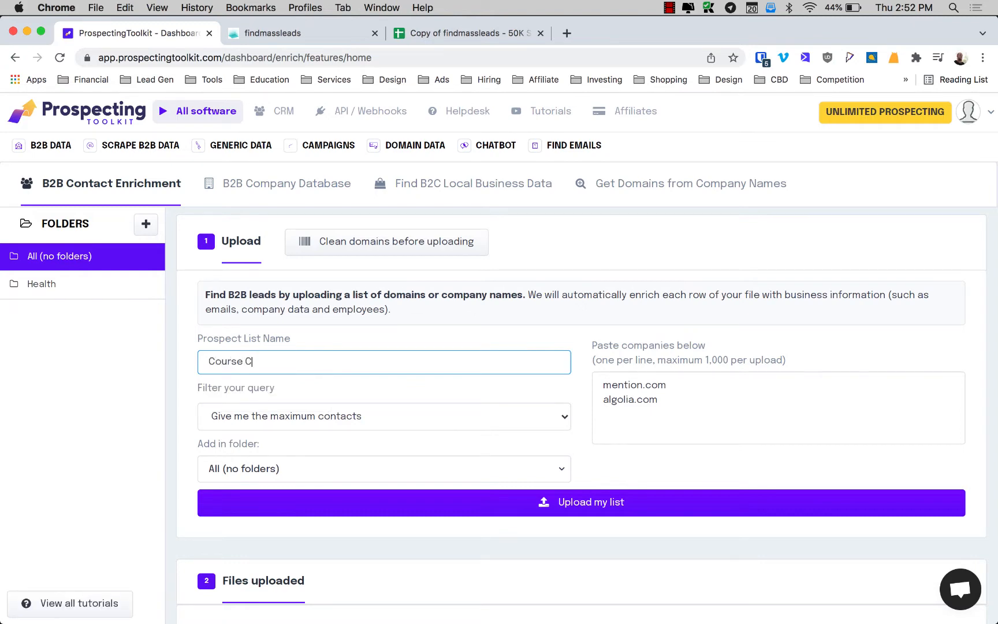
{"action": "type", "text": "reators"}
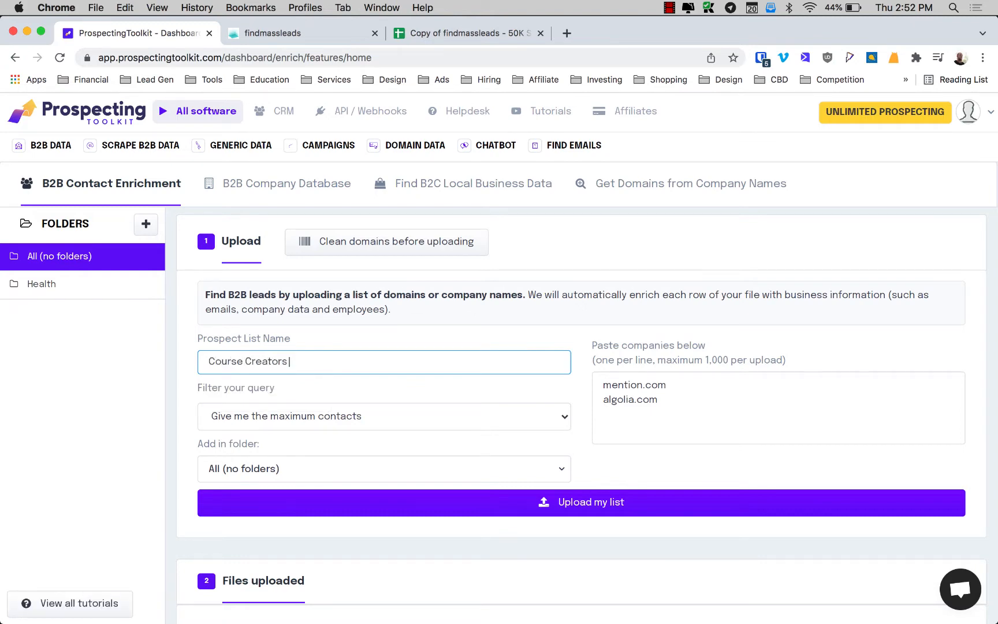
{"action": "type", "text": "Test"}
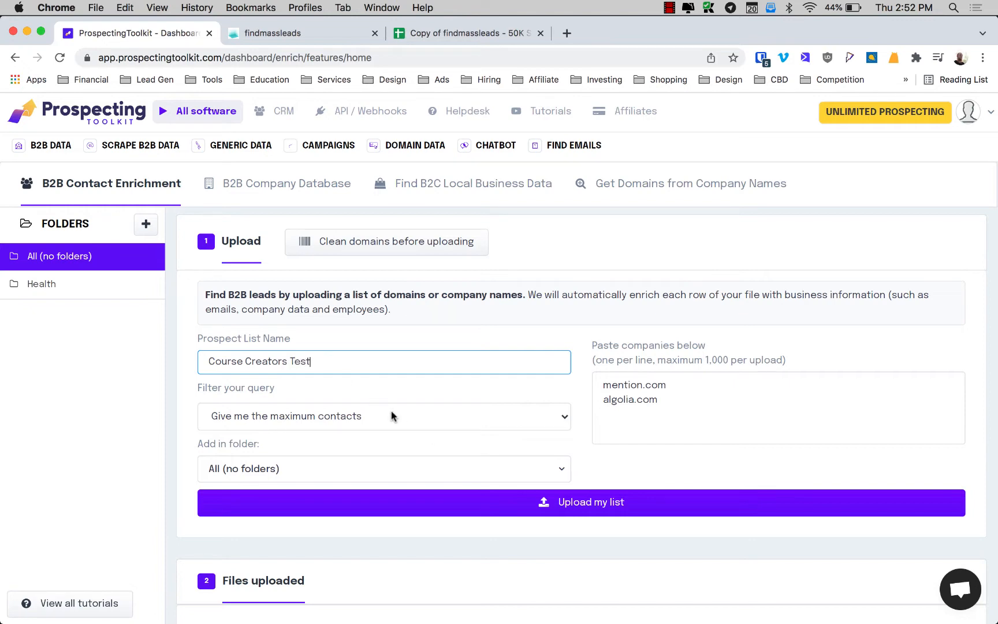
Step: Keep maximum contacts and paste the course creator domains (sleepingserpent.com…) over the samples
{"action": "left_click", "coordinate": [384, 416]}
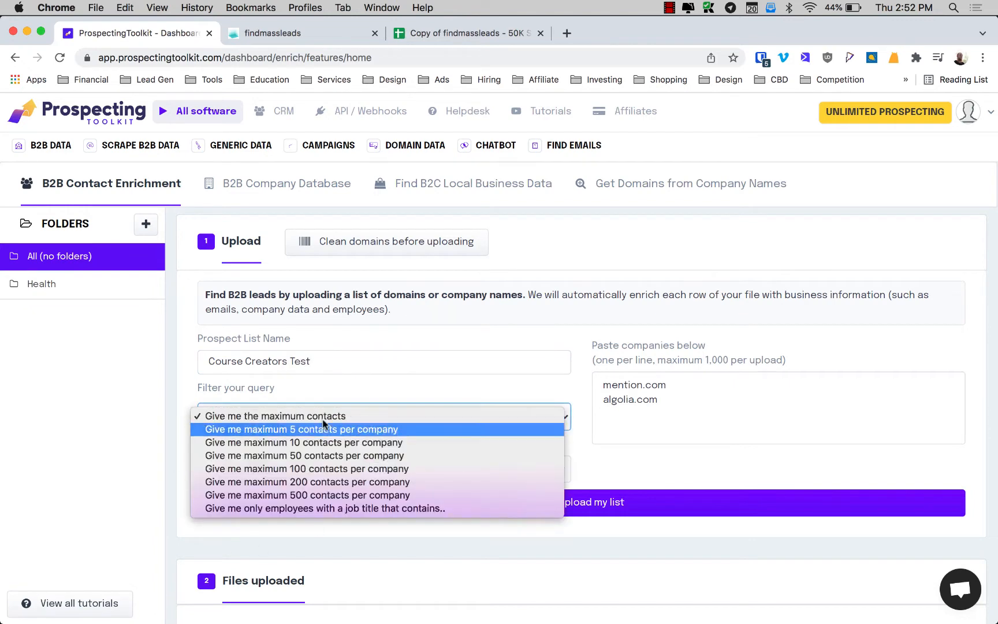
{"action": "left_click", "coordinate": [275, 416]}
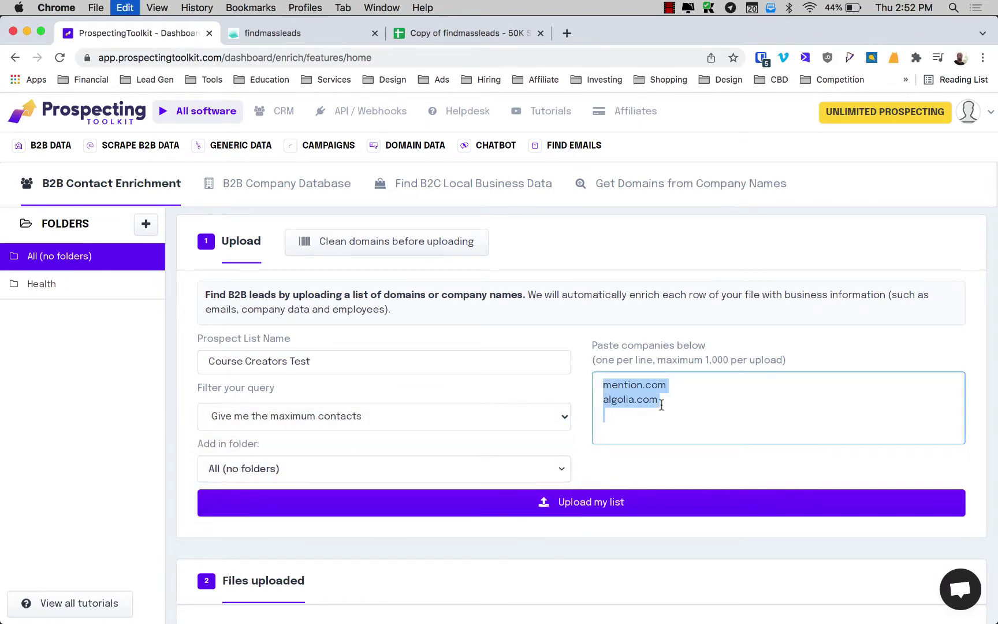
{"action": "type", "text": "sleepingserpent.com"}
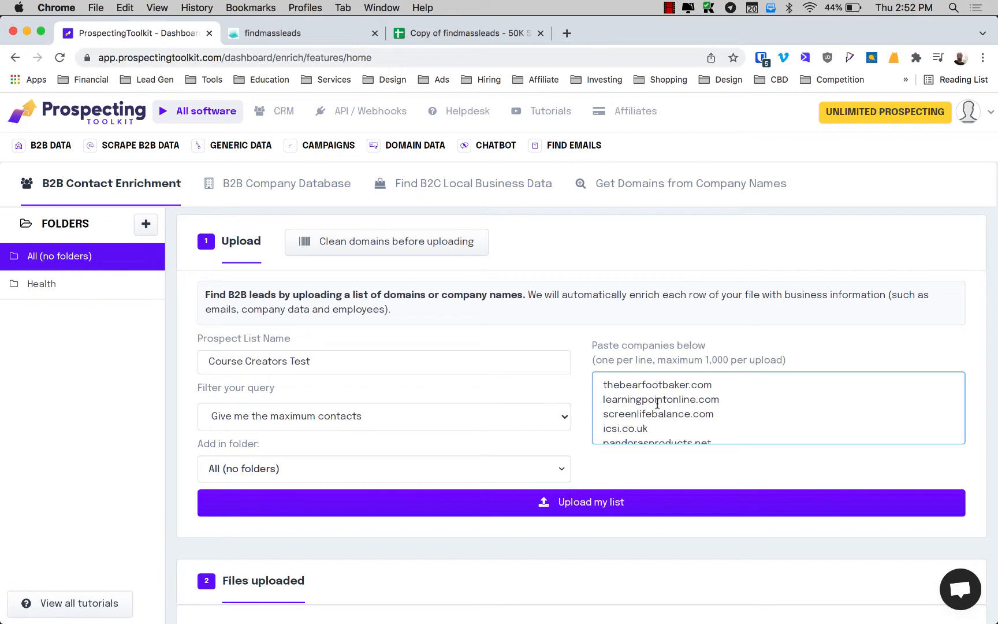
{"action": "scroll", "scroll_direction": "down", "scroll_amount": 3}
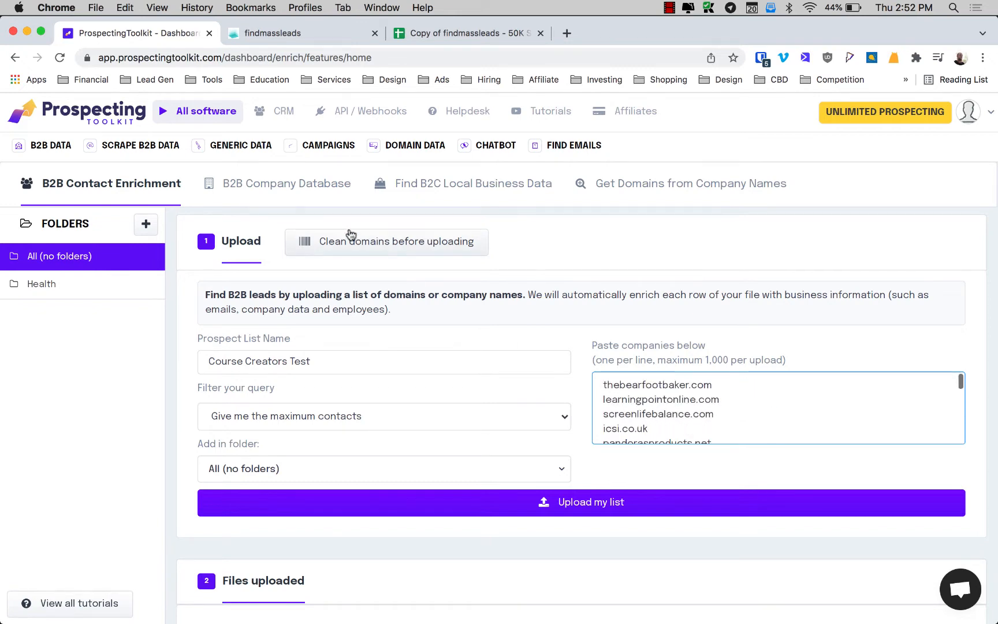
{"action": "left_click", "coordinate": [386, 242]}
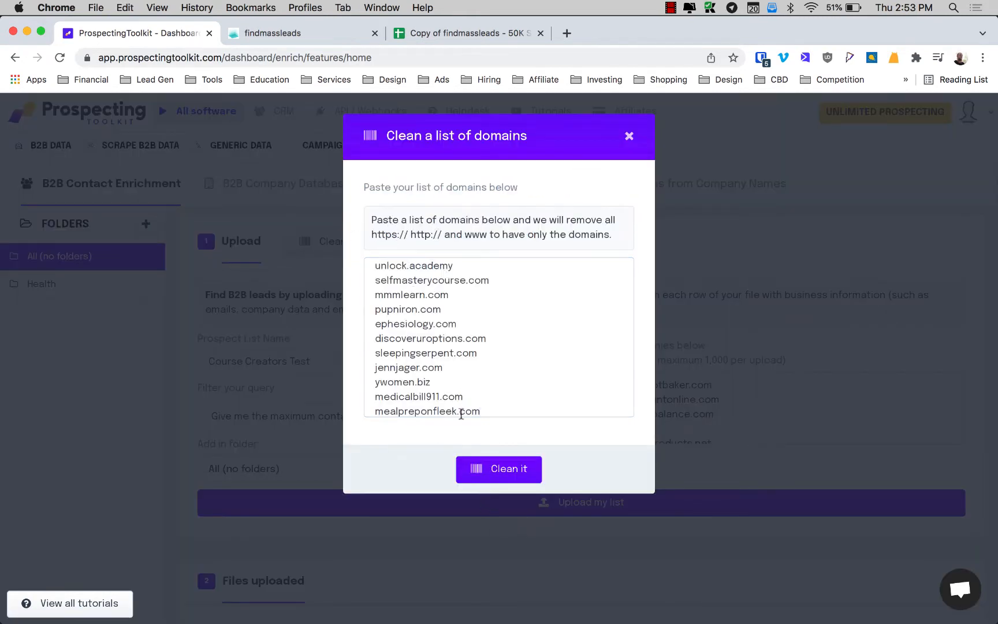
{"action": "left_click", "coordinate": [629, 136]}
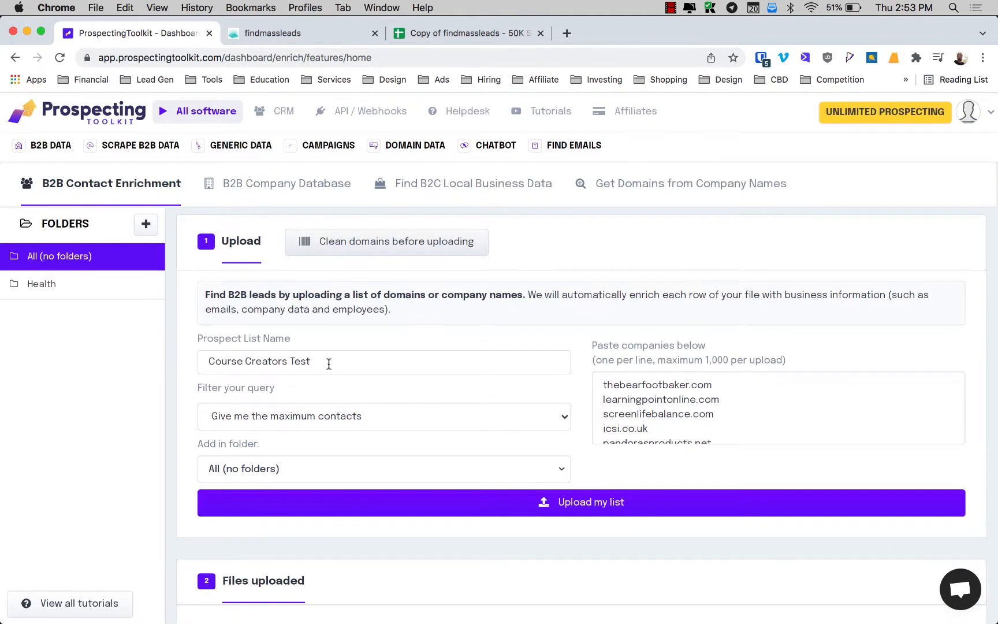
{"action": "left_click", "coordinate": [385, 416]}
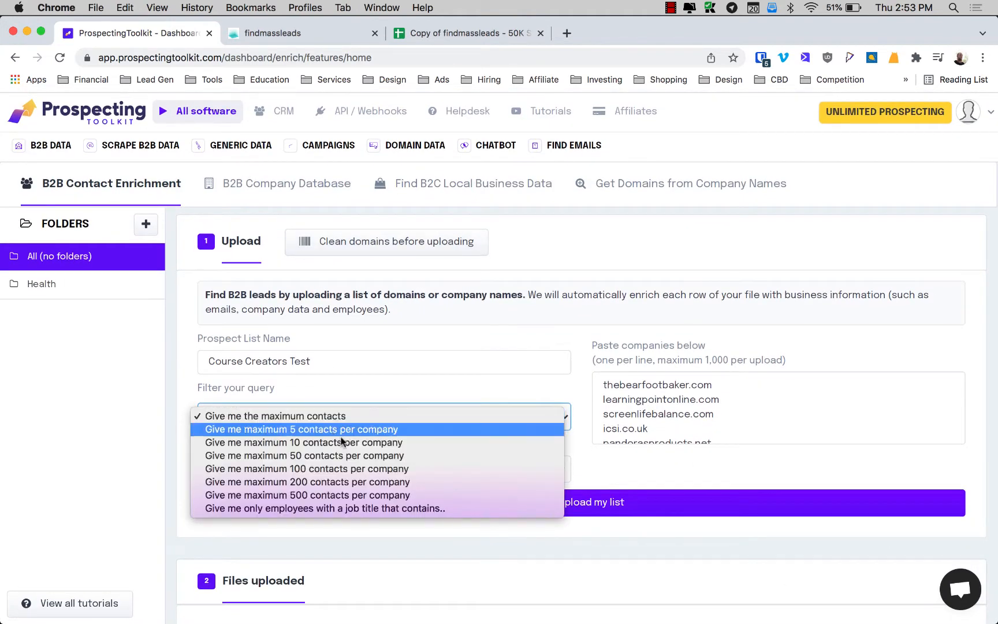
{"action": "mouse_move", "coordinate": [284, 469]}
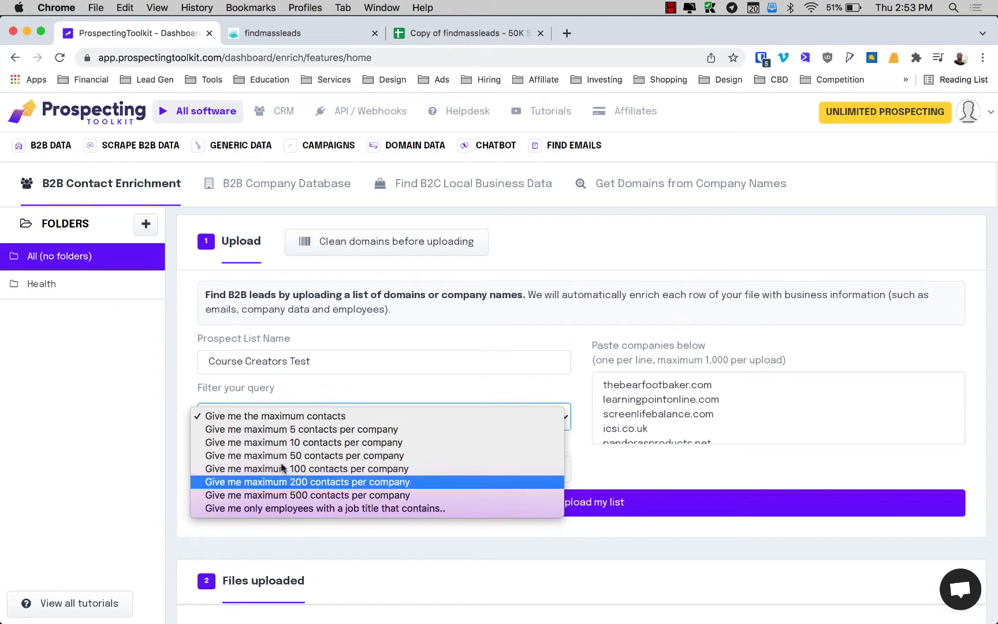
{"action": "mouse_move", "coordinate": [263, 414]}
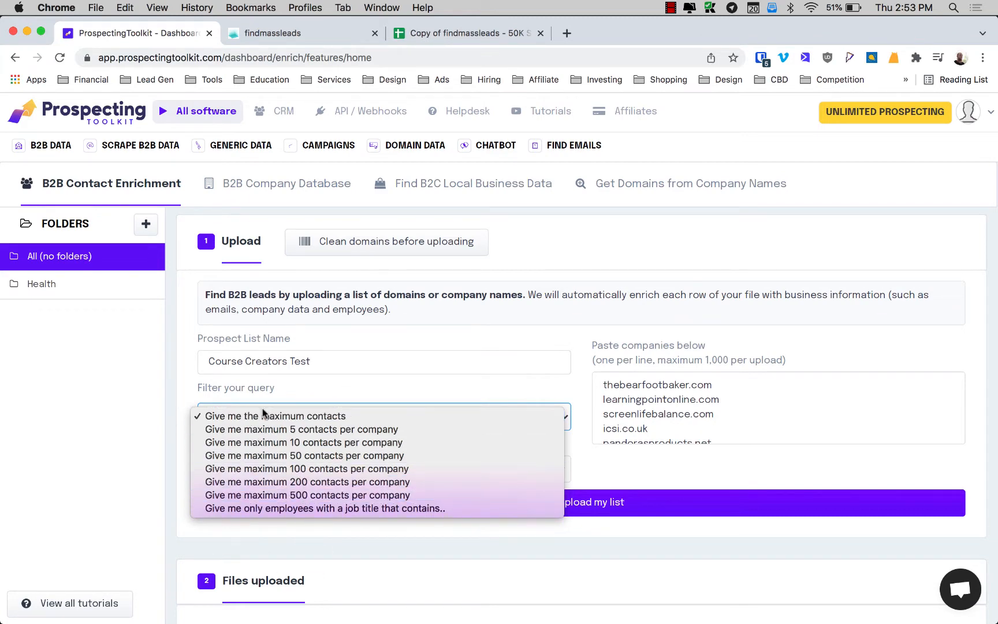
{"action": "mouse_move", "coordinate": [271, 416]}
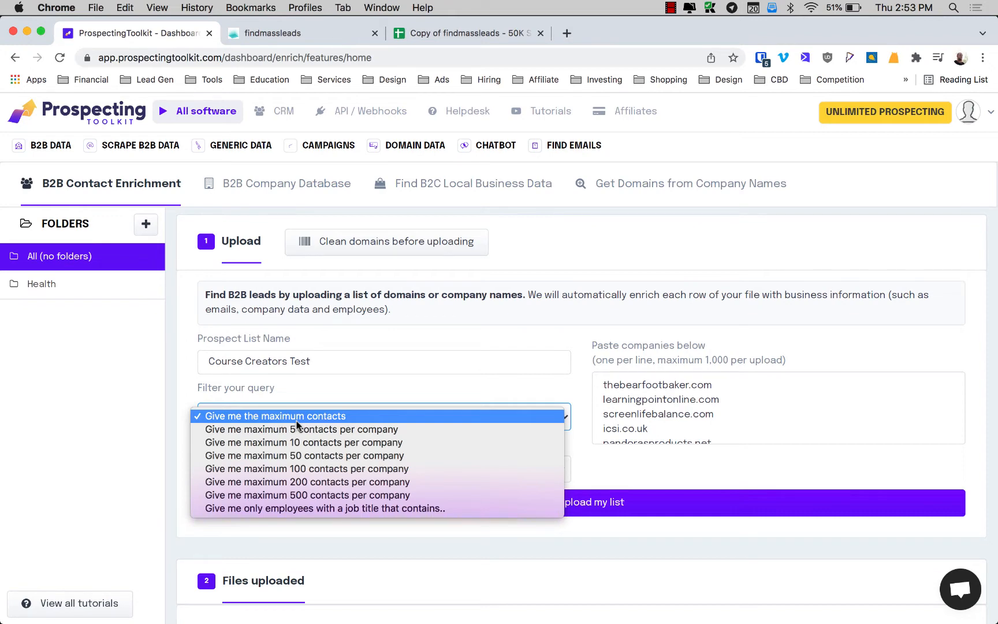
{"action": "mouse_move", "coordinate": [273, 419]}
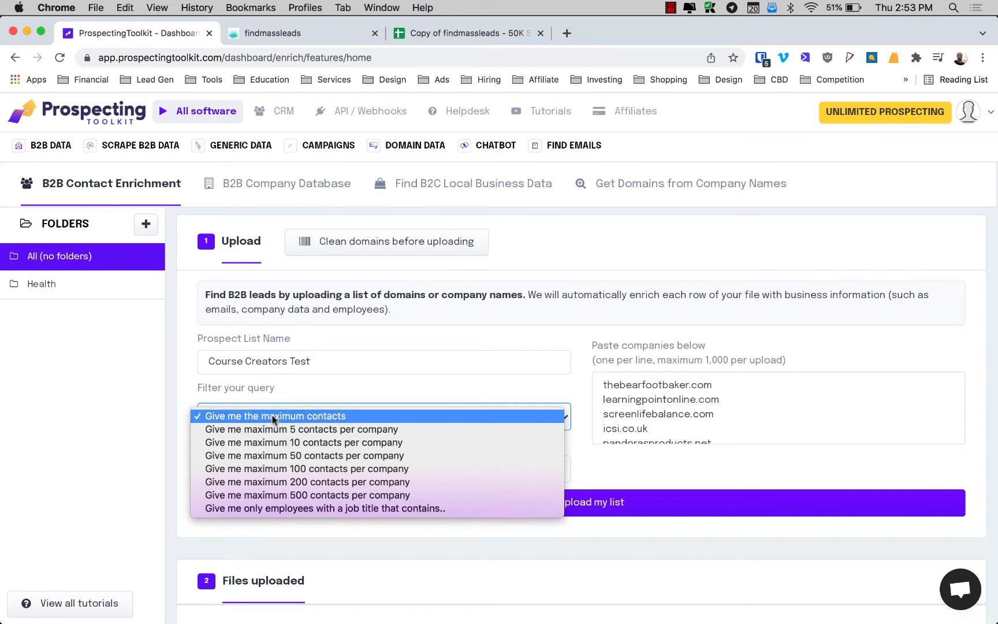
{"action": "mouse_move", "coordinate": [304, 442]}
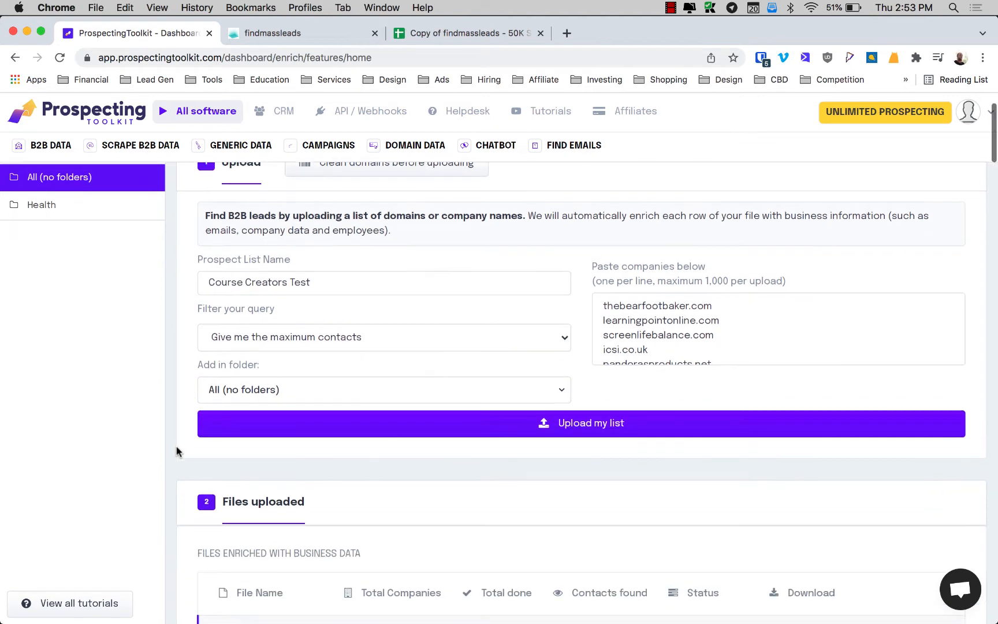
{"action": "left_click", "coordinate": [384, 390]}
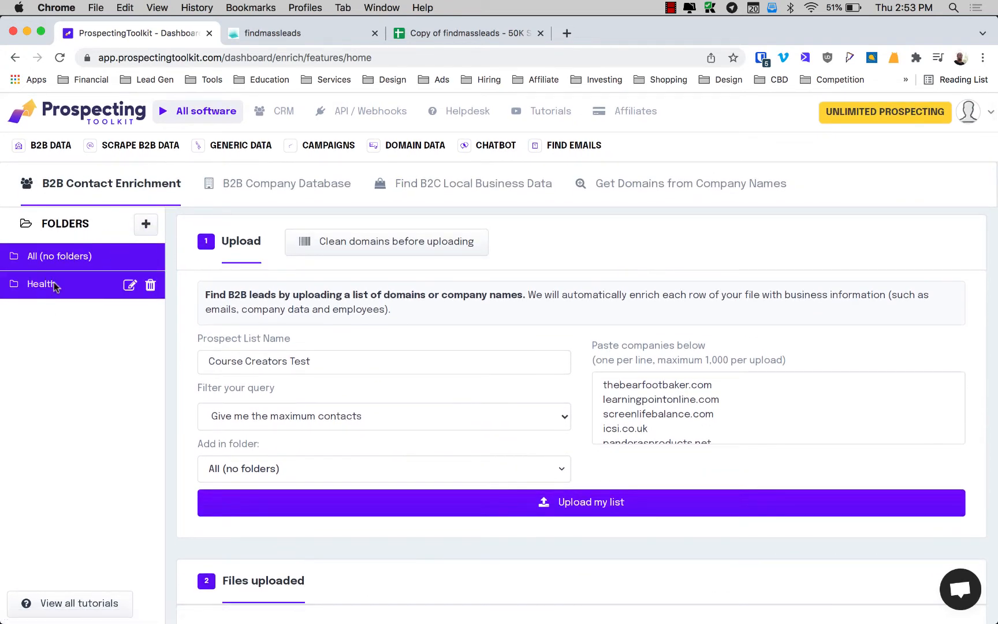
{"action": "scroll", "scroll_direction": "down", "scroll_amount": 3}
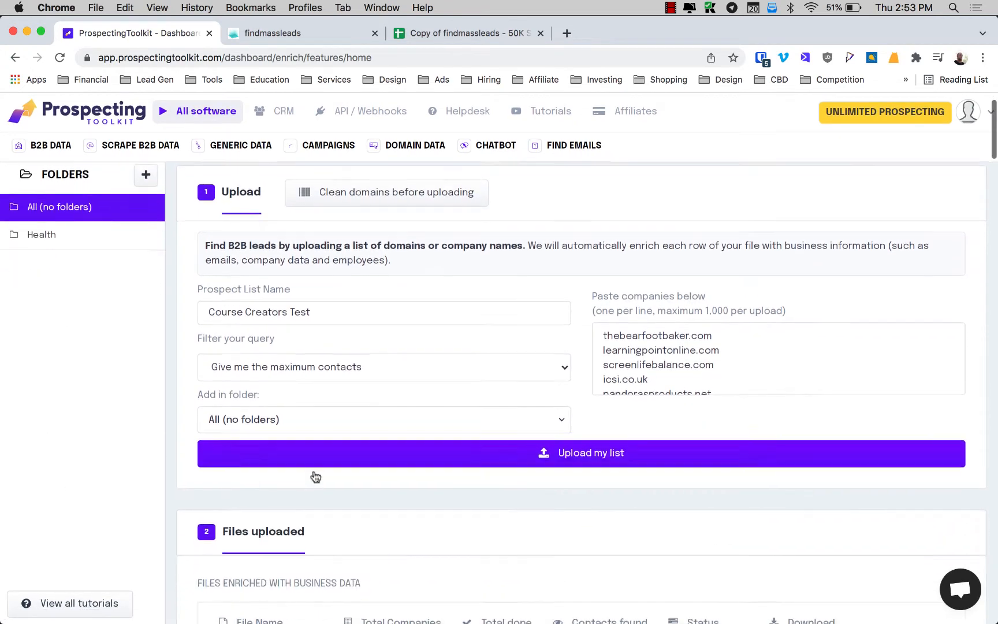
{"action": "scroll", "scroll_direction": "down", "scroll_amount": 3}
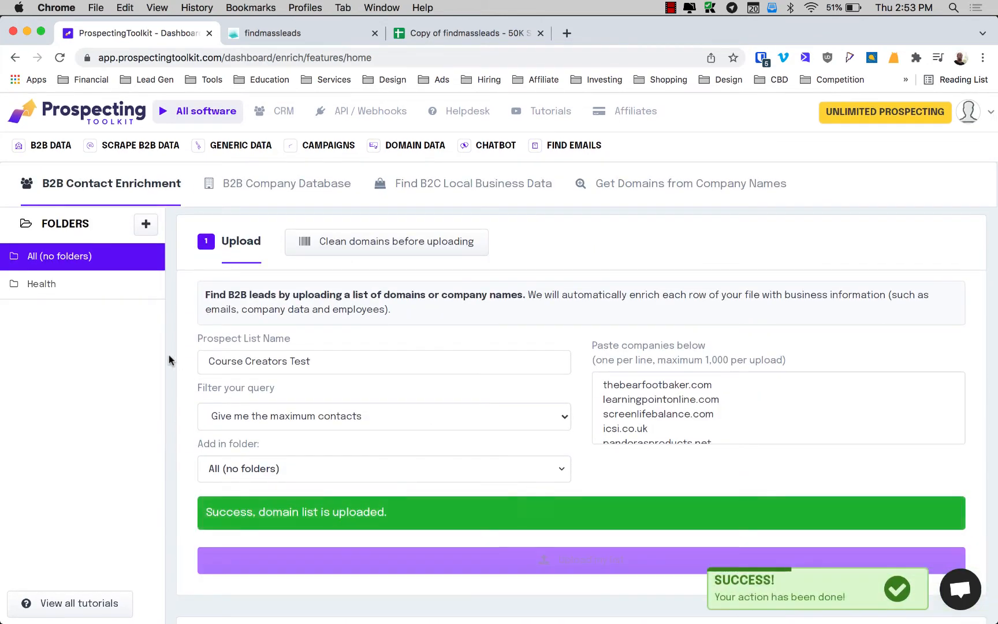
Step: Scroll to Files uploaded to watch the Course Creators Test enrichment status
{"action": "scroll", "scroll_direction": "down", "scroll_amount": 3}
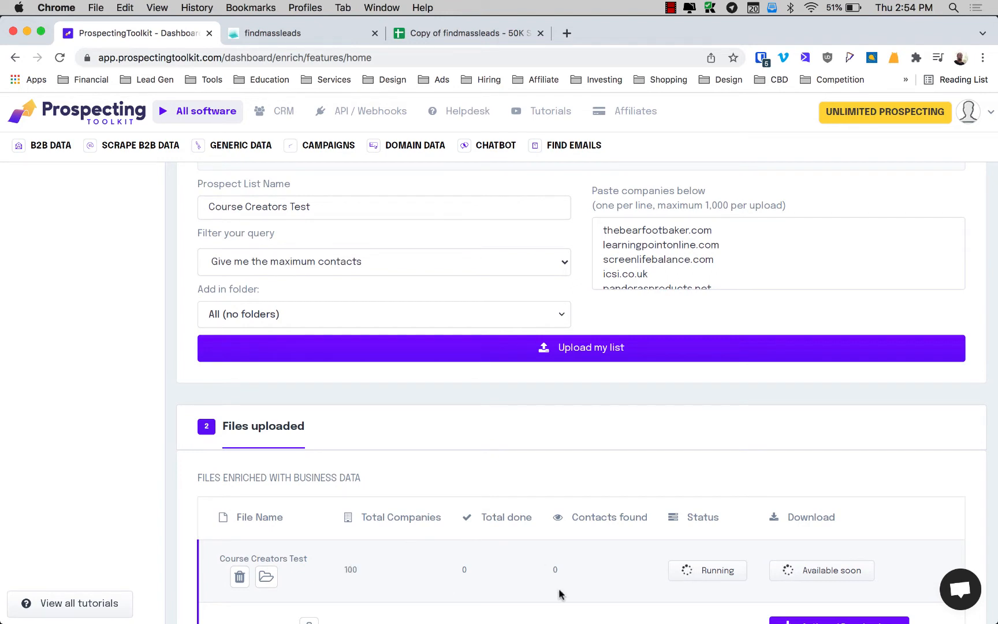
{"action": "mouse_move", "coordinate": [535, 569]}
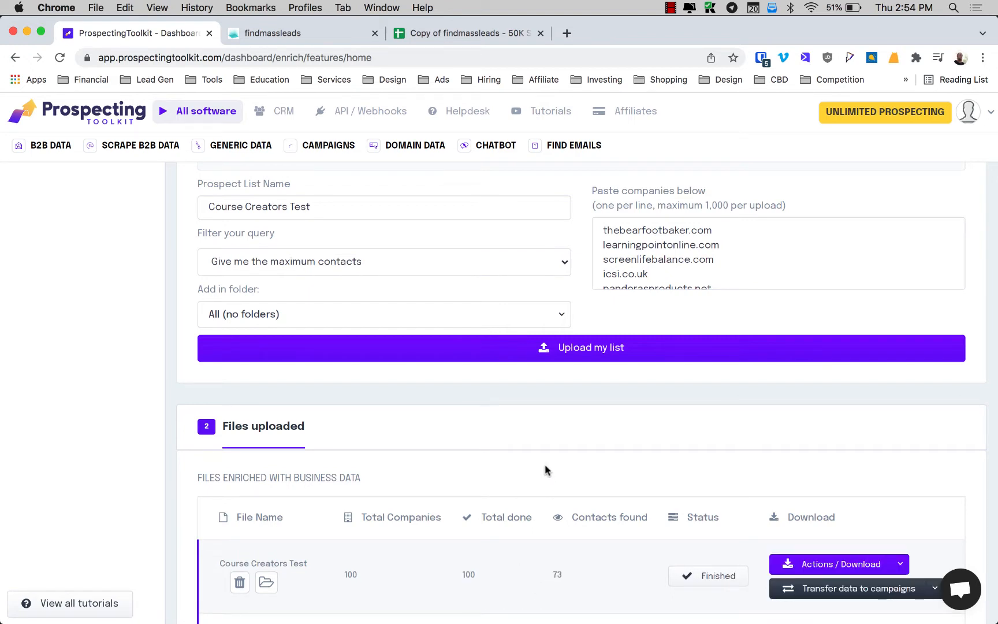
{"action": "mouse_move", "coordinate": [324, 263]}
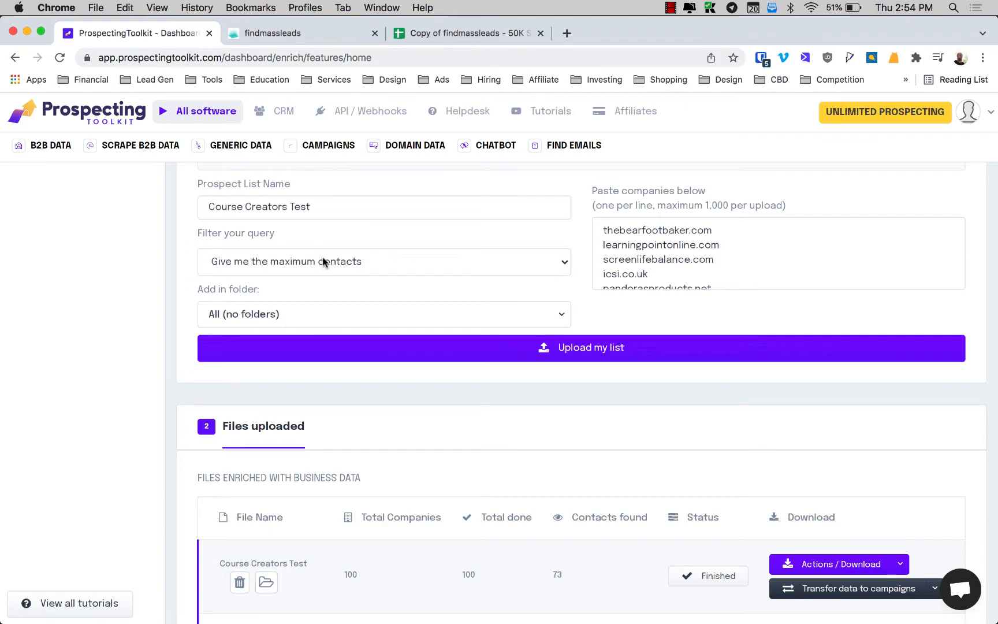
{"action": "mouse_move", "coordinate": [324, 268]}
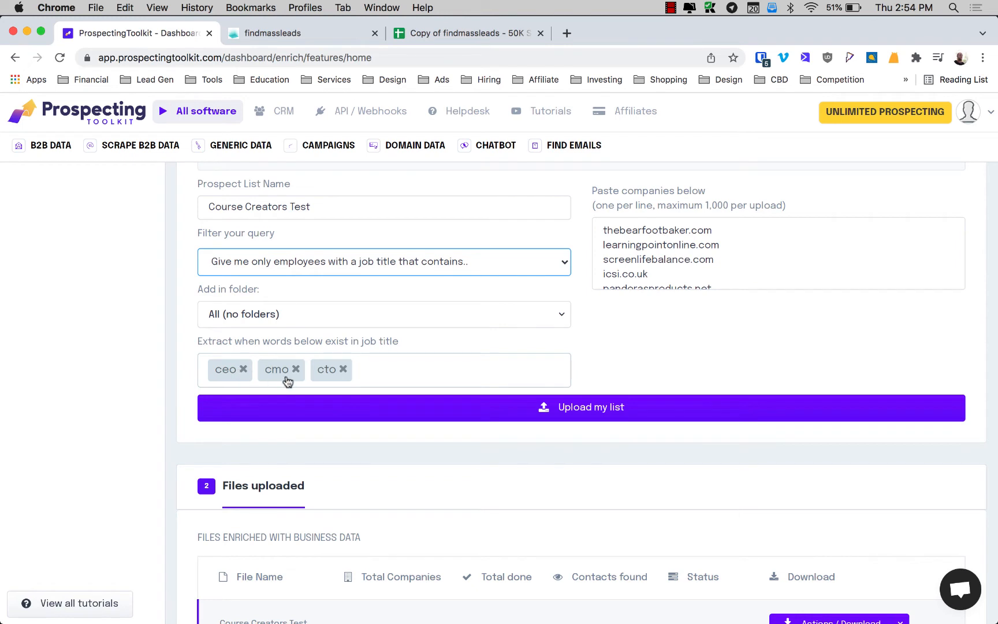
{"action": "mouse_move", "coordinate": [271, 287]}
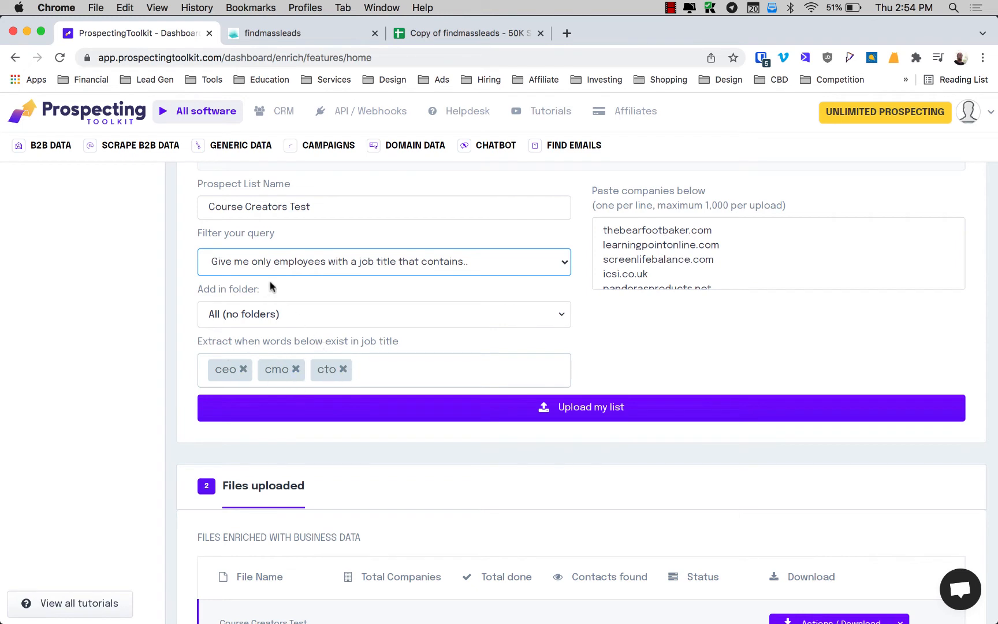
{"action": "left_click", "coordinate": [383, 262]}
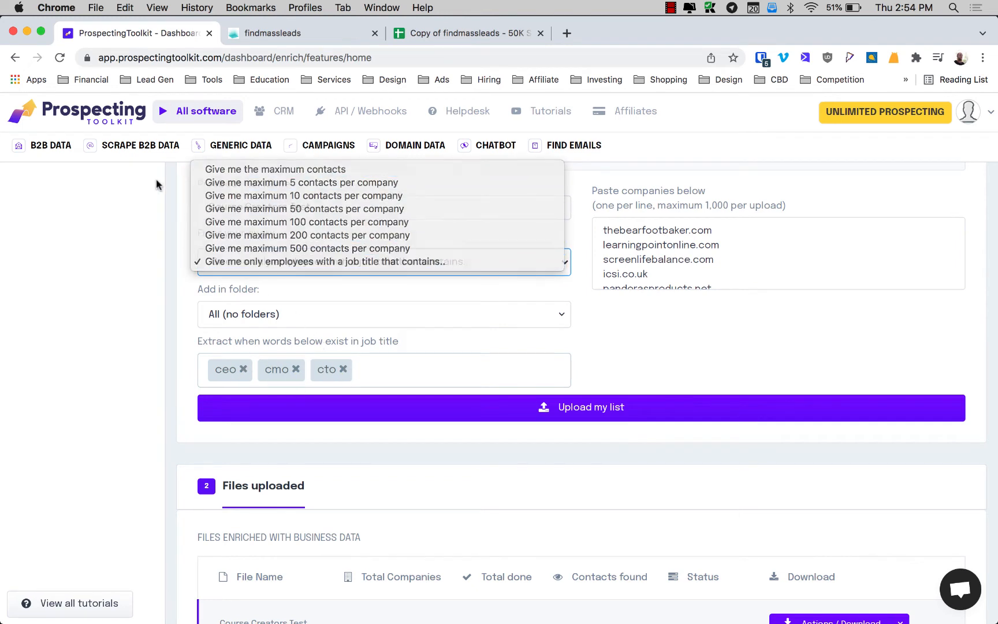
{"action": "mouse_move", "coordinate": [260, 169]}
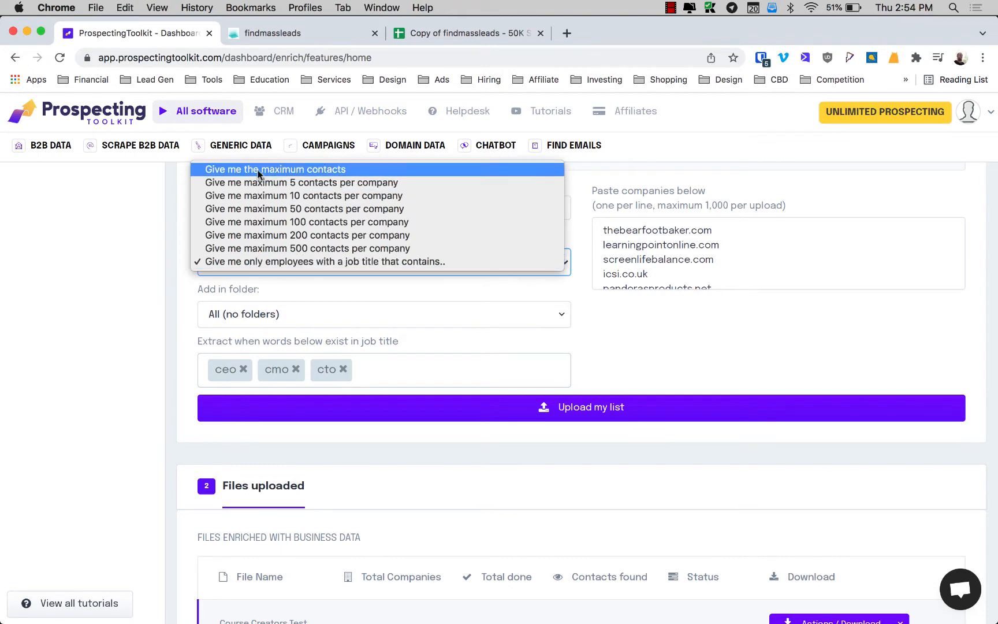
{"action": "left_click", "coordinate": [277, 169]}
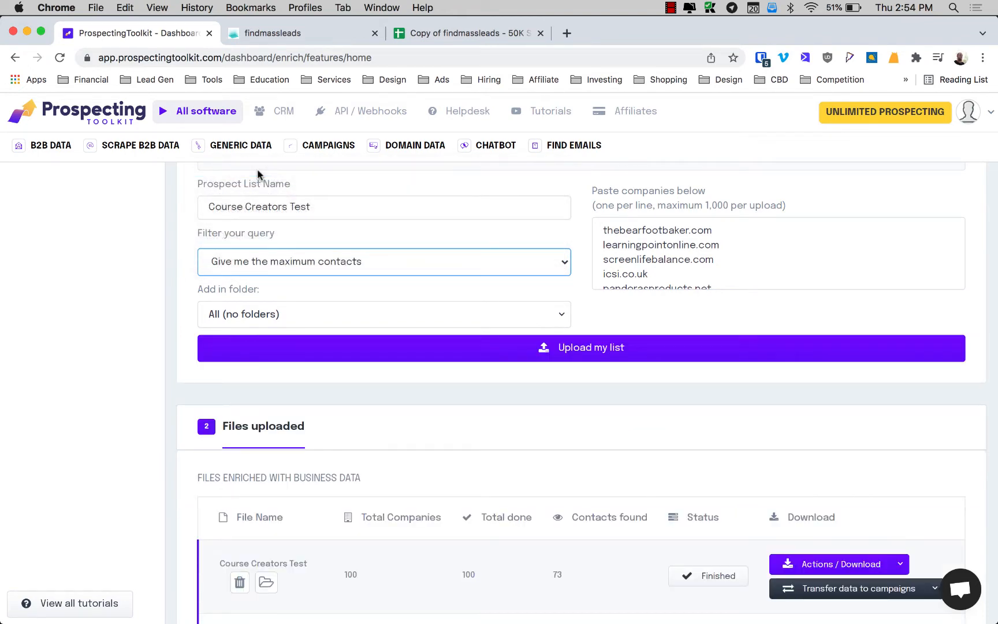
{"action": "mouse_move", "coordinate": [842, 430]}
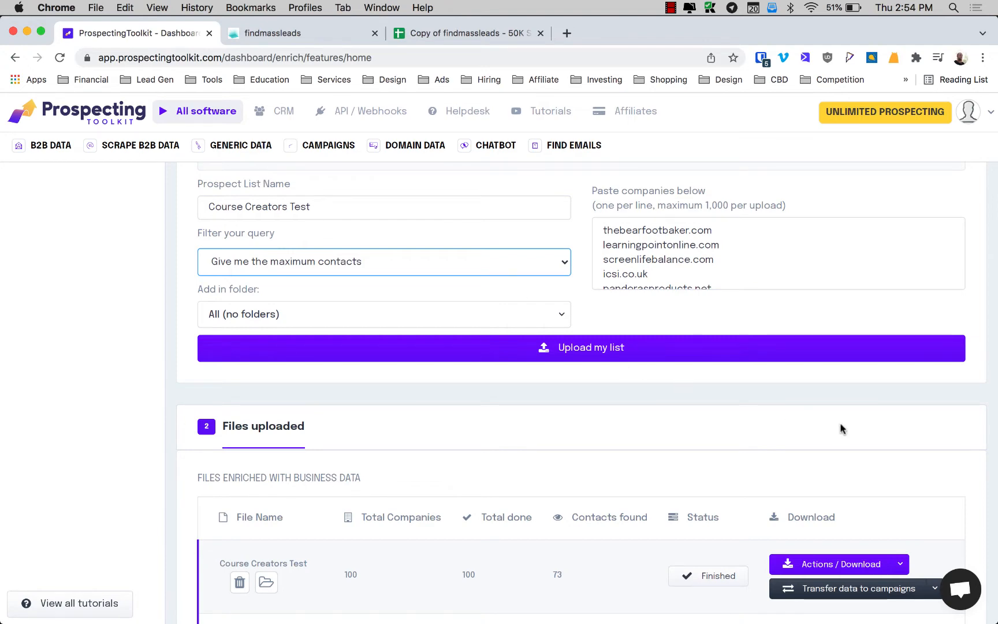
{"action": "scroll", "scroll_direction": "down", "scroll_amount": 3}
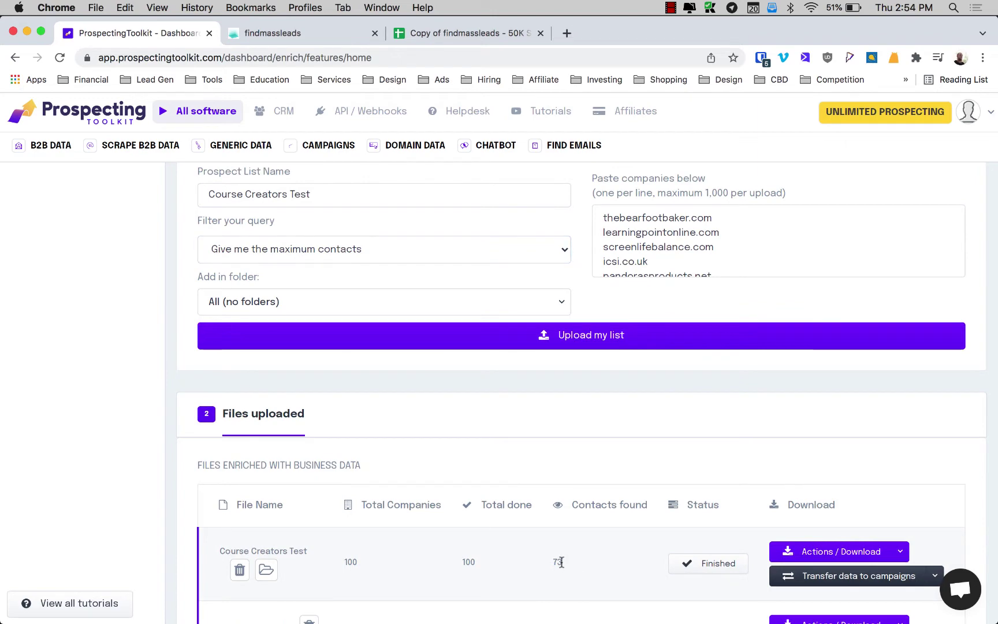
Step: Download the finished Course Creators Test contacts in CSV
{"action": "left_click", "coordinate": [841, 551]}
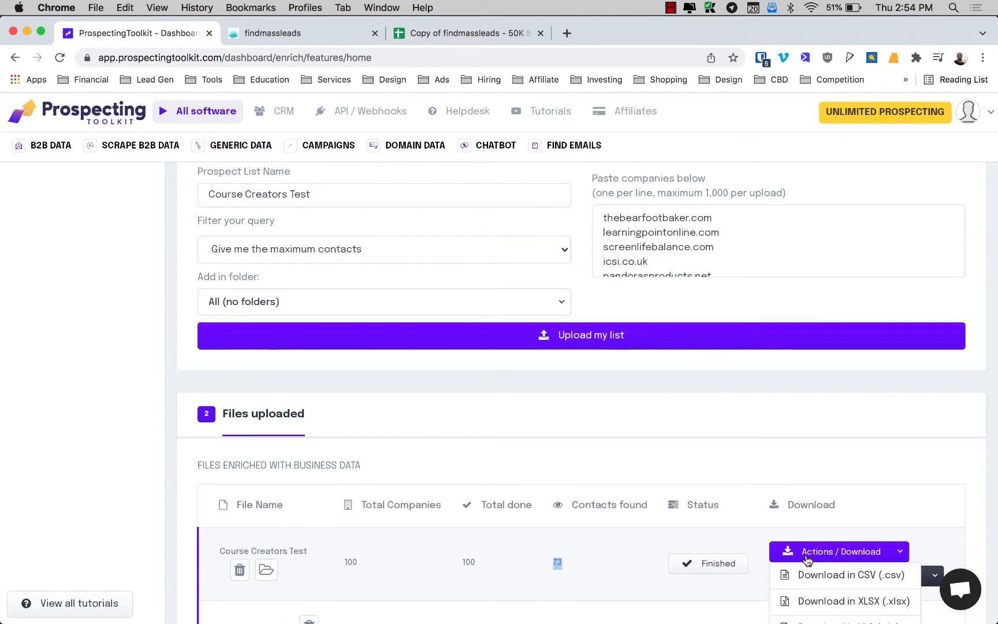
{"action": "left_click", "coordinate": [852, 575]}
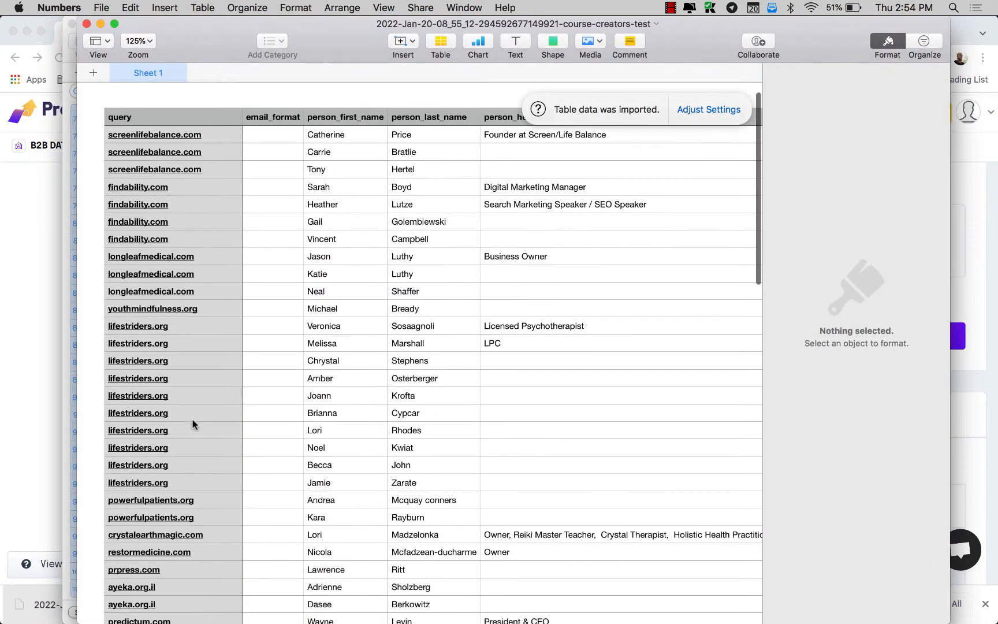
{"action": "mouse_move", "coordinate": [302, 412]}
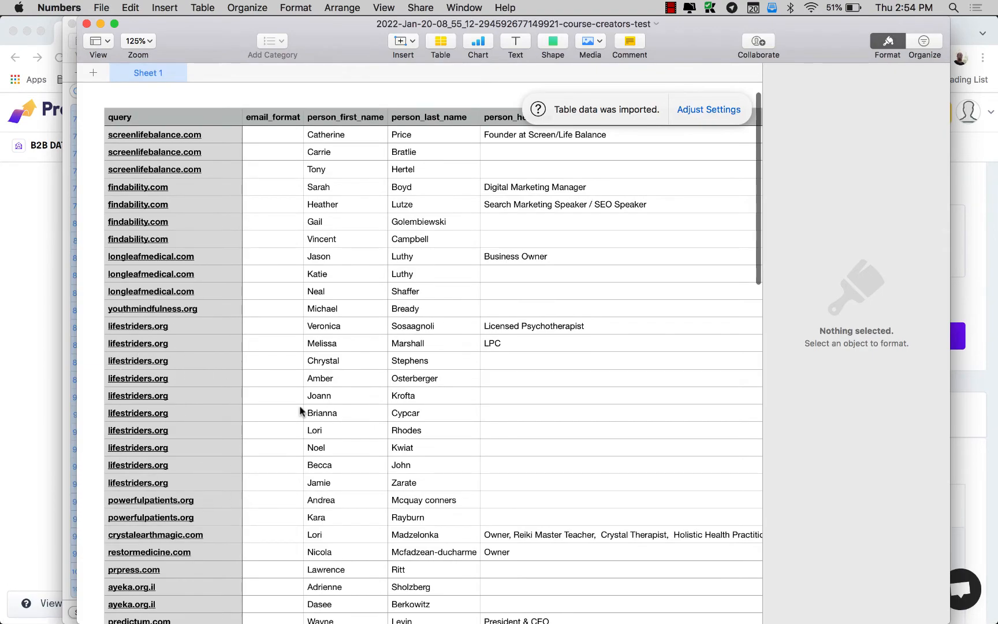
Step: Scroll through all 74 contacts' headlines, job titles, locations and business emails in Numbers
{"action": "scroll", "scroll_direction": "right", "scroll_amount": 3}
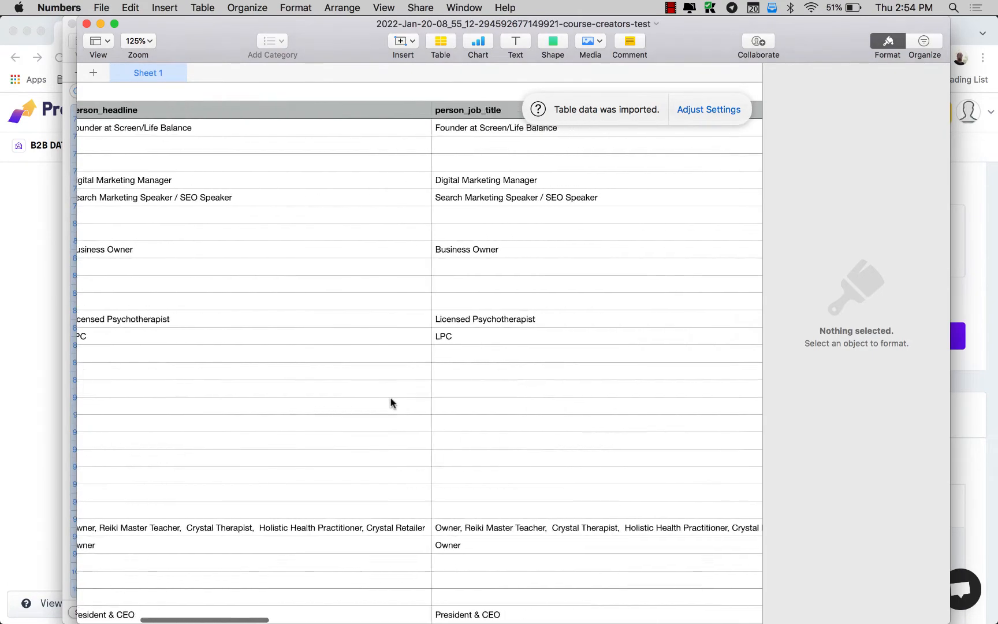
{"action": "scroll", "scroll_direction": "right", "scroll_amount": 3}
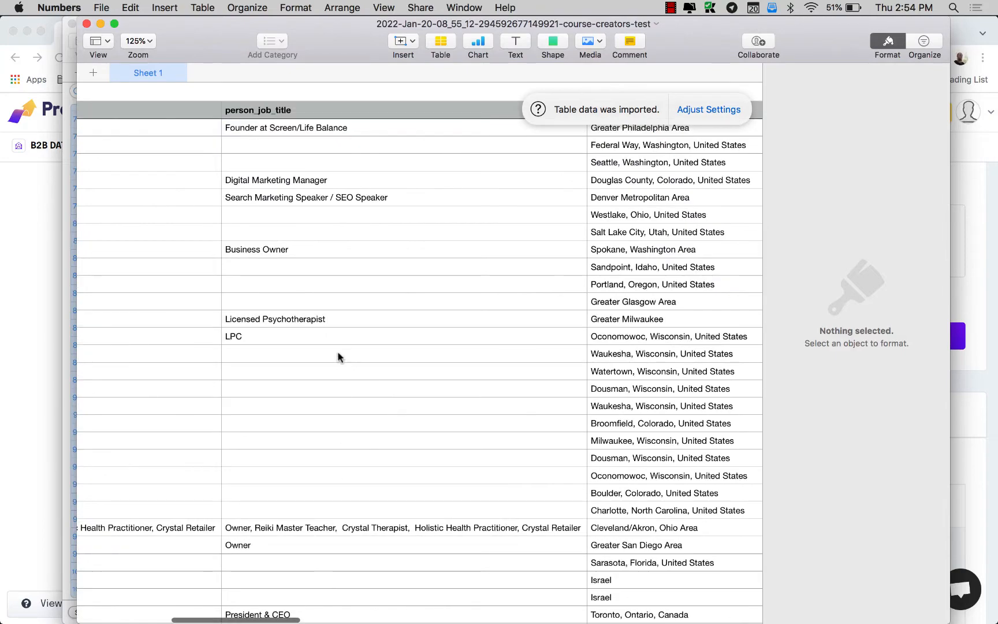
{"action": "scroll", "scroll_direction": "right", "scroll_amount": 3}
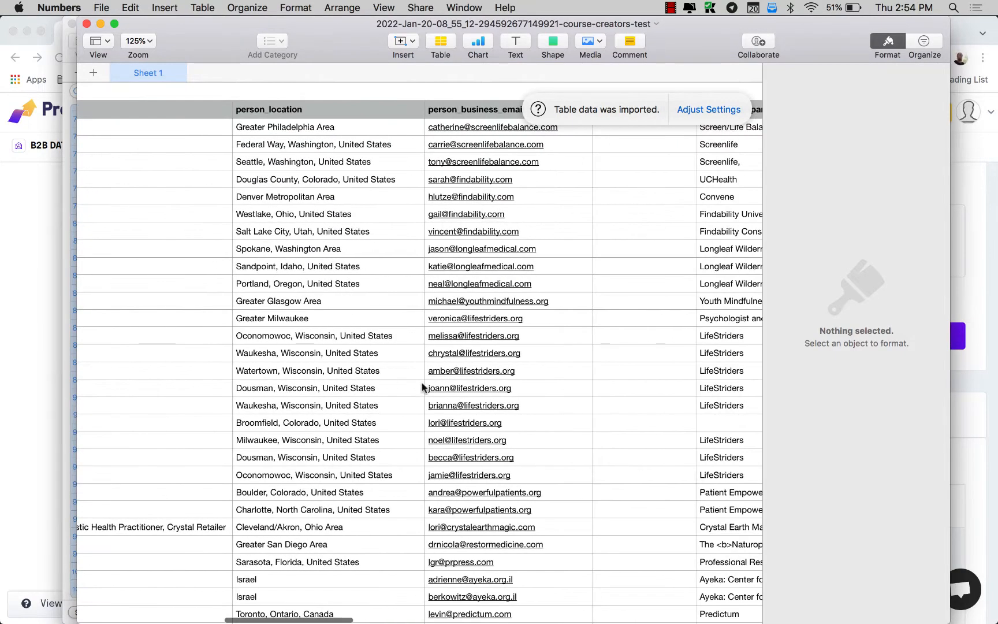
{"action": "mouse_move", "coordinate": [478, 458]}
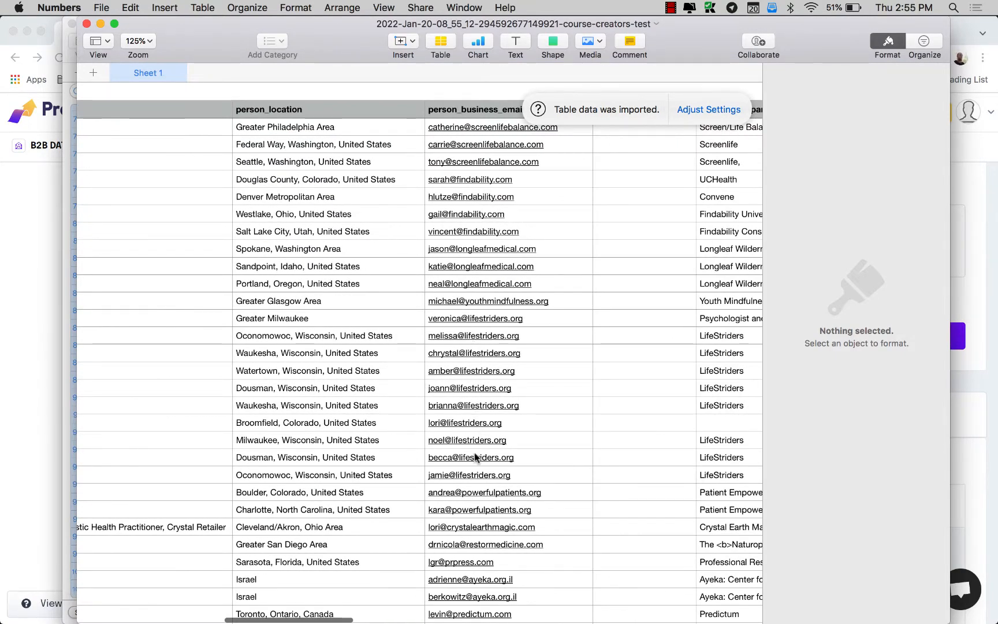
{"action": "scroll", "scroll_direction": "right", "scroll_amount": 3}
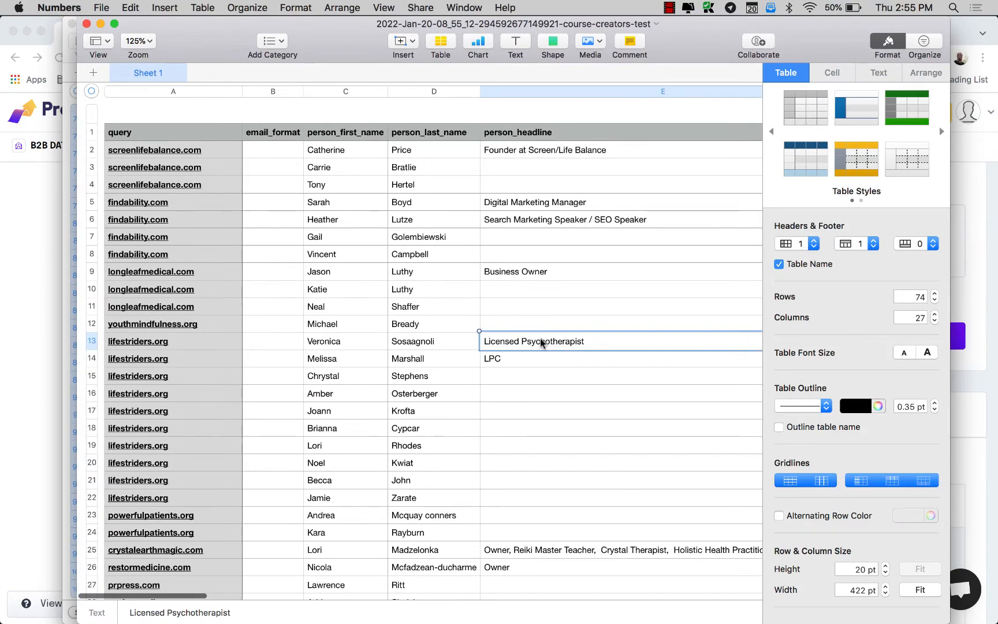
{"action": "scroll", "scroll_direction": "down", "scroll_amount": 3}
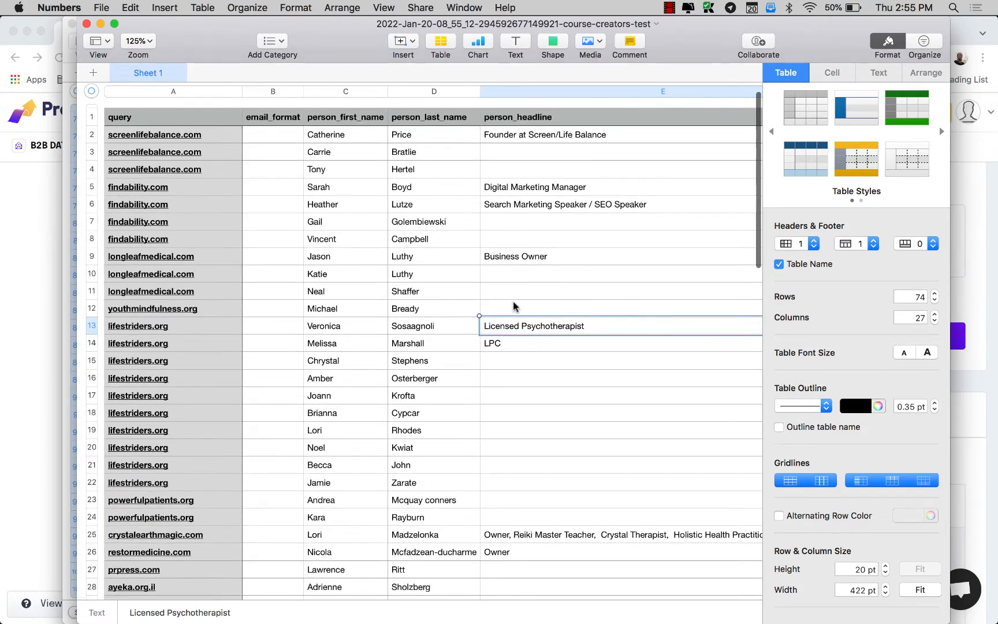
{"action": "scroll", "scroll_direction": "down", "scroll_amount": 3}
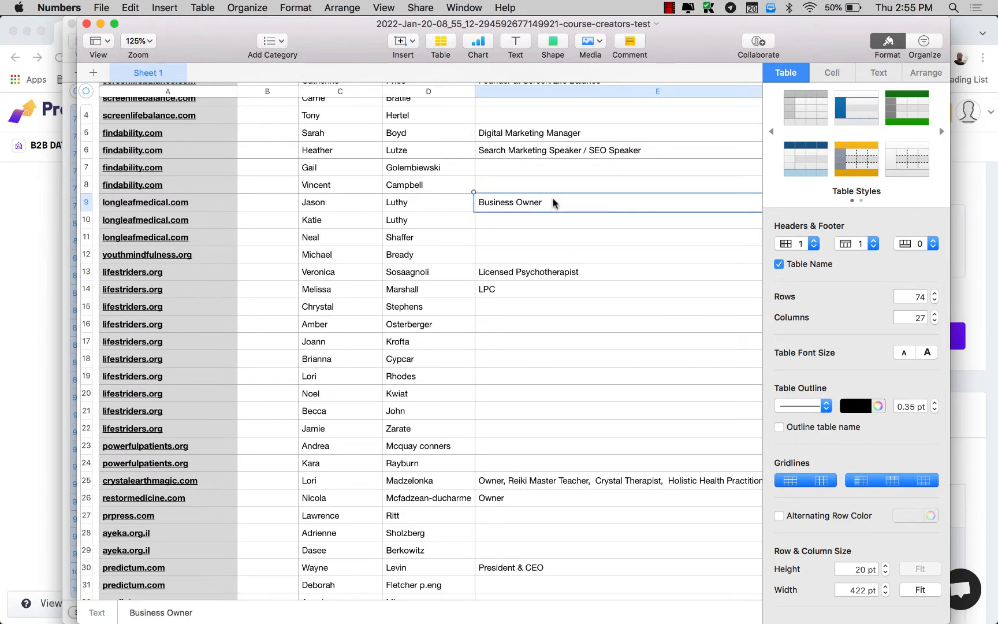
{"action": "scroll", "scroll_direction": "down", "scroll_amount": 3}
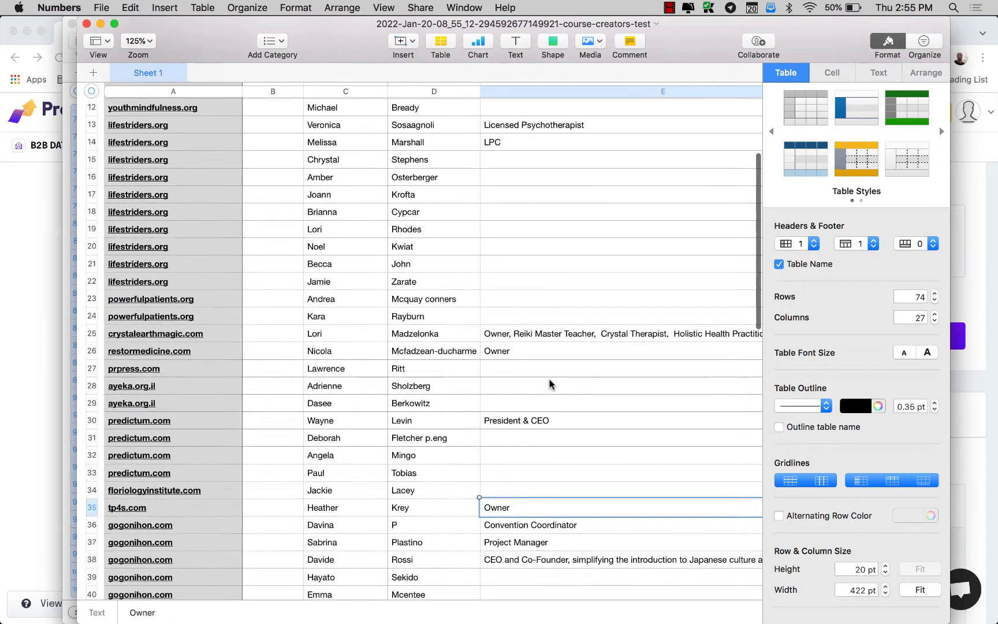
{"action": "scroll", "scroll_direction": "down", "scroll_amount": 3}
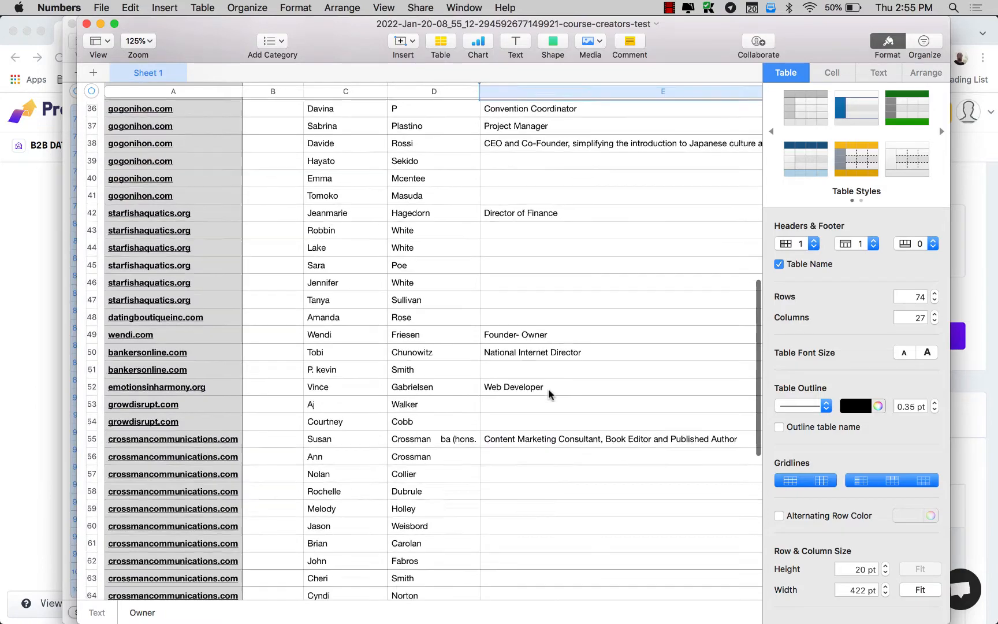
{"action": "scroll", "scroll_direction": "down", "scroll_amount": 3}
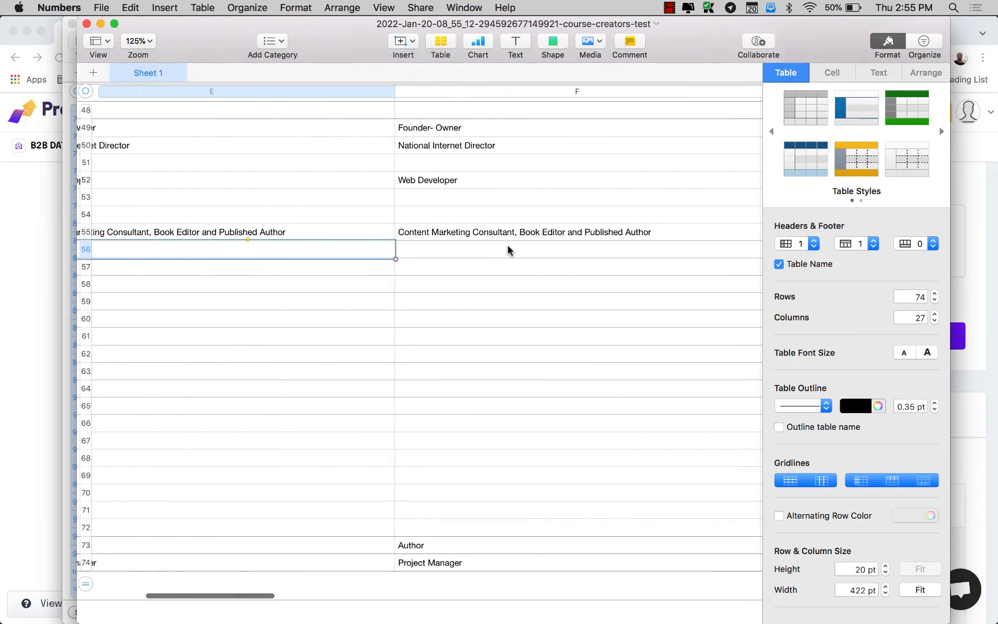
{"action": "scroll", "scroll_direction": "right", "scroll_amount": 3}
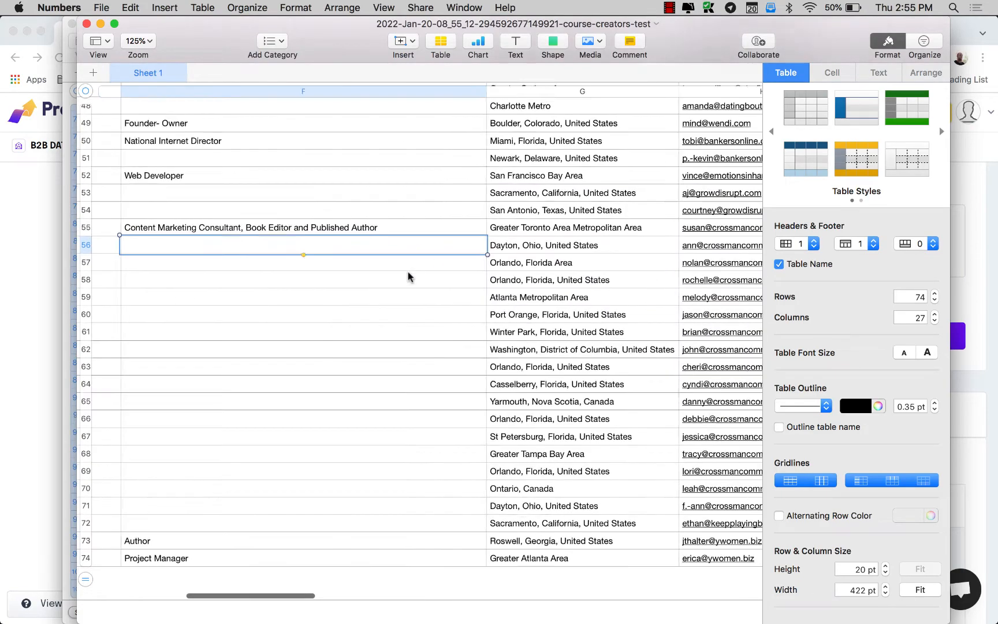
{"action": "scroll", "scroll_direction": "left", "scroll_amount": 3}
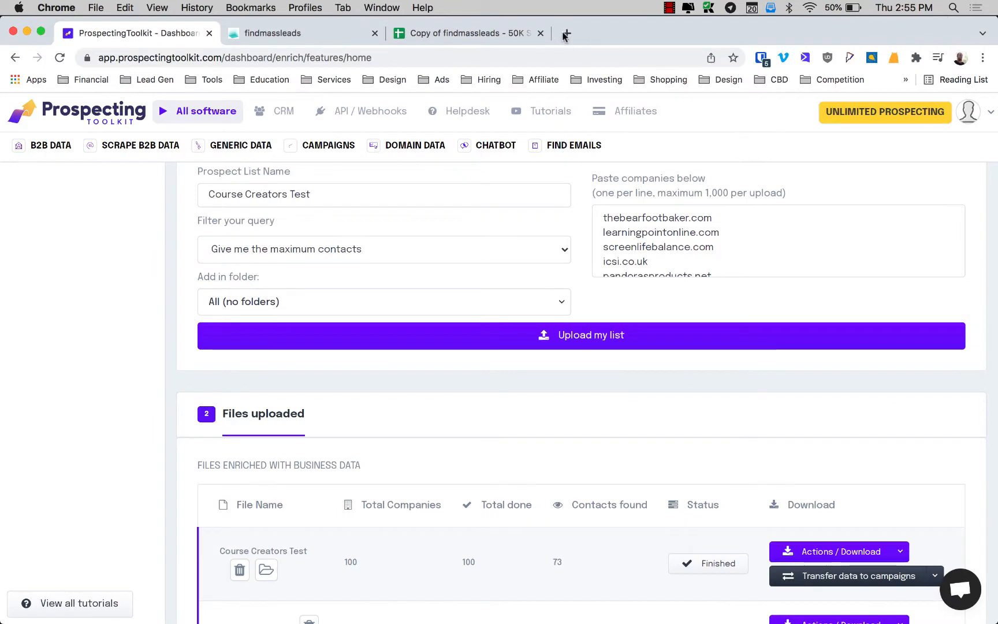
Step: From the ProspectingToolkit Blog, open the How to Master Cold Email Copywriting article
{"action": "left_click", "coordinate": [565, 34]}
{"action": "type", "text": "prospectingtoolkit.com"}
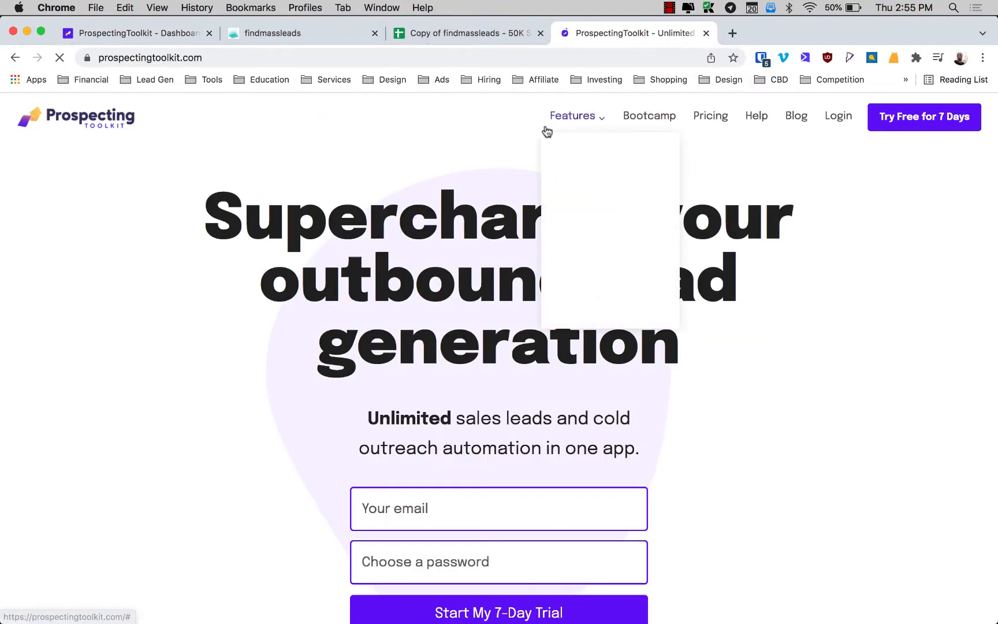
{"action": "left_click", "coordinate": [796, 115]}
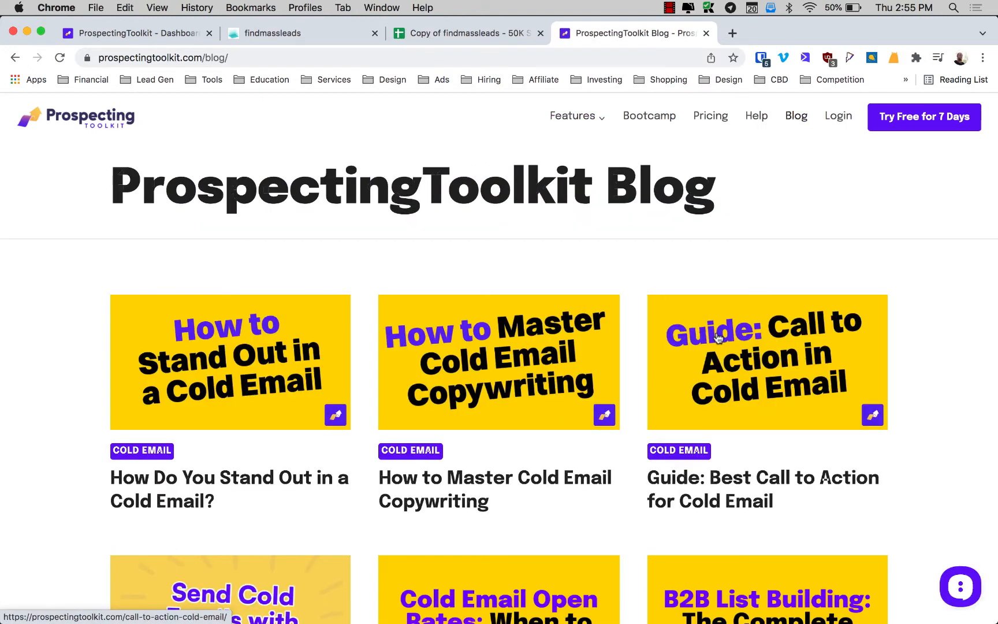
{"action": "left_click", "coordinate": [499, 362]}
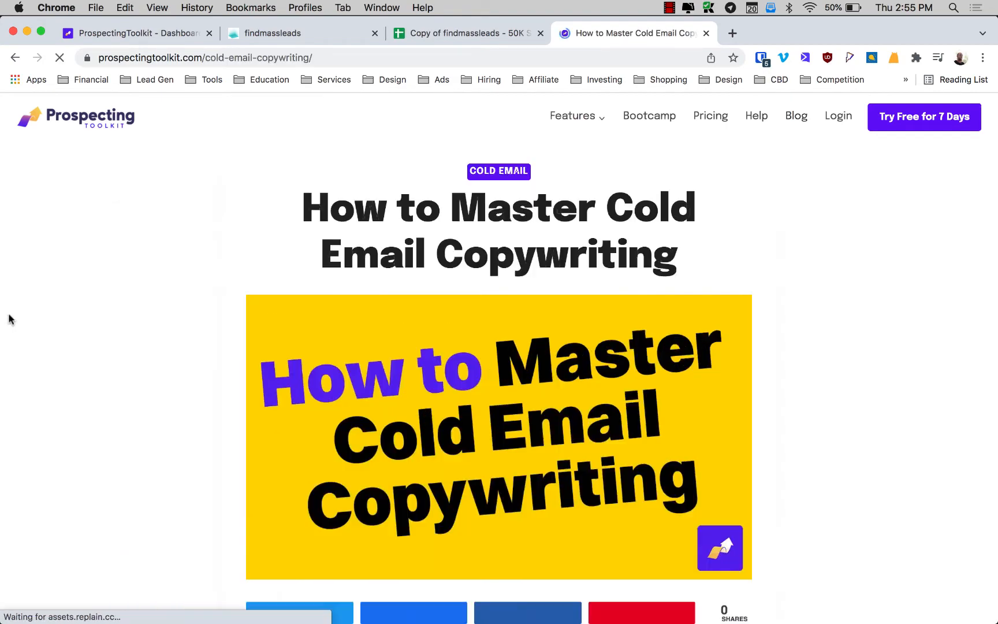
Step: Scroll to the Waterfall Technique section, then bring up the findmassleads spreadsheet copy
{"action": "scroll", "scroll_direction": "down", "scroll_amount": 3}
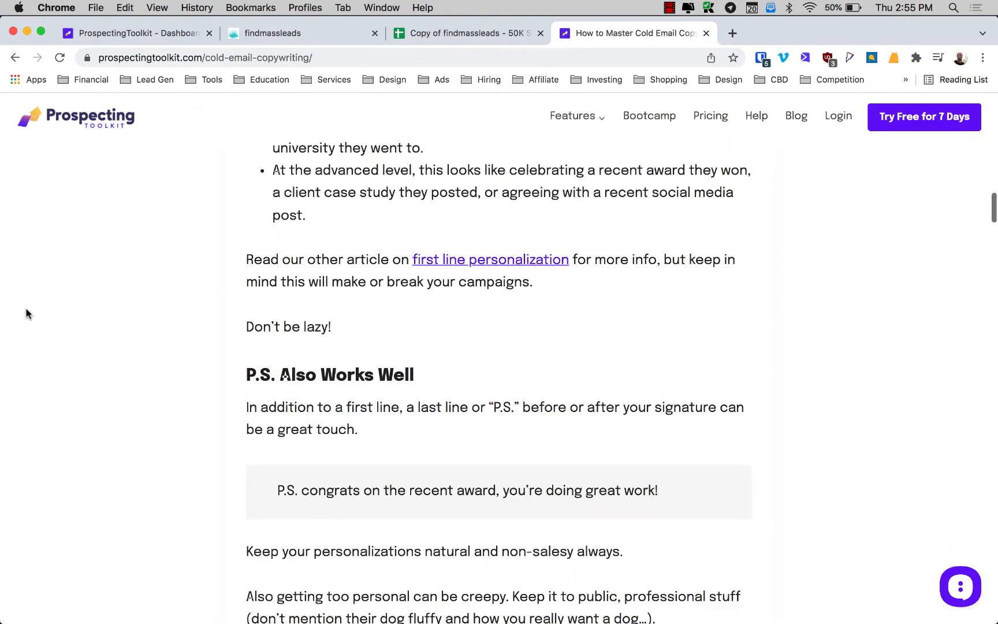
{"action": "scroll", "scroll_direction": "down", "scroll_amount": 3}
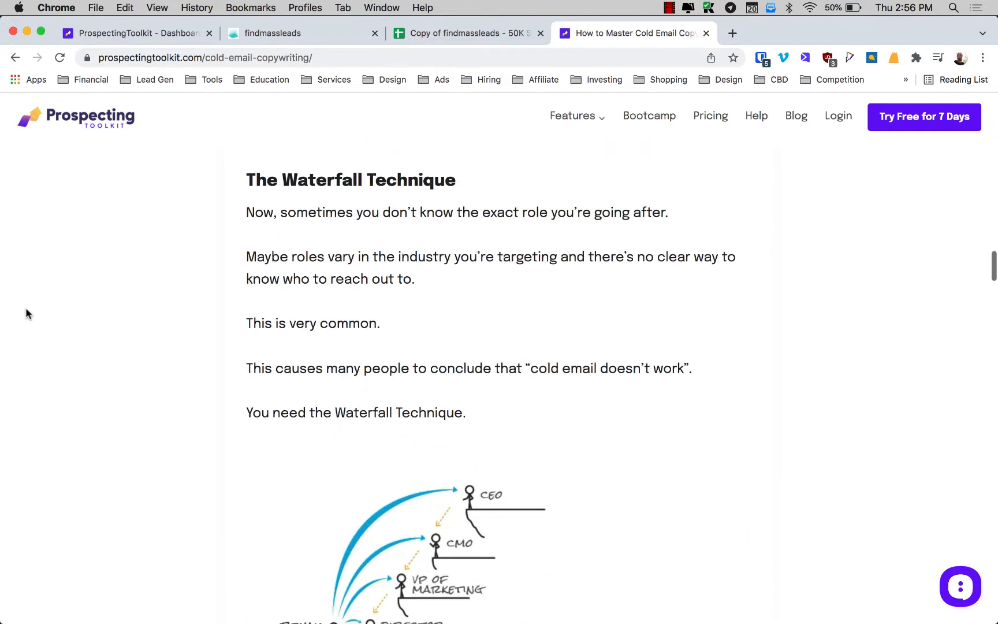
{"action": "mouse_move", "coordinate": [438, 296]}
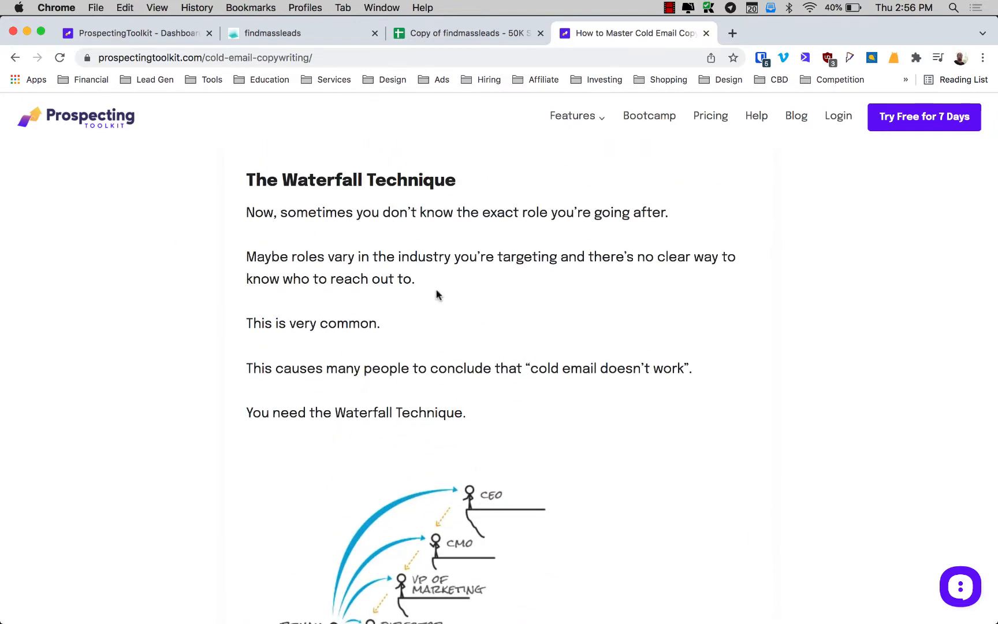
{"action": "scroll", "scroll_direction": "down", "scroll_amount": 3}
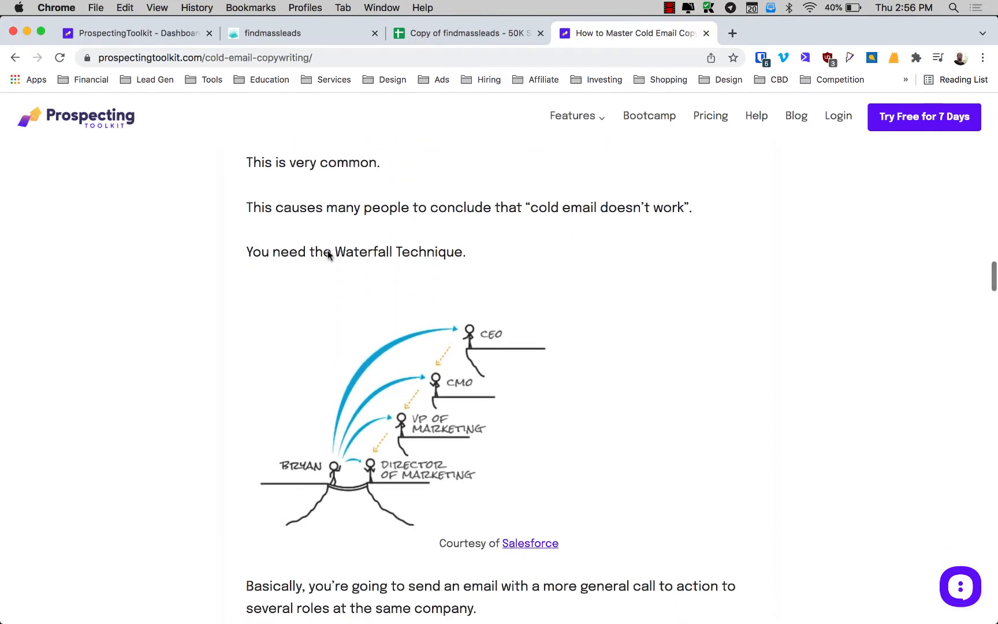
{"action": "mouse_move", "coordinate": [388, 335]}
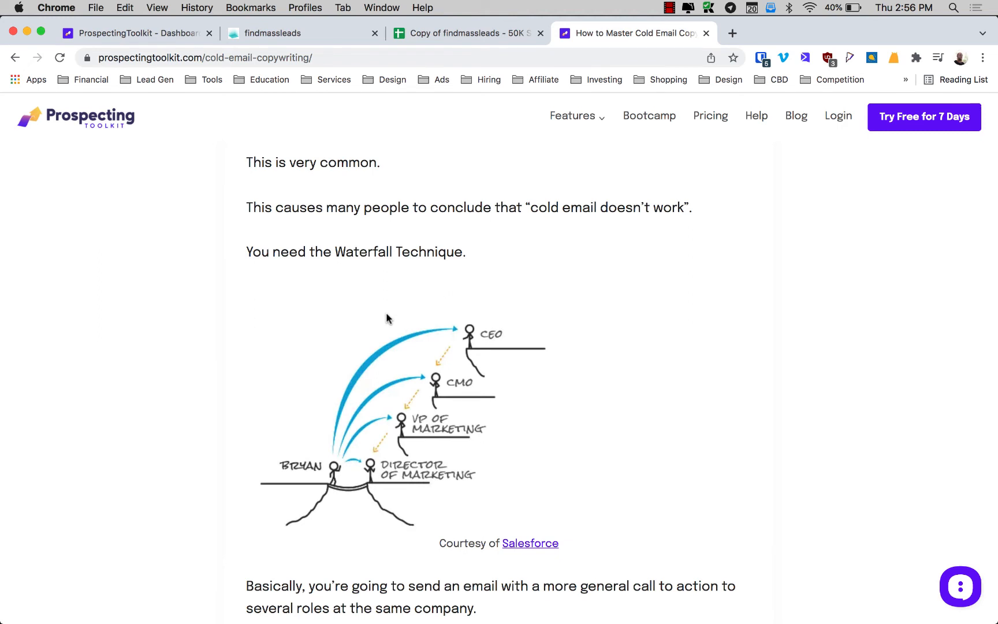
{"action": "scroll", "scroll_direction": "up", "scroll_amount": 3}
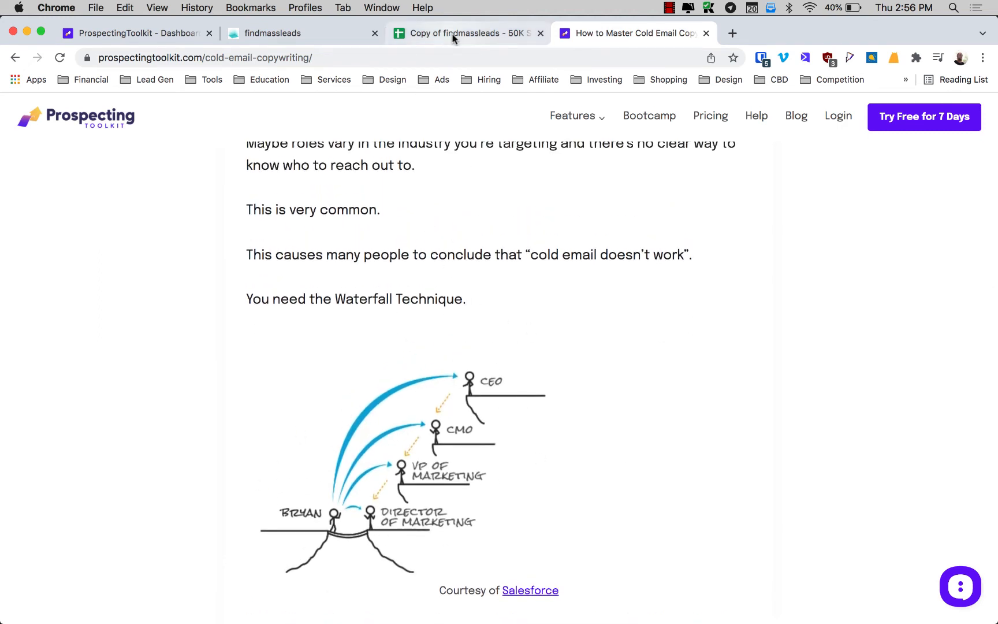
{"action": "left_click", "coordinate": [462, 33]}
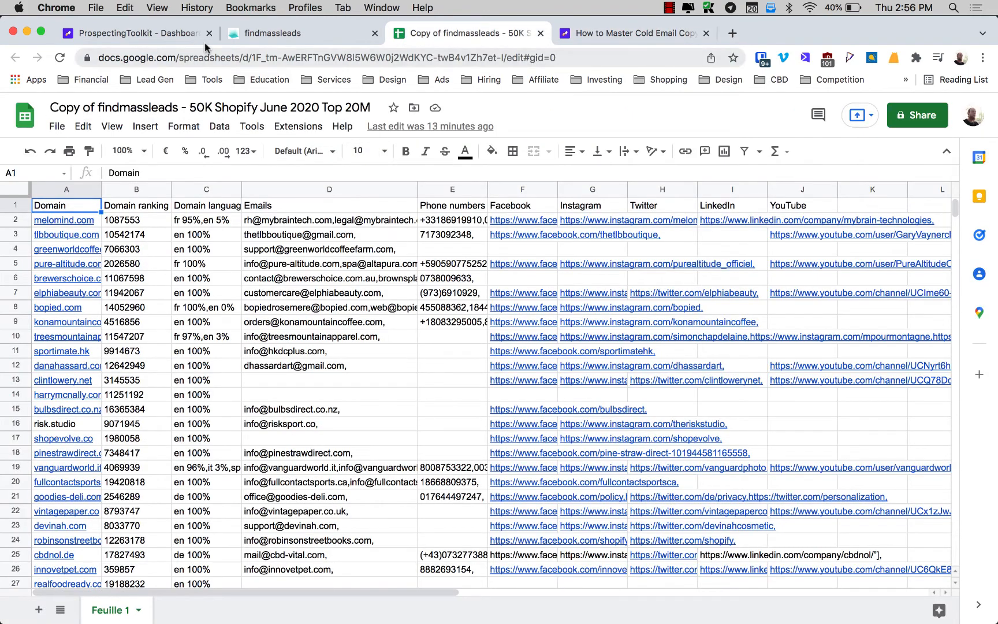
Step: From the contacts sheet, visit crossmancommunications.com, then close it and return to Numbers
{"action": "left_click", "coordinate": [633, 33]}
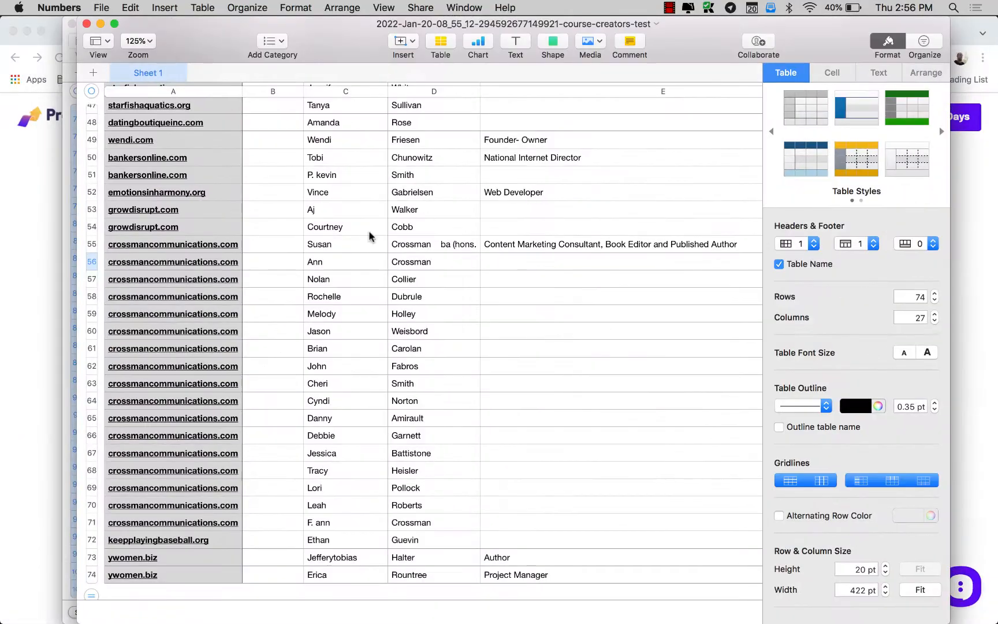
{"action": "left_click", "coordinate": [435, 245]}
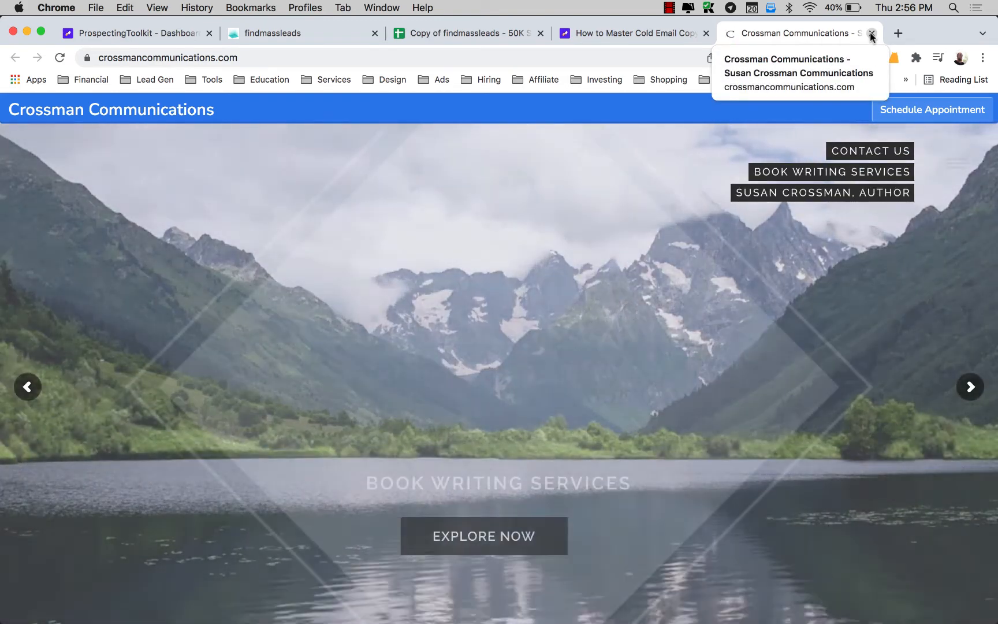
{"action": "left_click", "coordinate": [874, 34]}
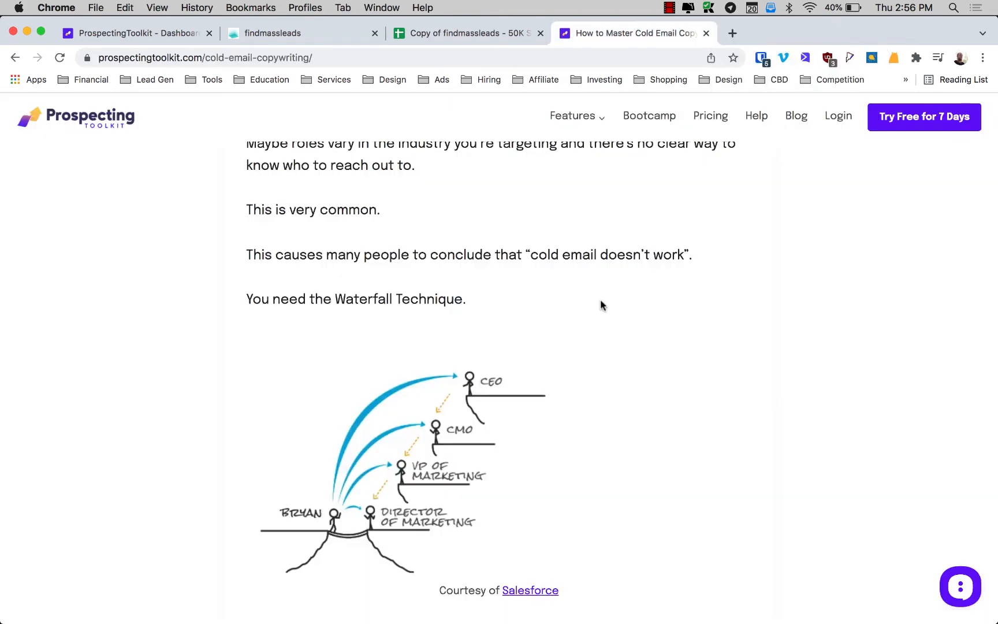
{"action": "key", "text": "F3"}
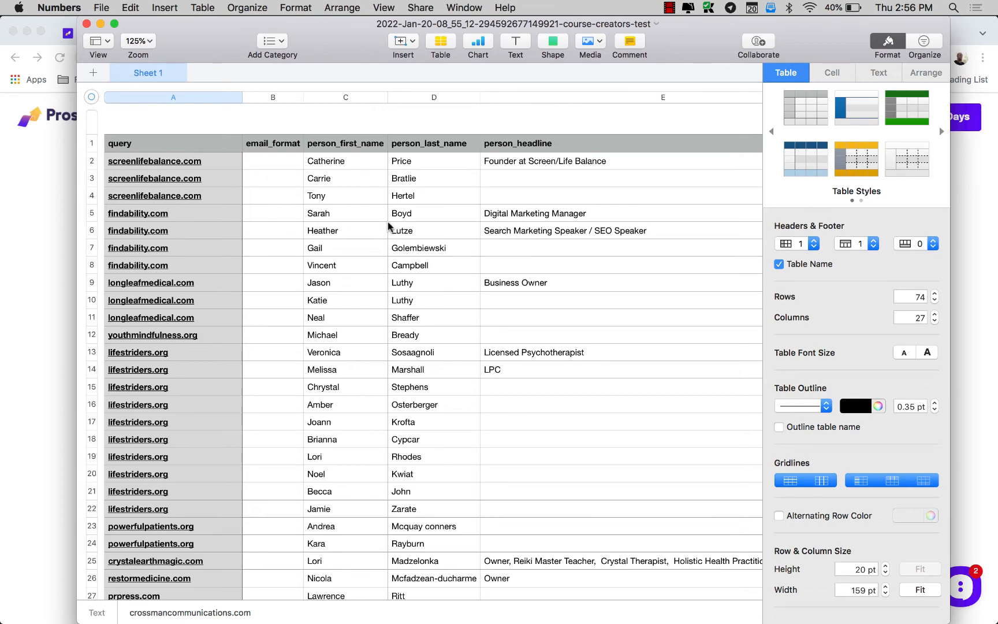
Step: Scroll the sheet, then use Mission Control to bring the article's browser window forward
{"action": "scroll", "scroll_direction": "down", "scroll_amount": 3}
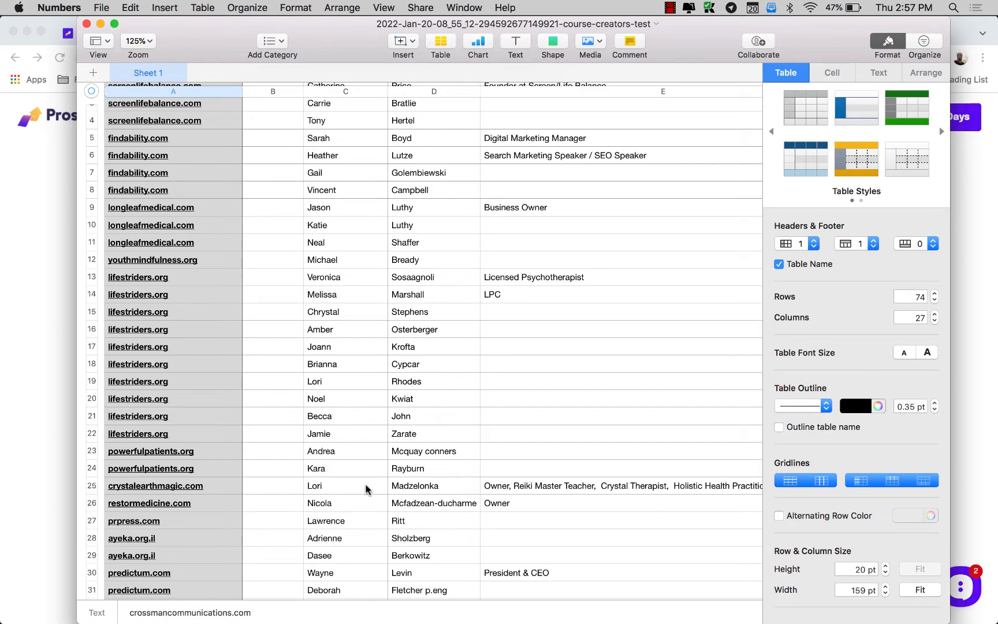
{"action": "mouse_move", "coordinate": [483, 479]}
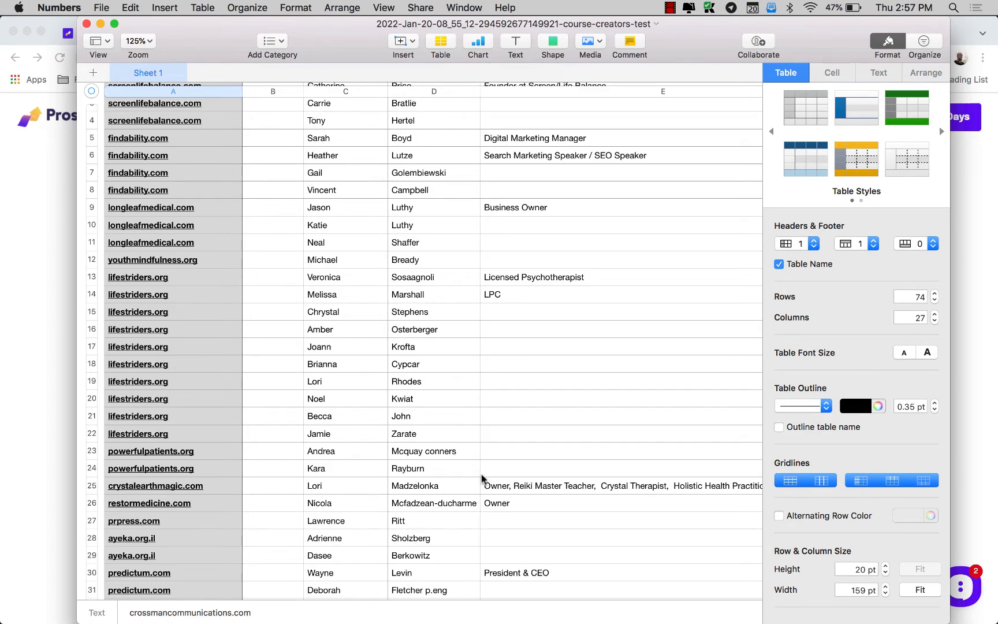
{"action": "key", "text": "F3"}
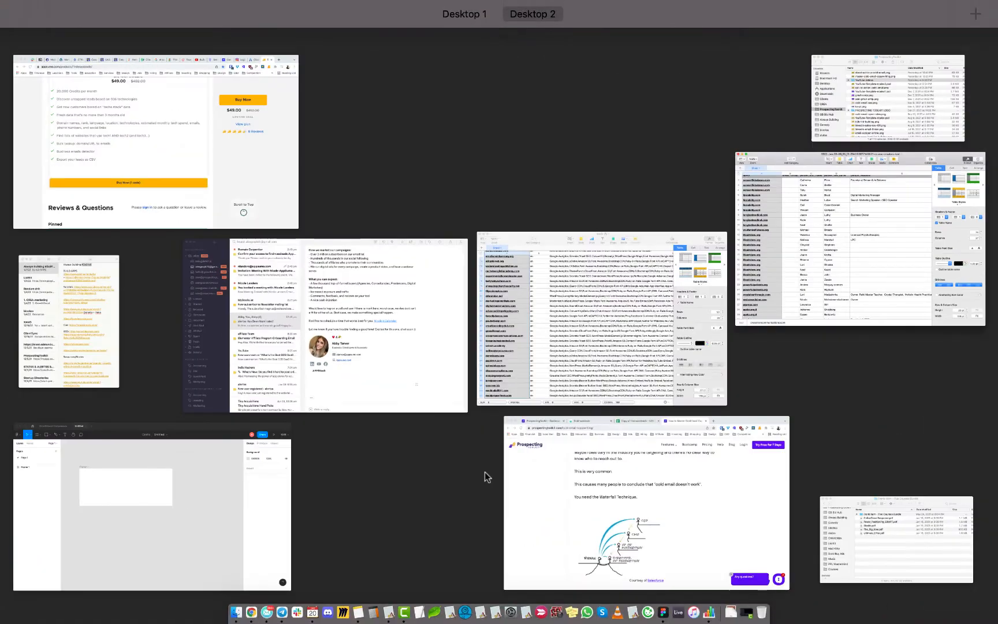
{"action": "left_click", "coordinate": [650, 503]}
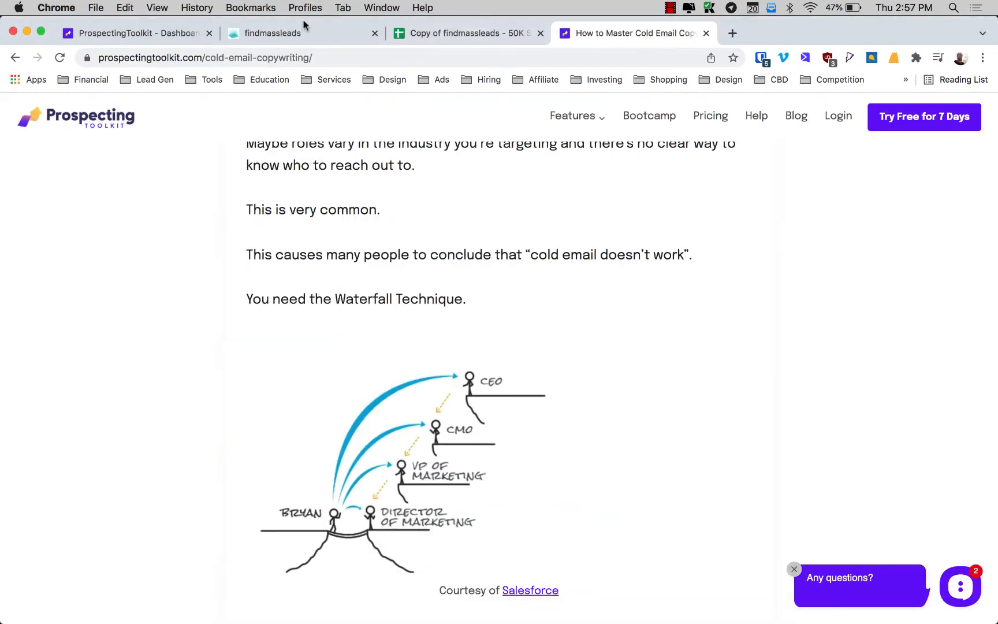
Step: Set the query filter to only employees whose job title contains given keywords
{"action": "left_click", "coordinate": [133, 34]}
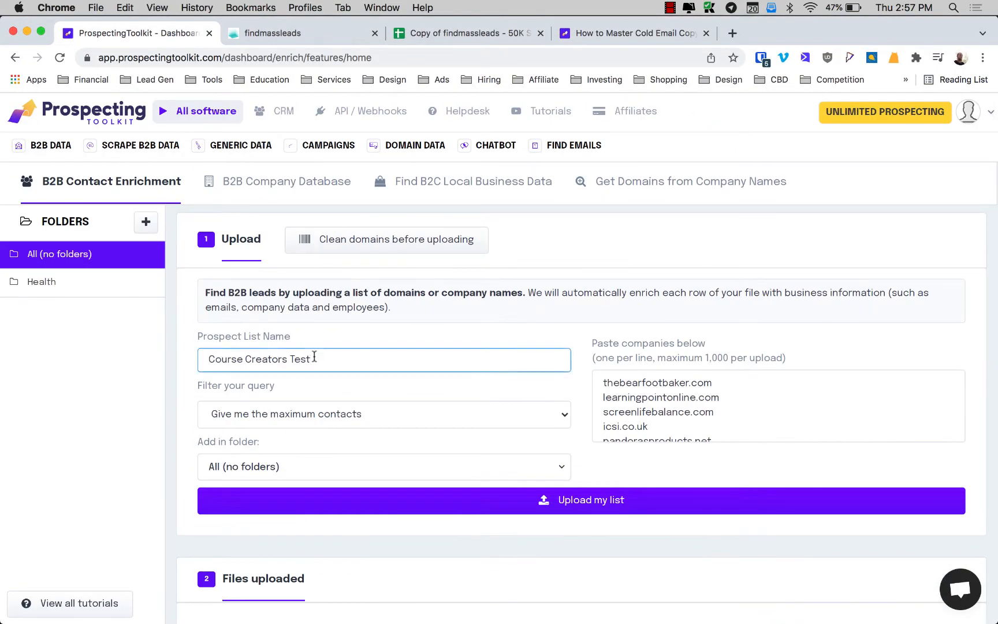
{"action": "left_click", "coordinate": [384, 415]}
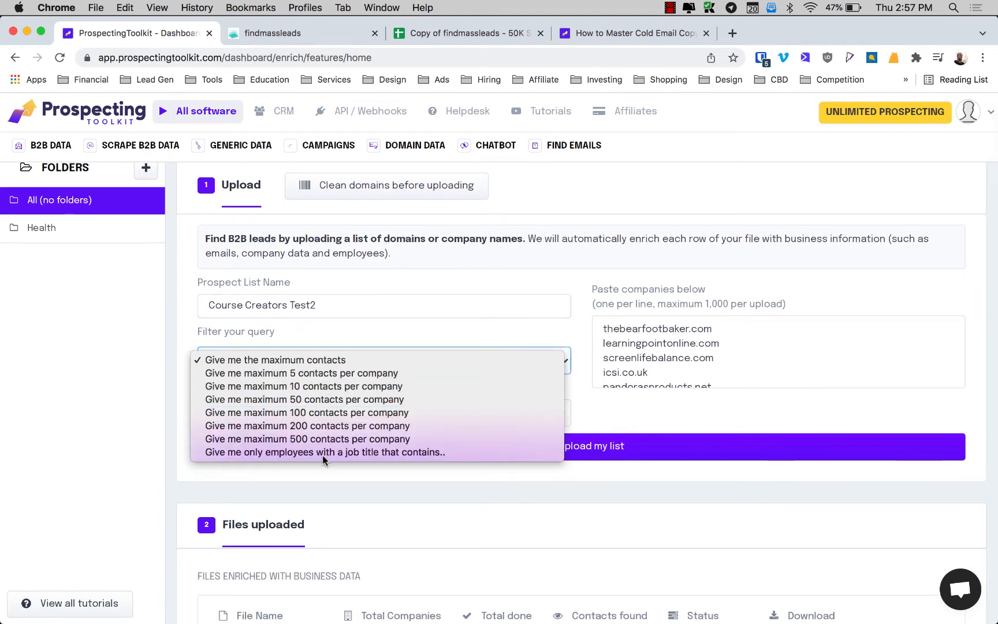
{"action": "left_click", "coordinate": [325, 452]}
{"action": "type", "text": "ceo own"}
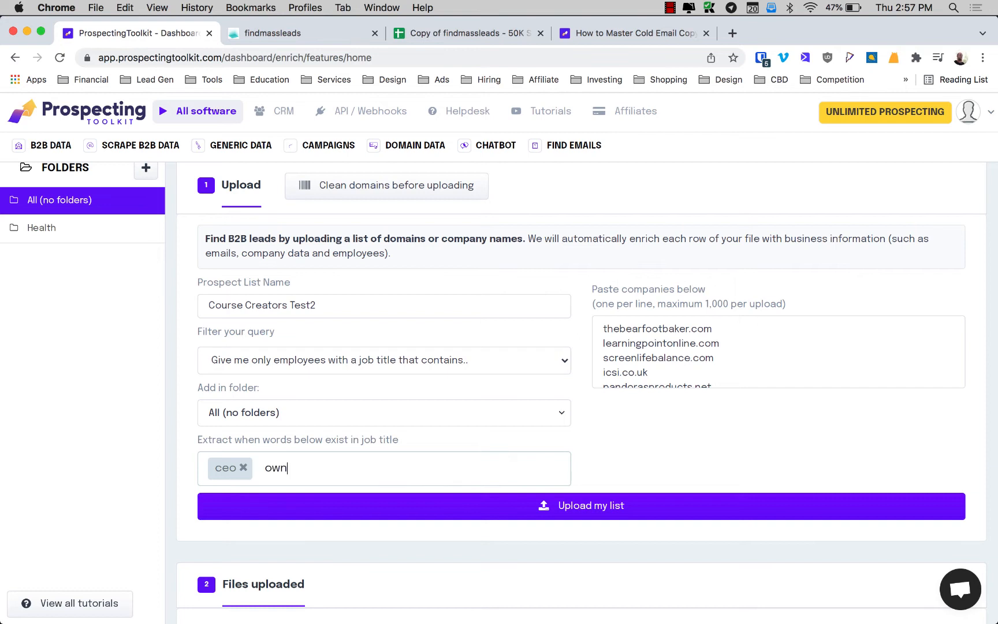
Step: Add owner, marketing and founder title keywords and upload the domain list for enrichment
{"action": "key", "text": "Enter"}
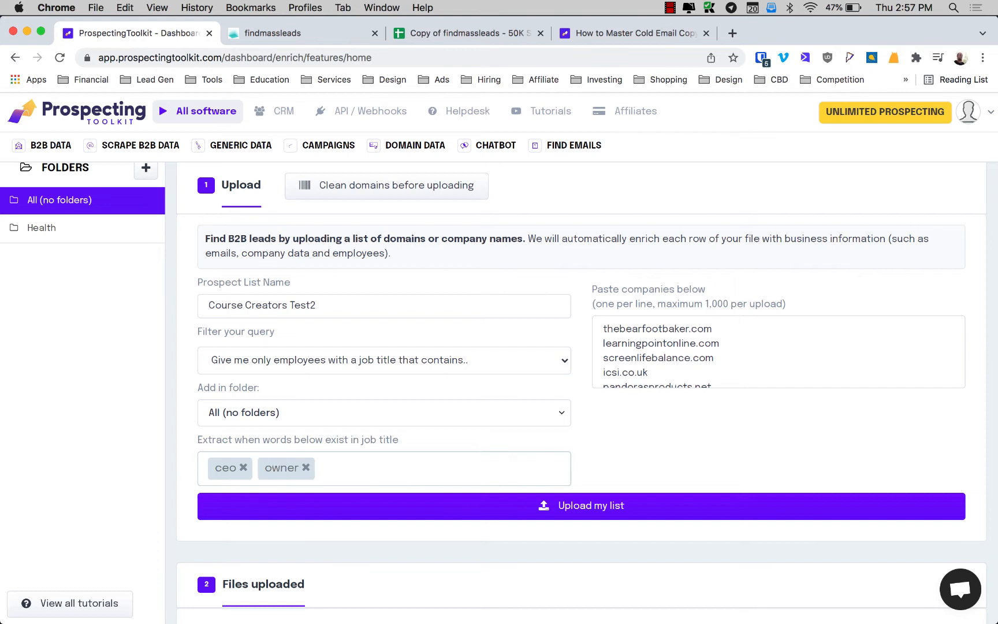
{"action": "type", "text": "marketing"}
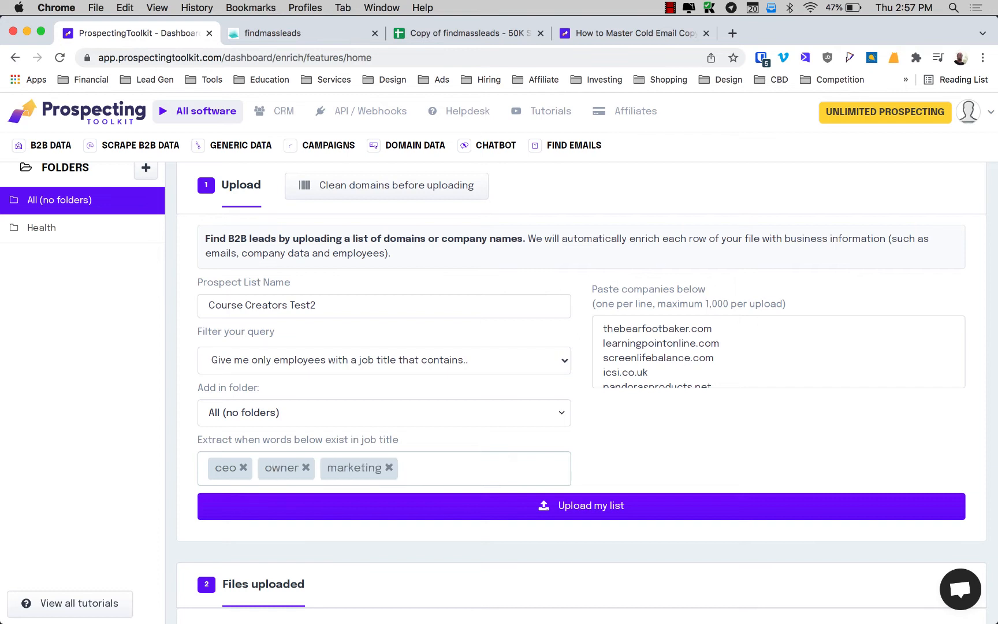
{"action": "mouse_move", "coordinate": [358, 465]}
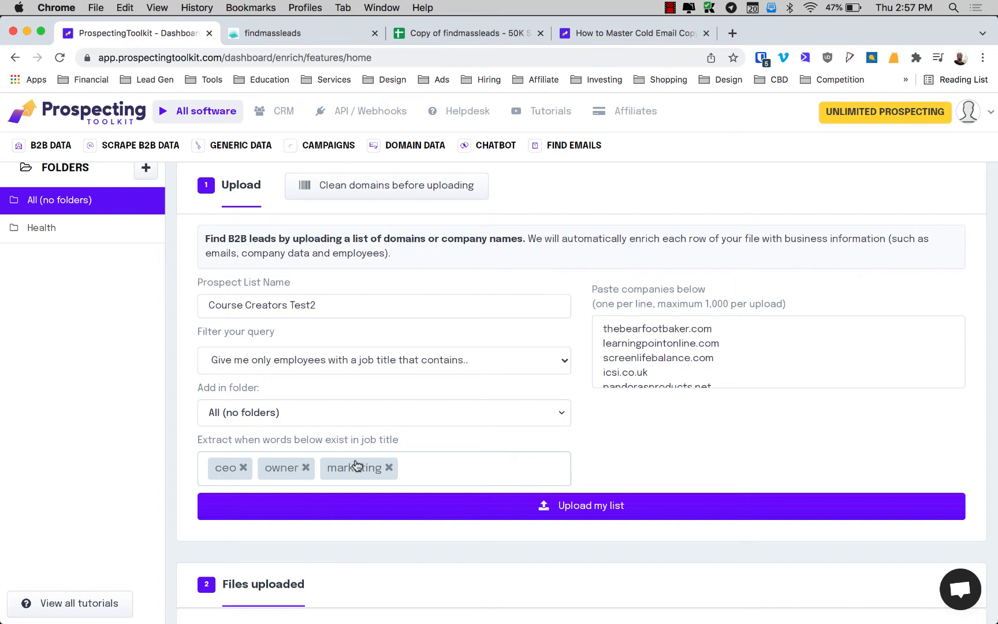
{"action": "mouse_move", "coordinate": [361, 471]}
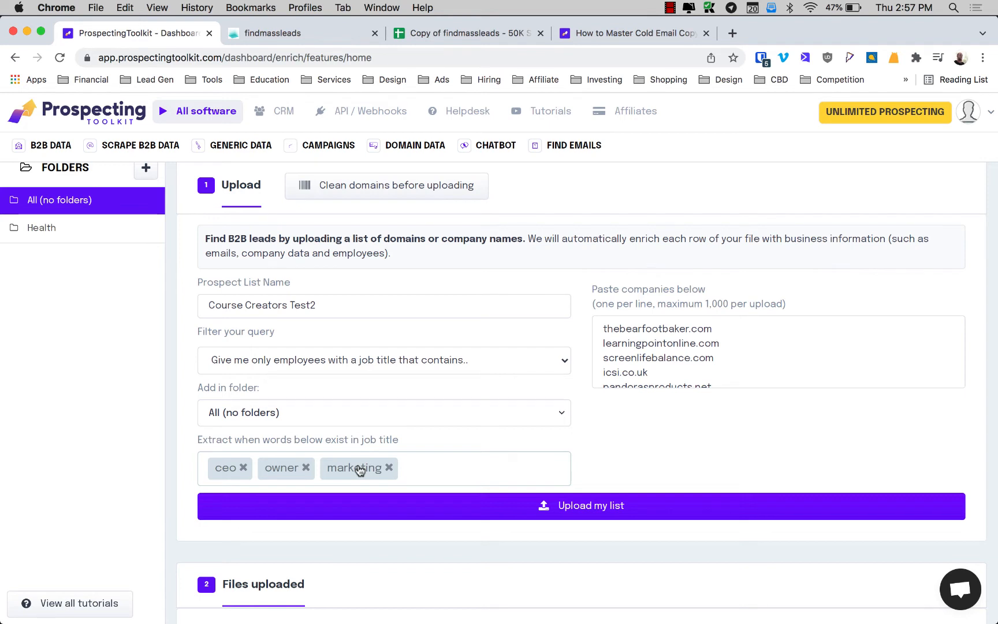
{"action": "type", "text": "found"}
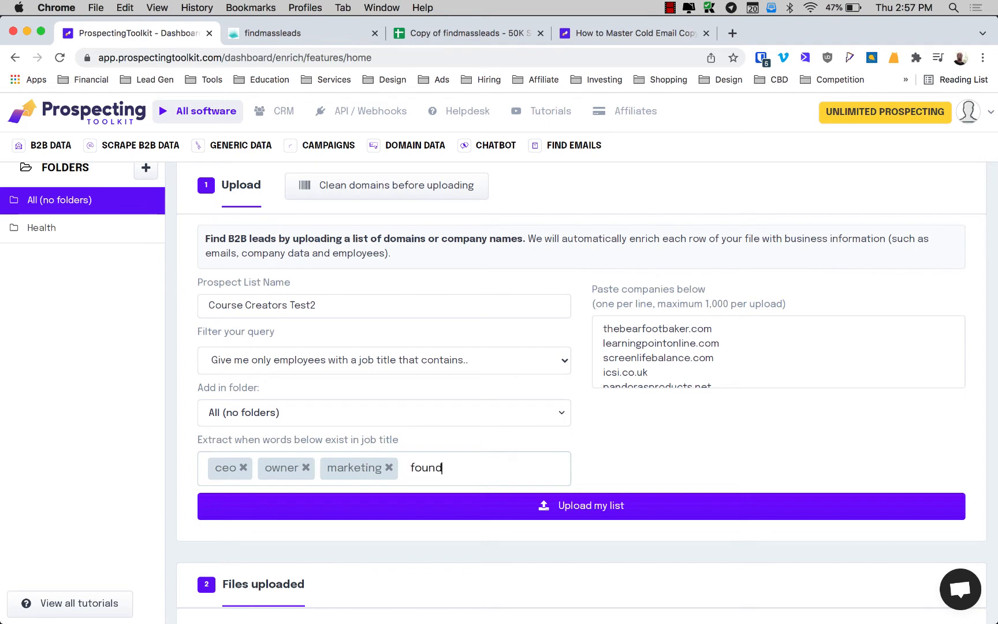
{"action": "key", "text": "Enter"}
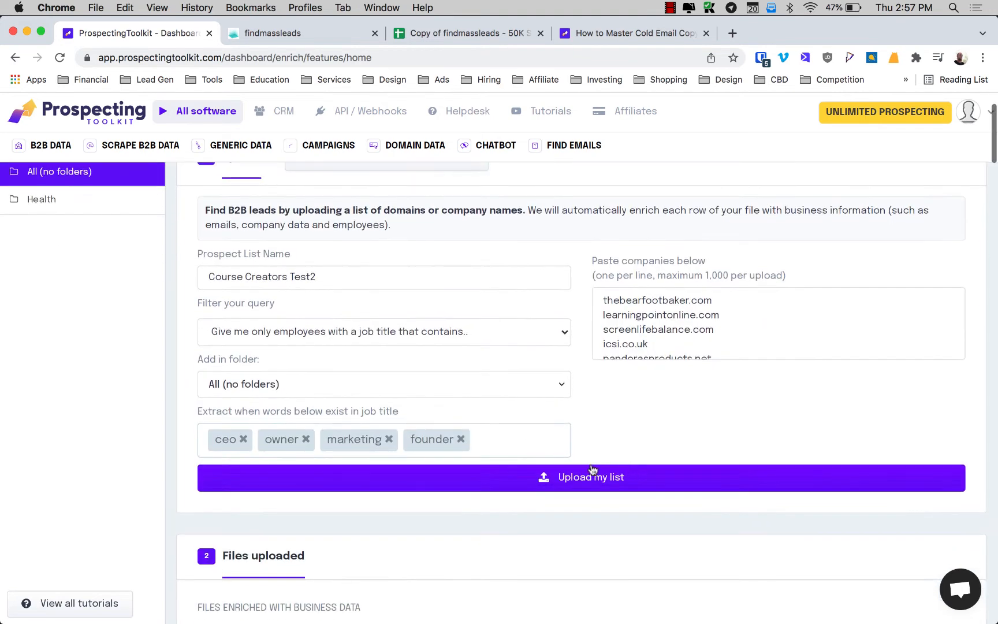
{"action": "left_click", "coordinate": [592, 477]}
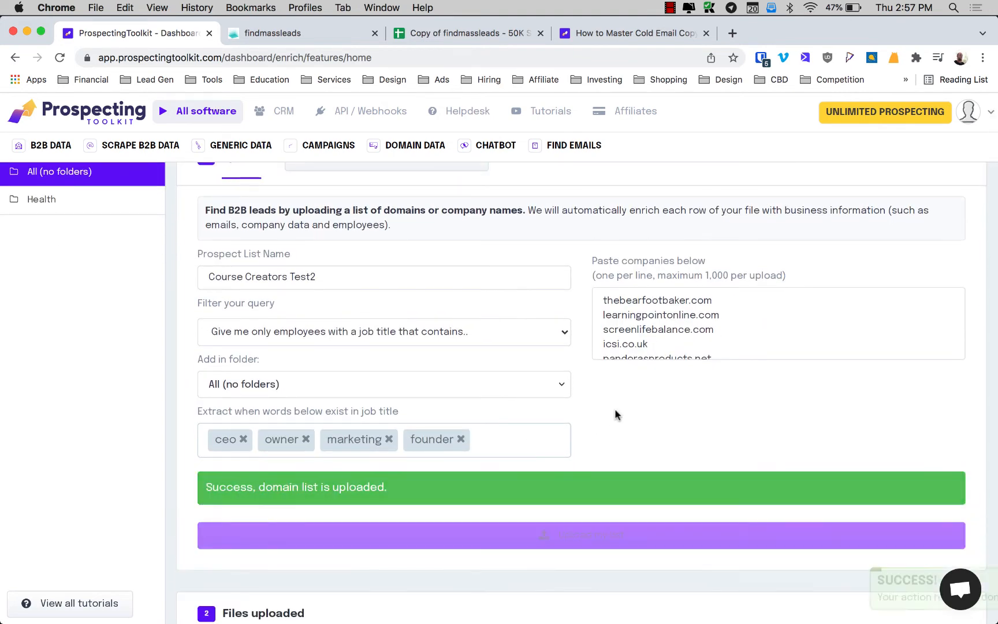
Step: Download the finished Course Creators Test2 file with 11 contacts and open it in Numbers
{"action": "scroll", "scroll_direction": "down", "scroll_amount": 3}
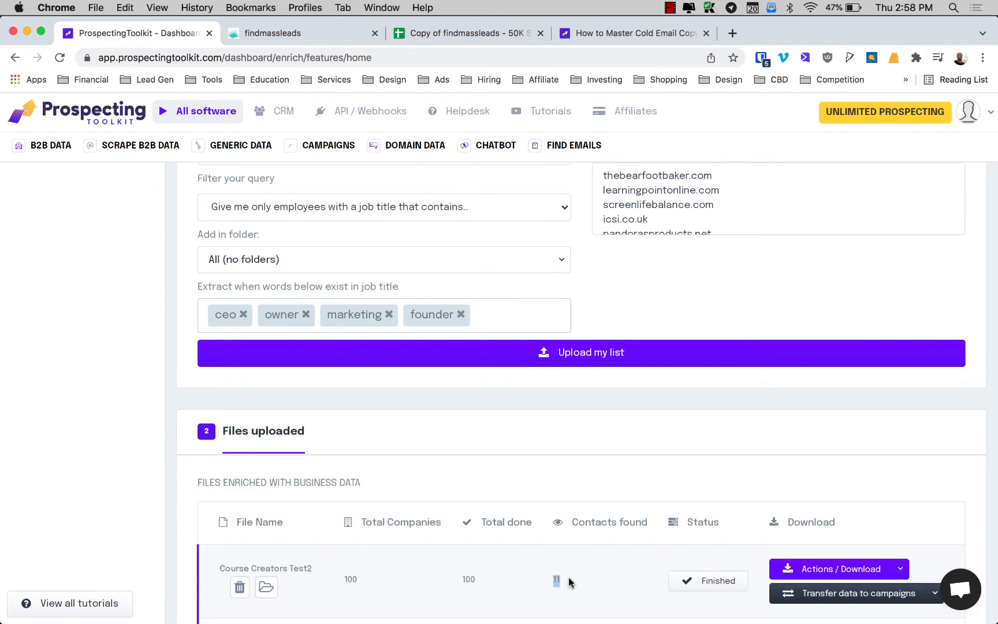
{"action": "left_click", "coordinate": [841, 569]}
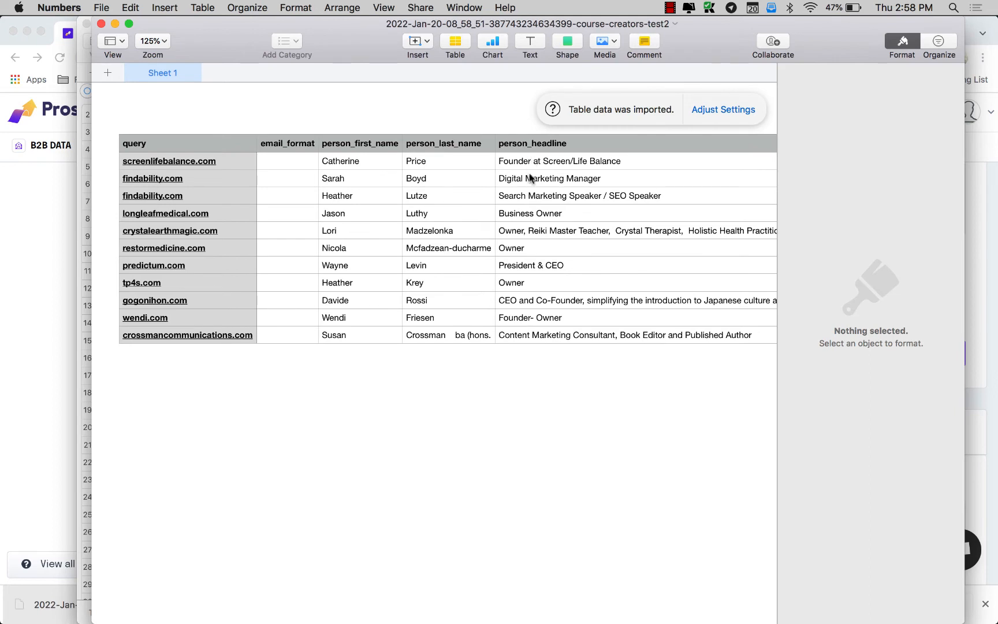
{"action": "mouse_move", "coordinate": [521, 364]}
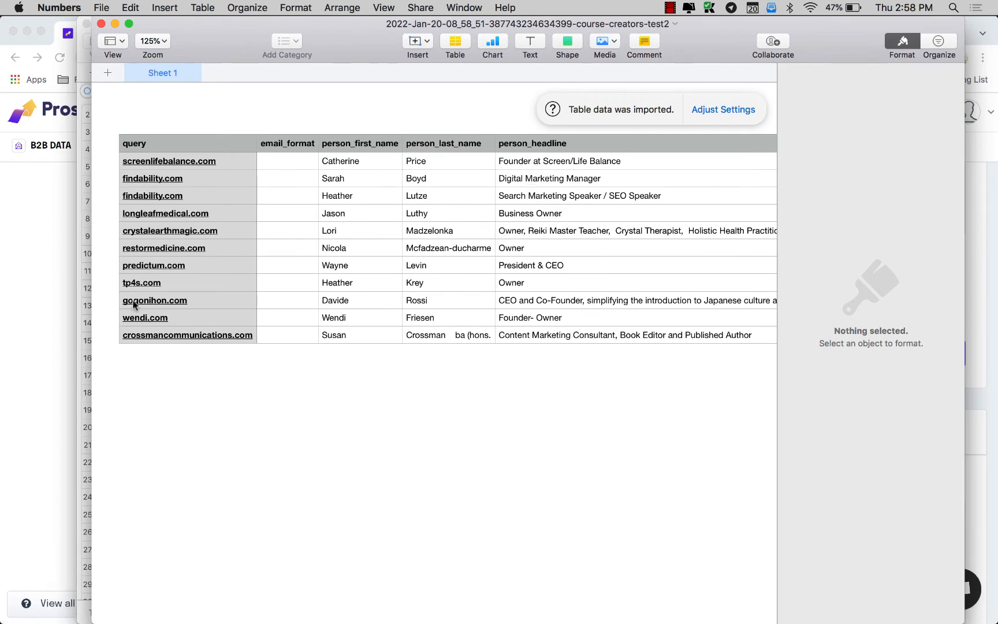
{"action": "mouse_move", "coordinate": [507, 218]}
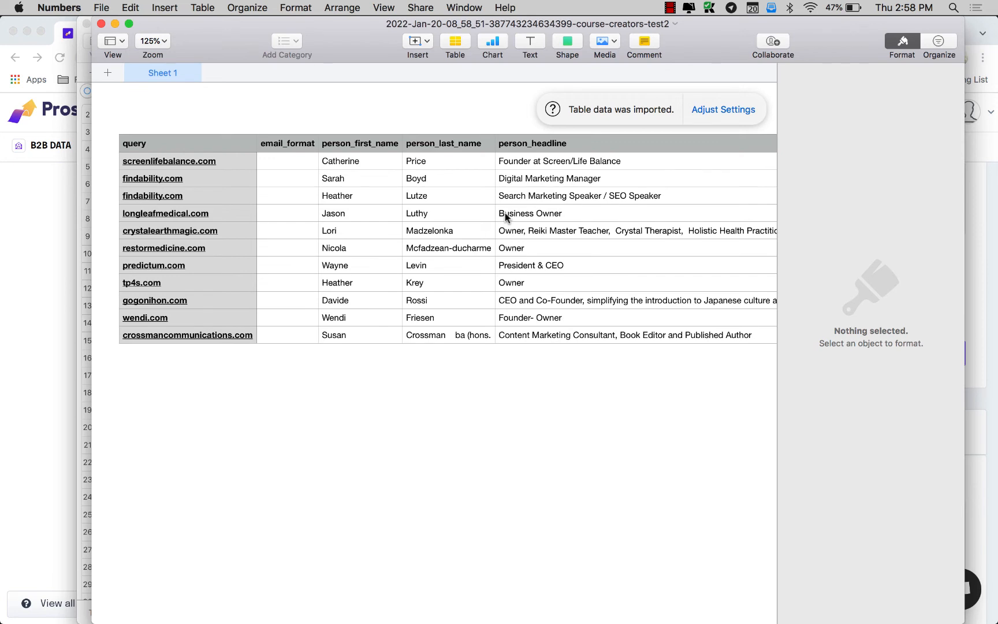
{"action": "mouse_move", "coordinate": [436, 232]}
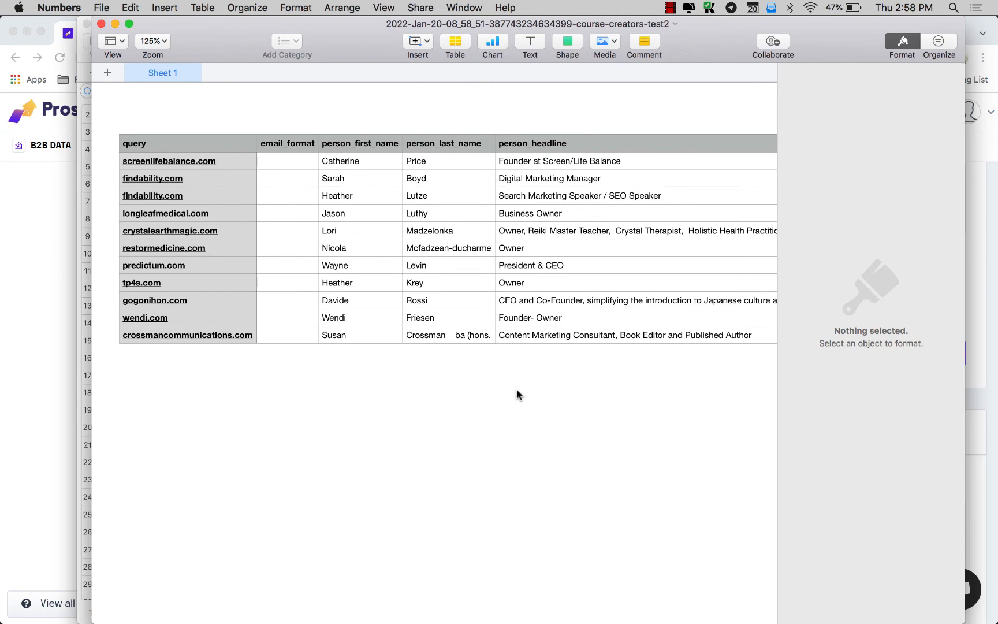
Step: Scroll across the columns to review the 11 owner and founder contacts
{"action": "scroll", "scroll_direction": "right", "scroll_amount": 3}
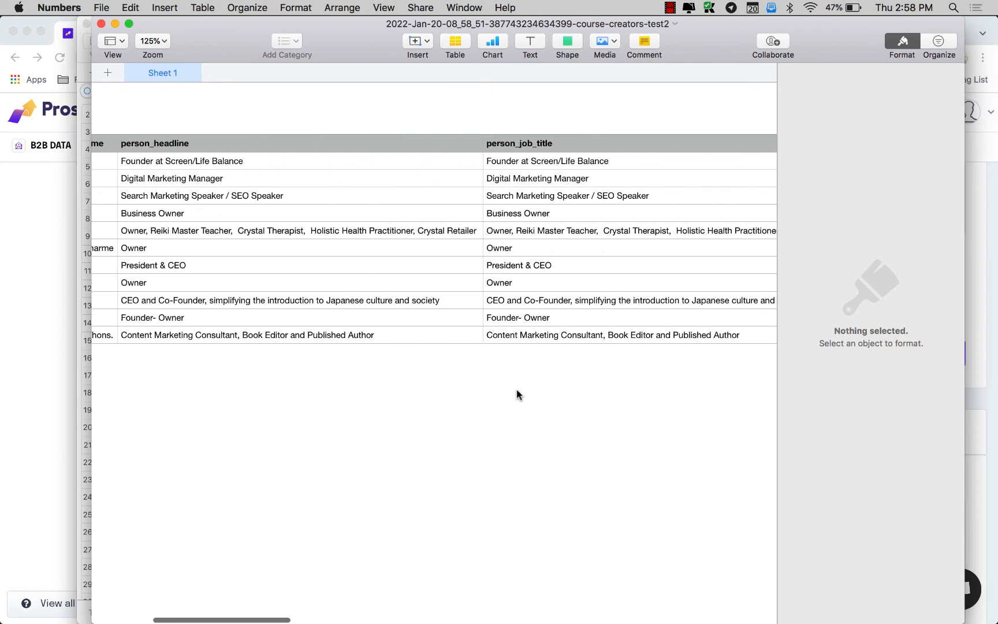
{"action": "scroll", "scroll_direction": "right", "scroll_amount": 3}
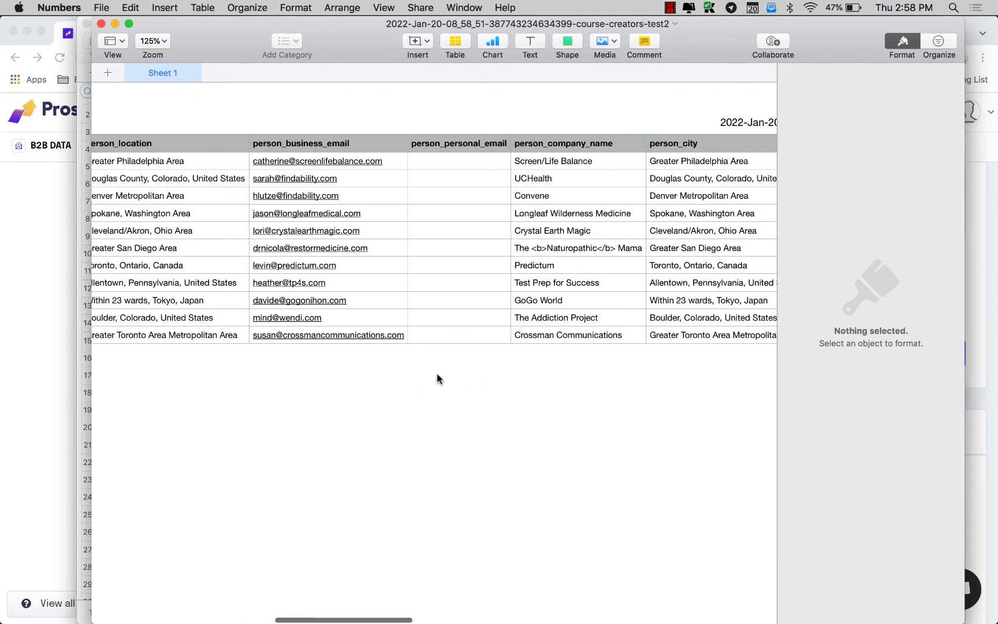
{"action": "mouse_move", "coordinate": [295, 325]}
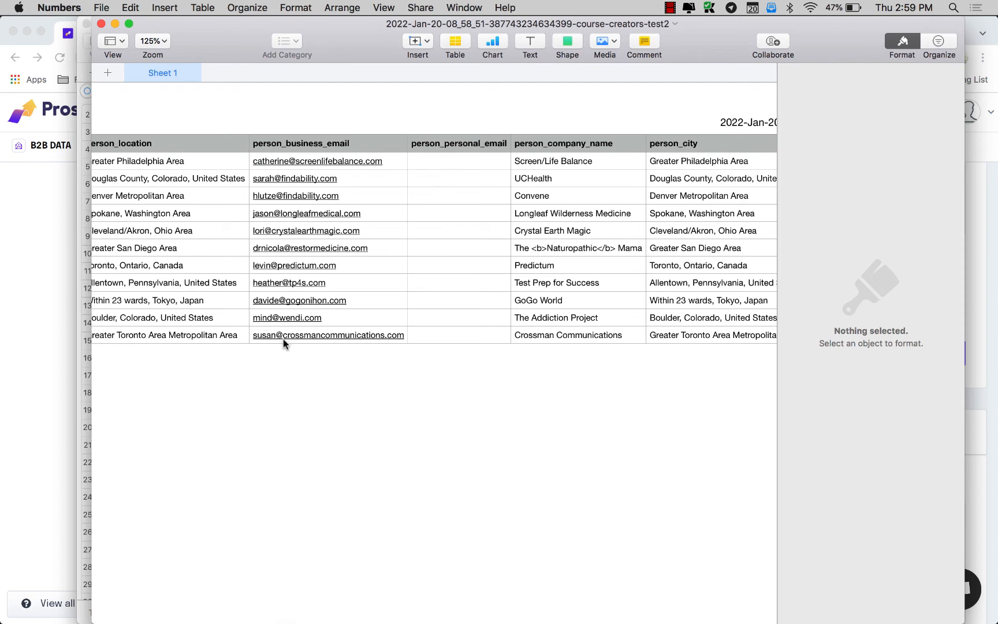
{"action": "mouse_move", "coordinate": [282, 214]}
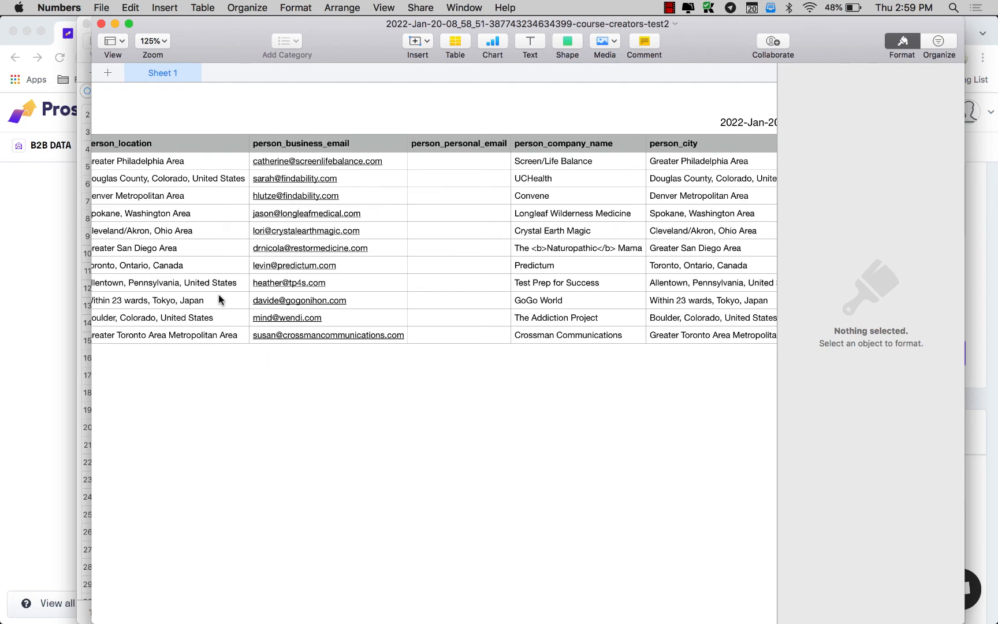
{"action": "scroll", "scroll_direction": "right", "scroll_amount": 3}
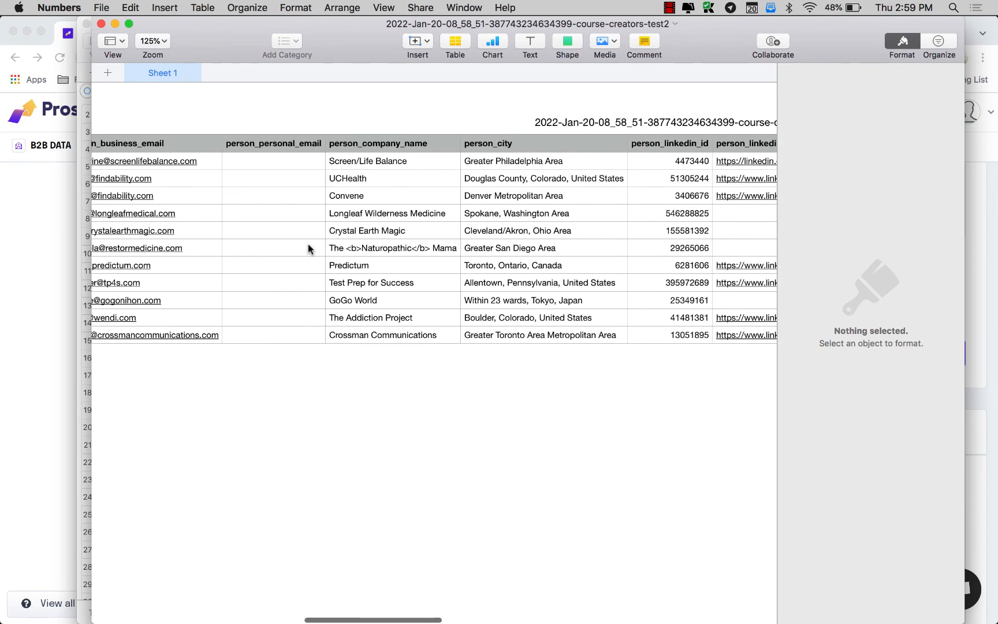
{"action": "scroll", "scroll_direction": "right", "scroll_amount": 3}
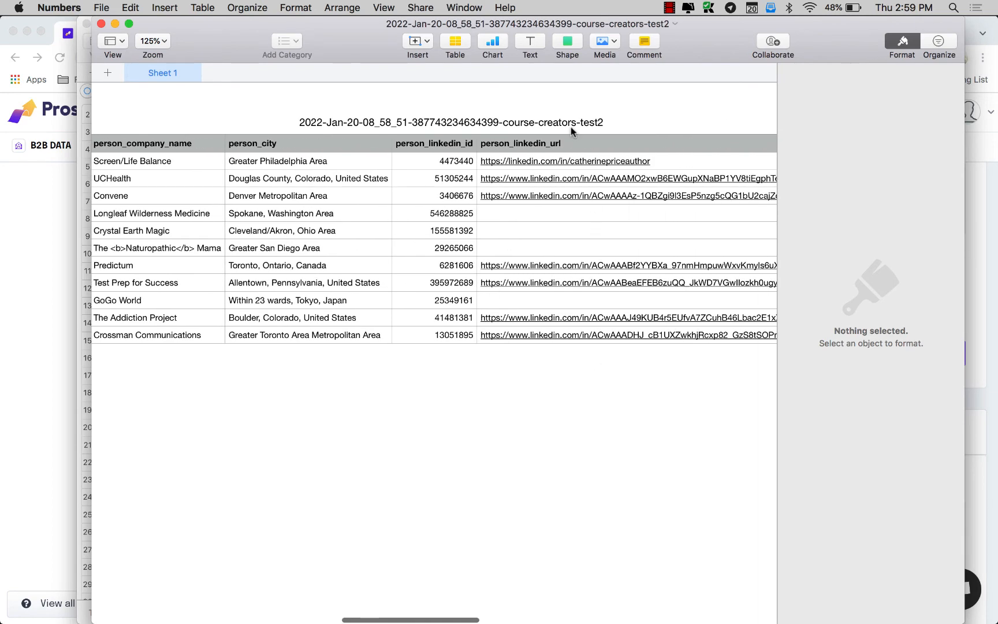
{"action": "scroll", "scroll_direction": "right", "scroll_amount": 3}
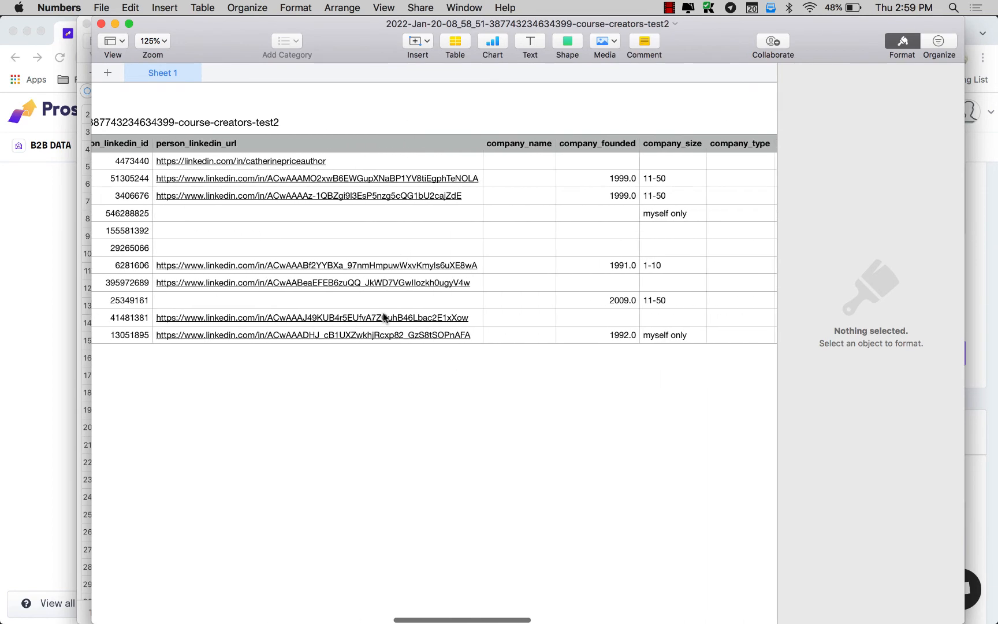
{"action": "scroll", "scroll_direction": "right", "scroll_amount": 3}
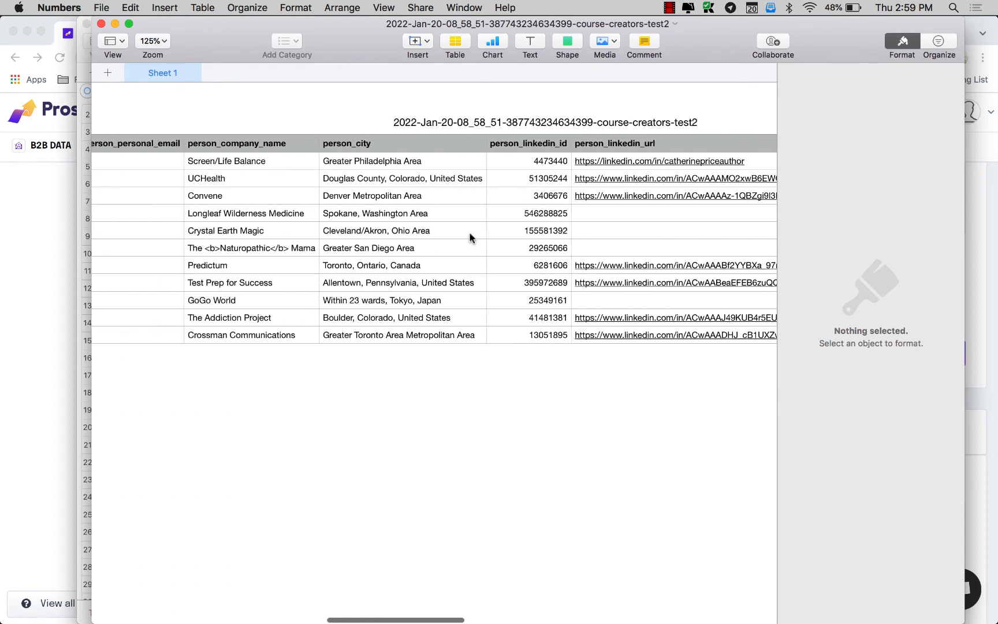
Step: Remove the <b></b> tags from The Naturopathic Mama company name
{"action": "scroll", "scroll_direction": "left", "scroll_amount": 3}
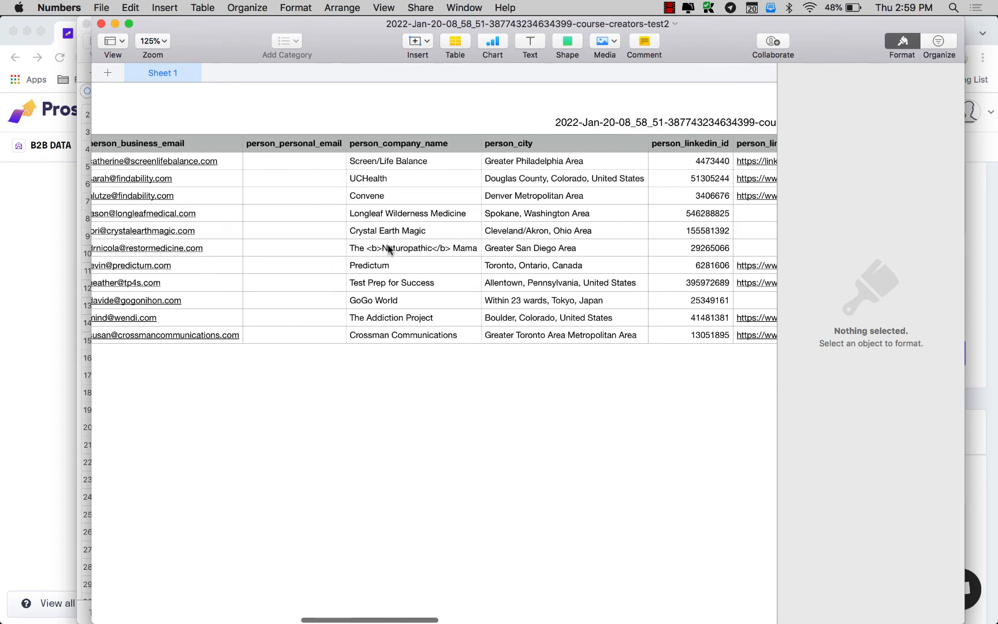
{"action": "left_click", "coordinate": [414, 248]}
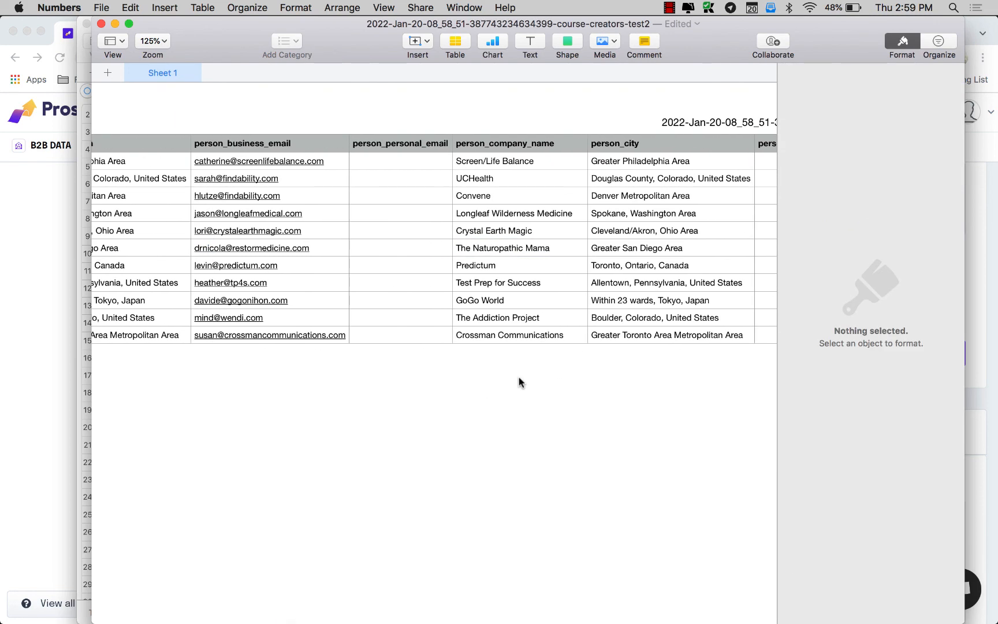
{"action": "scroll", "scroll_direction": "right", "scroll_amount": 3}
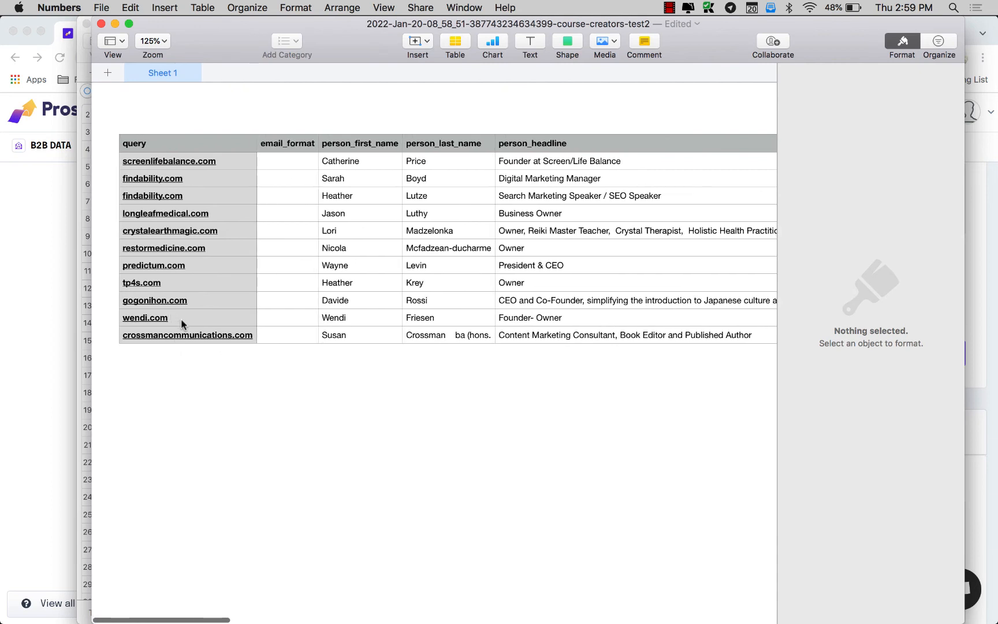
{"action": "mouse_move", "coordinate": [312, 381]}
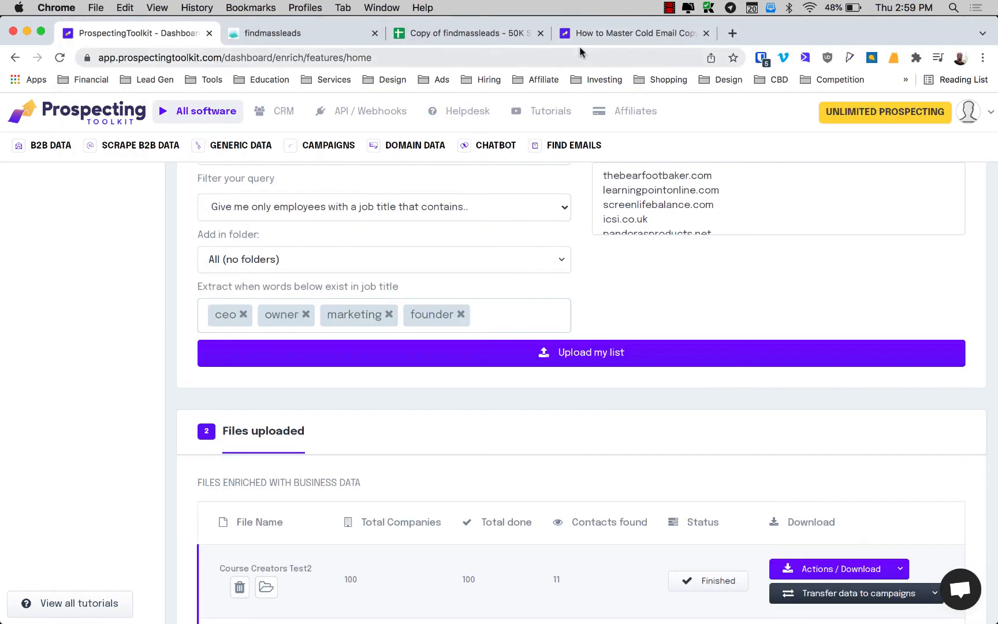
Step: Return to the cold email copywriting article at its Waterfall Technique section
{"action": "left_click", "coordinate": [635, 33]}
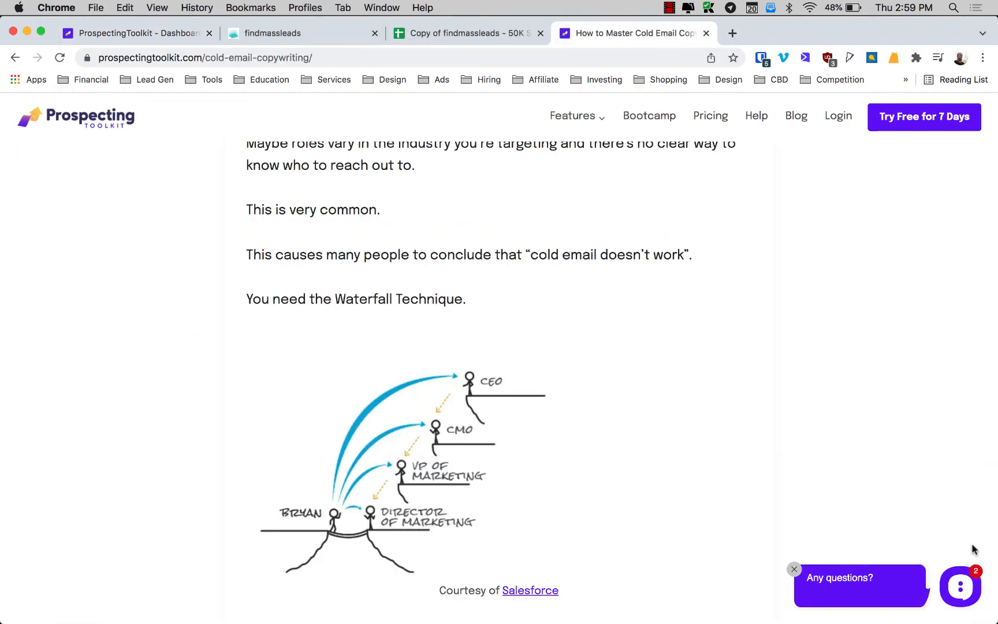
{"action": "mouse_move", "coordinate": [426, 211]}
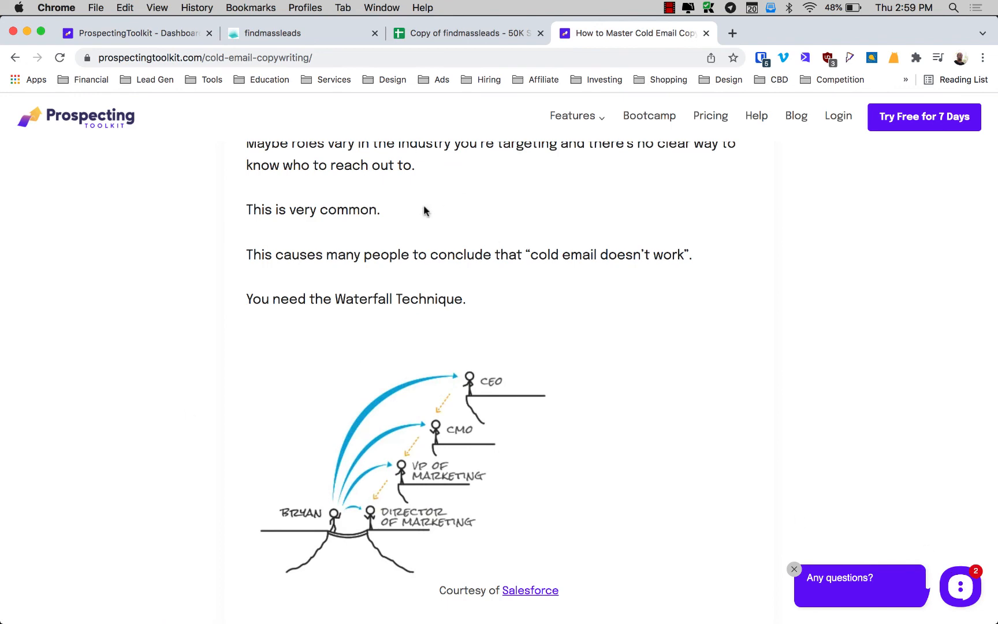